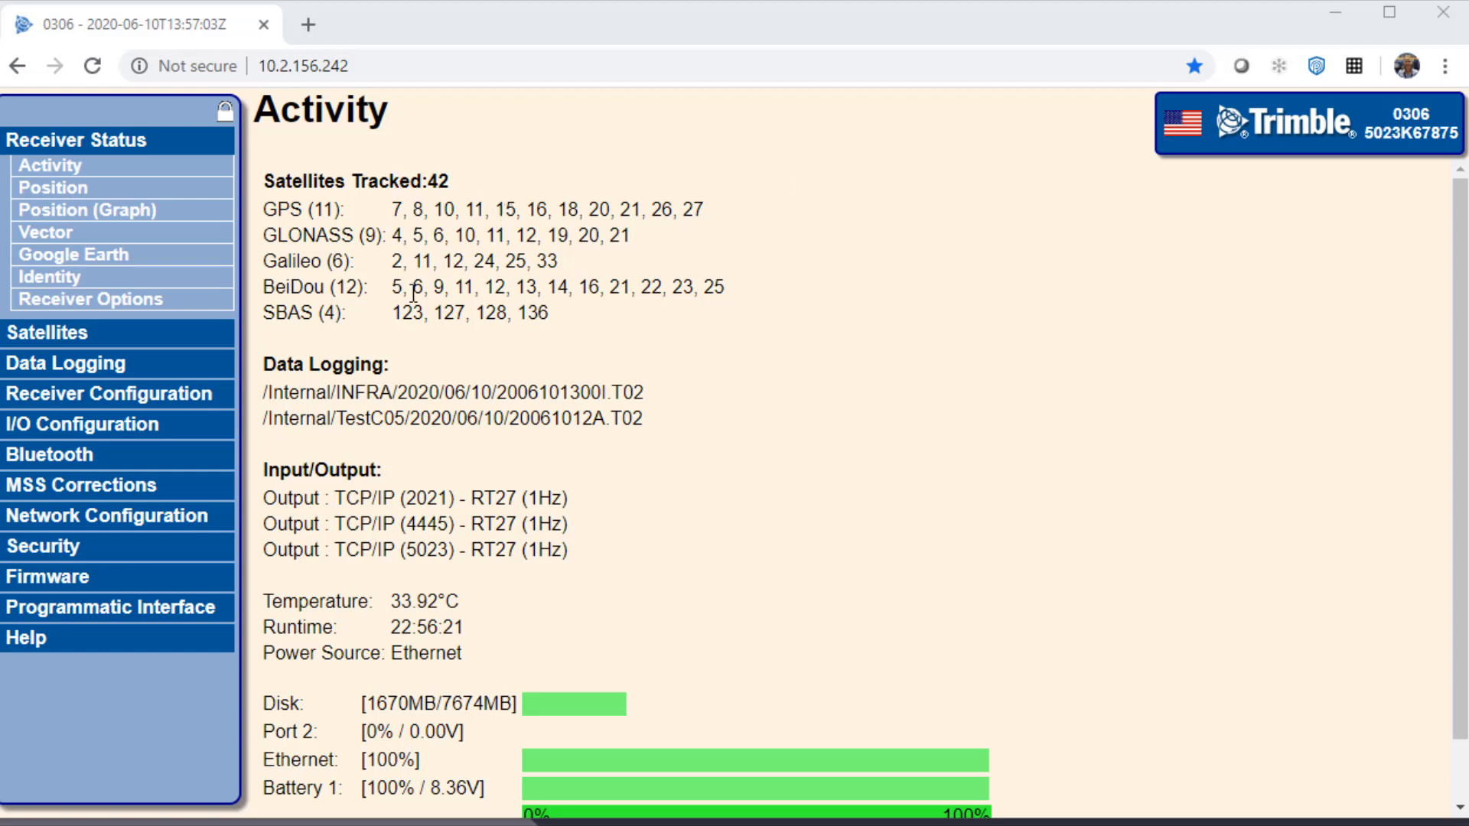
pyautogui.moveTo(417, 366)
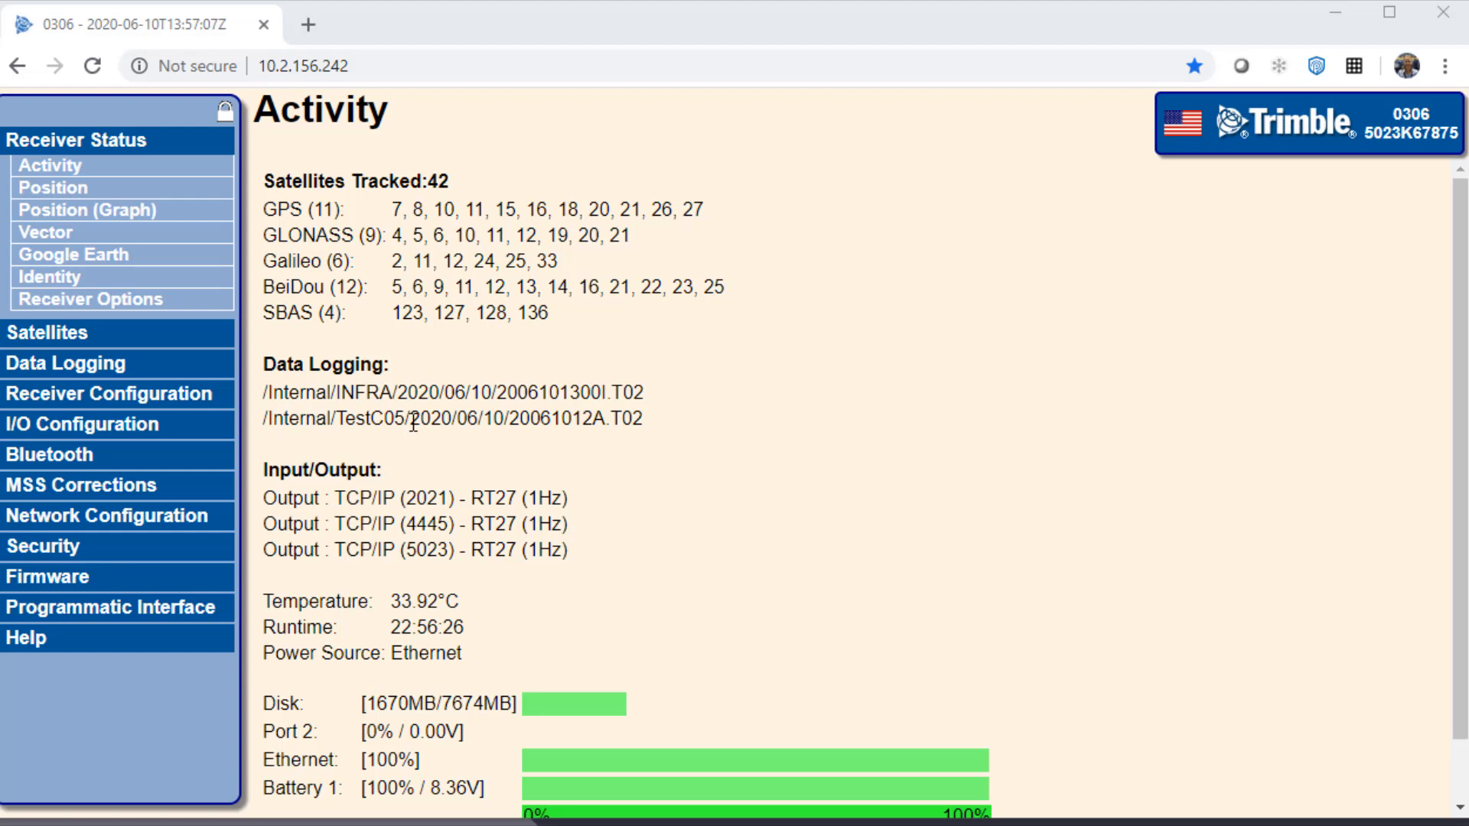
pyautogui.moveTo(417, 522)
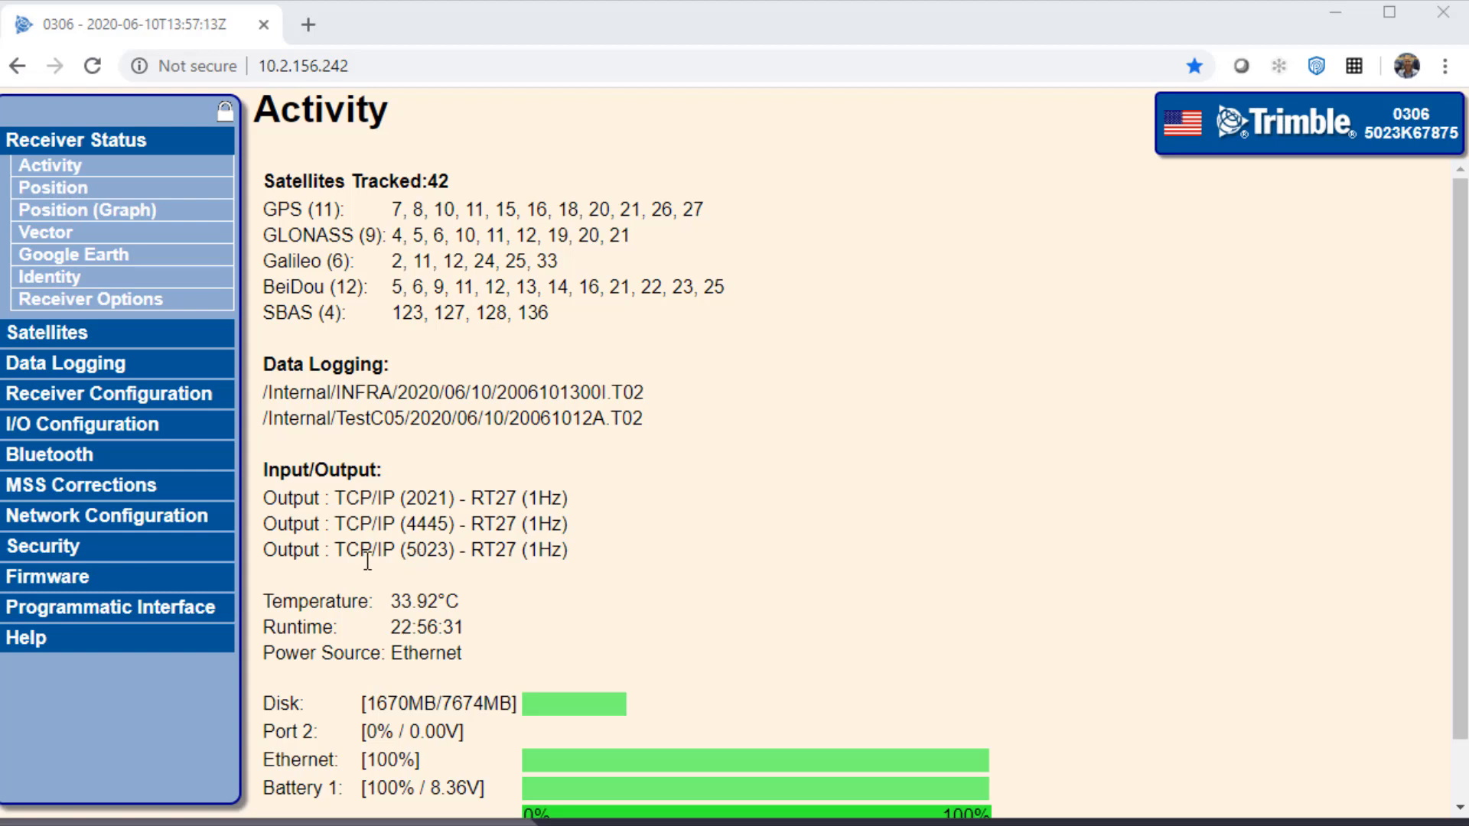
pyautogui.moveTo(413, 574)
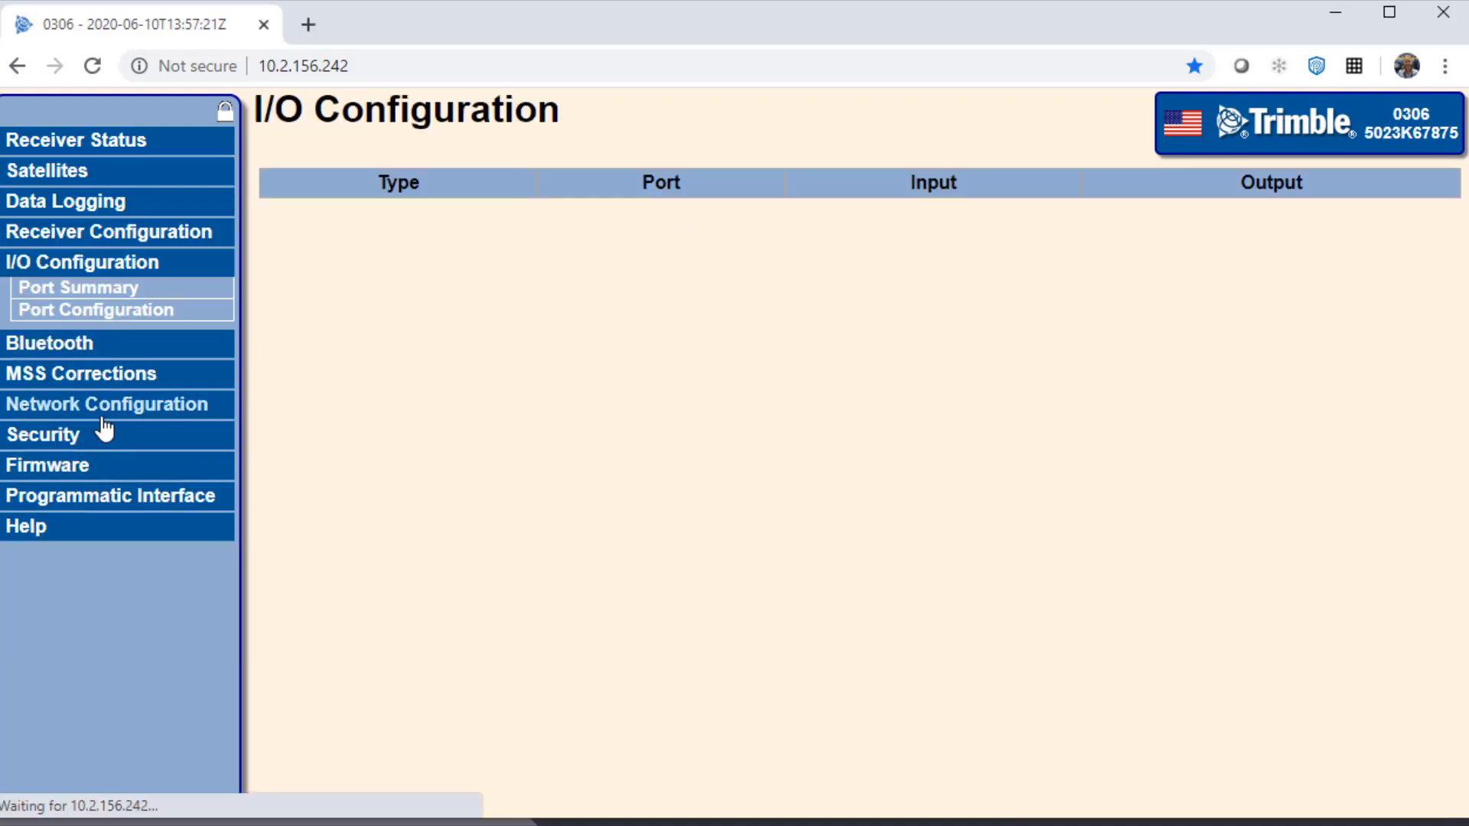
# - Review the TCP/IP 5023 port configuration, confirming RT17/RT27 output format at a 1 Hz epoch interval
pyautogui.click(78, 287)
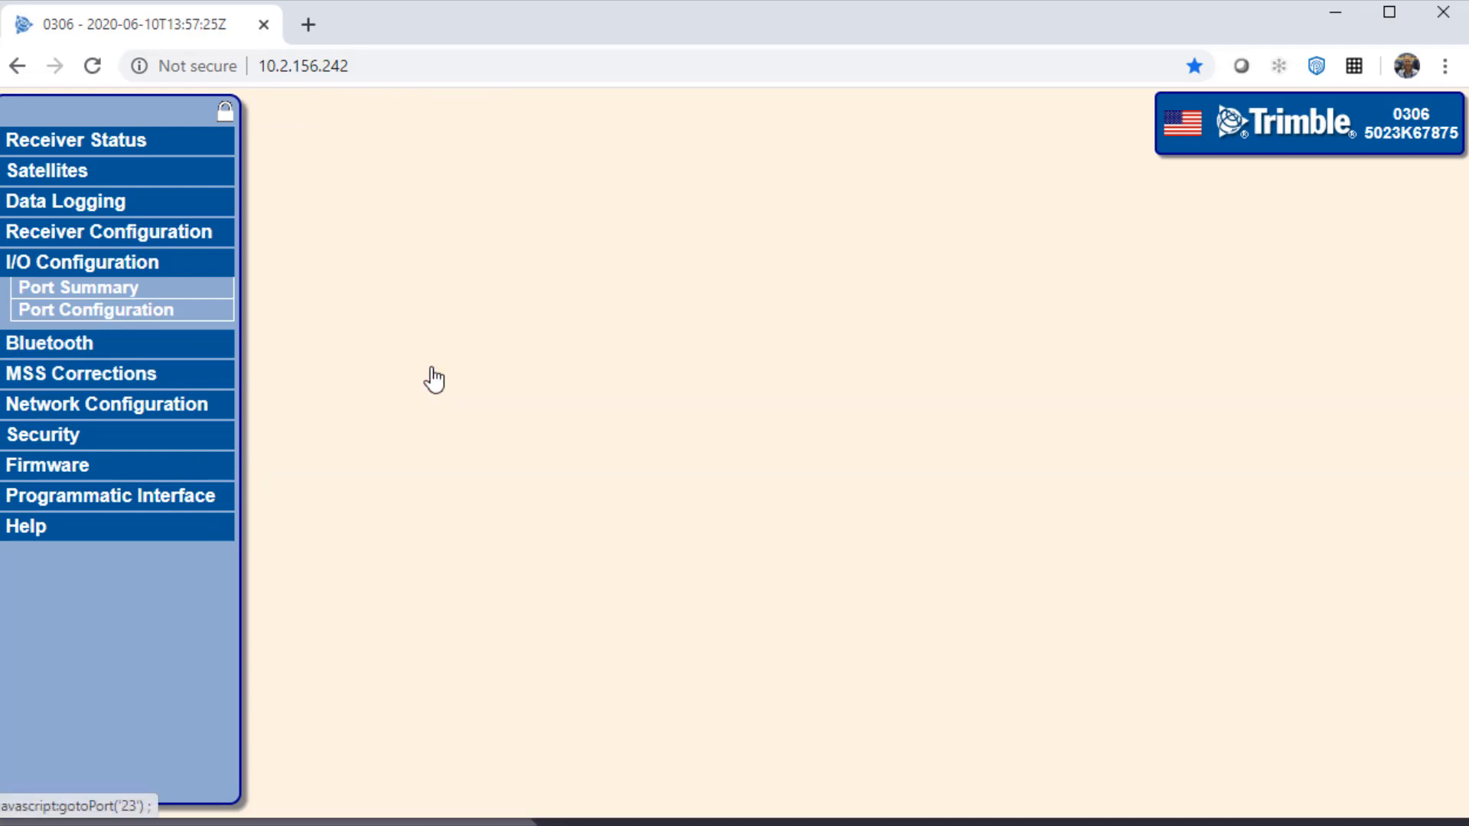
pyautogui.click(97, 310)
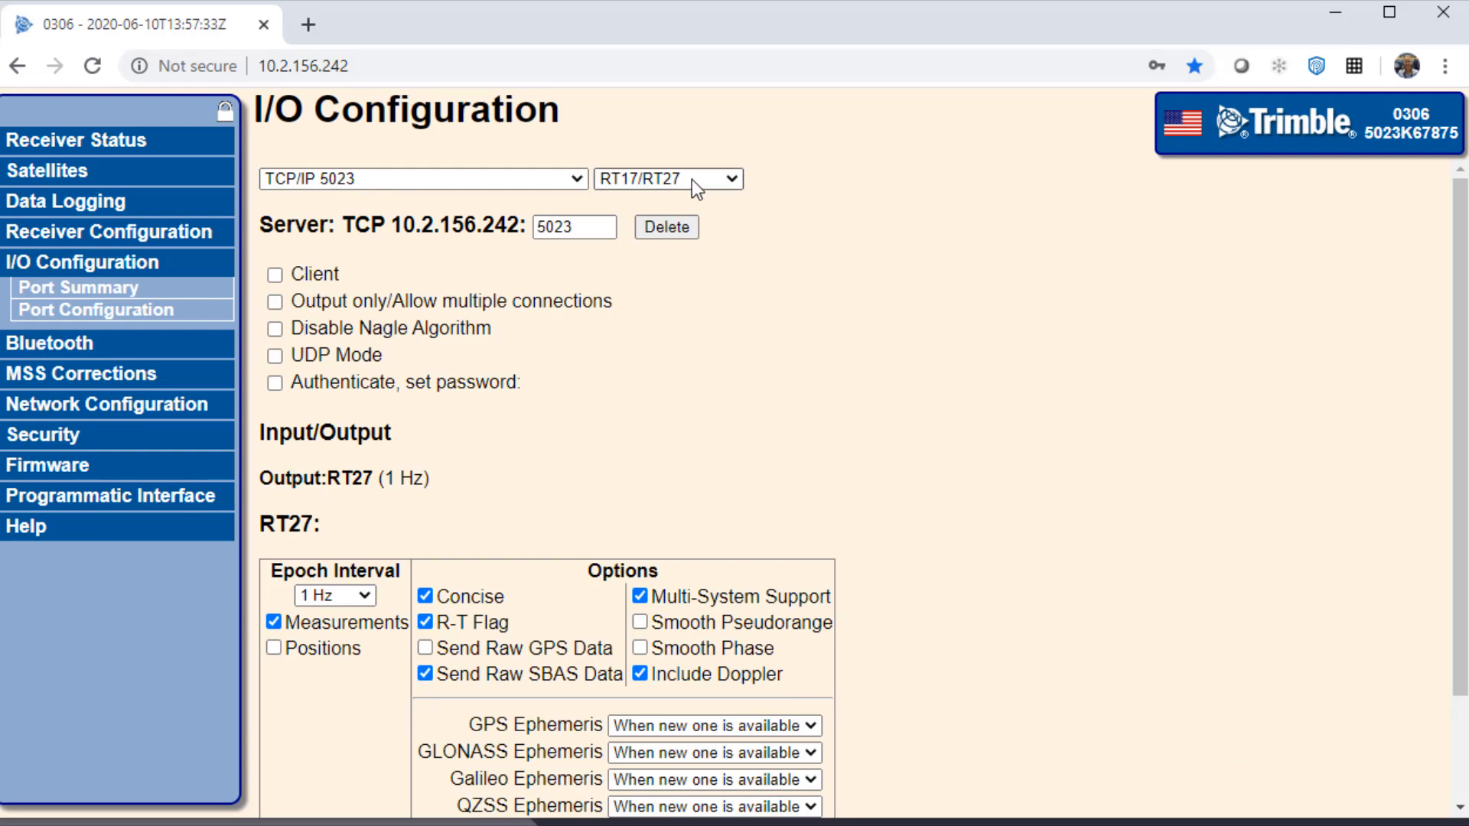
pyautogui.click(667, 177)
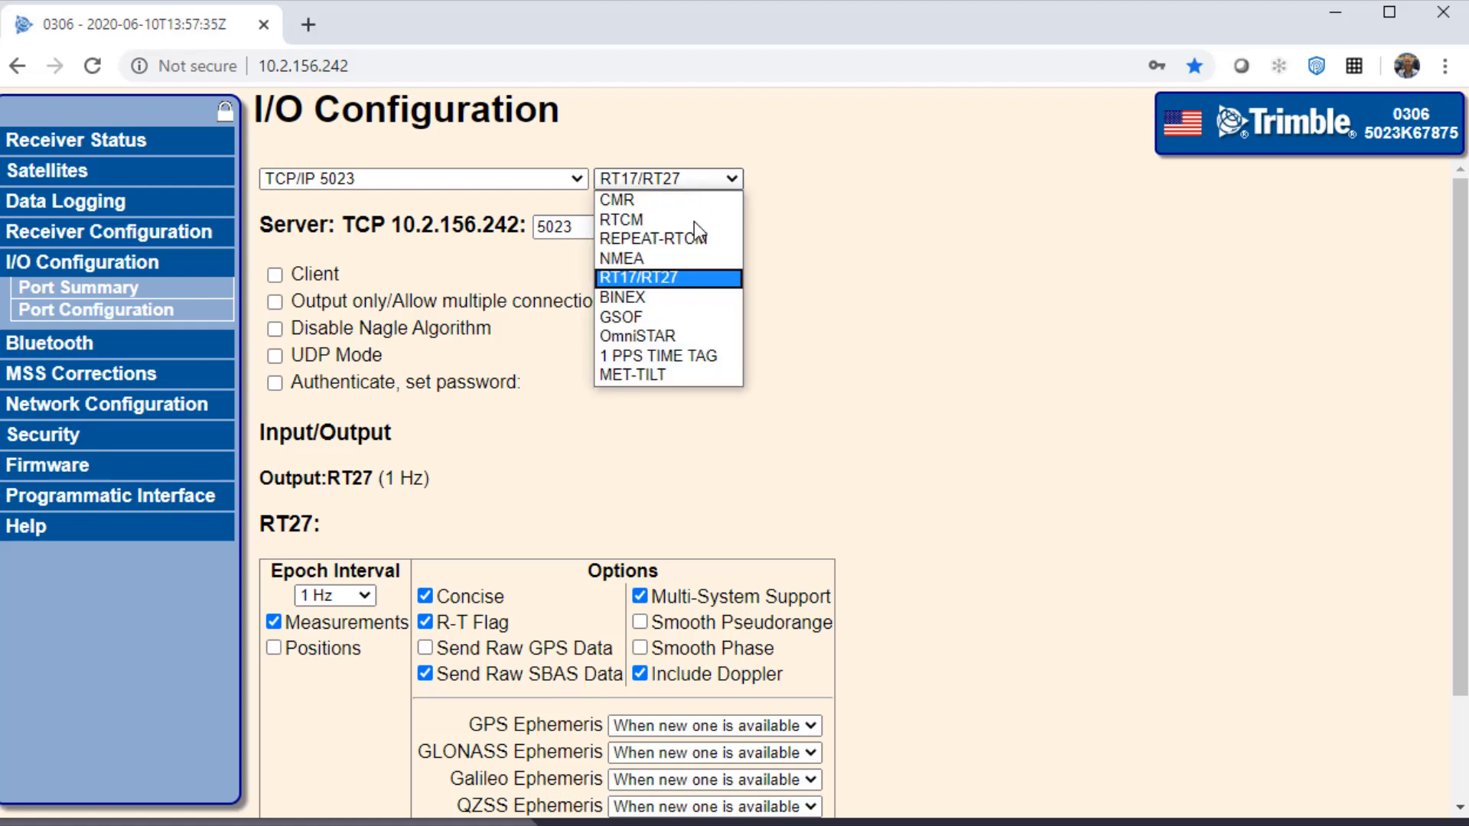
pyautogui.moveTo(688, 291)
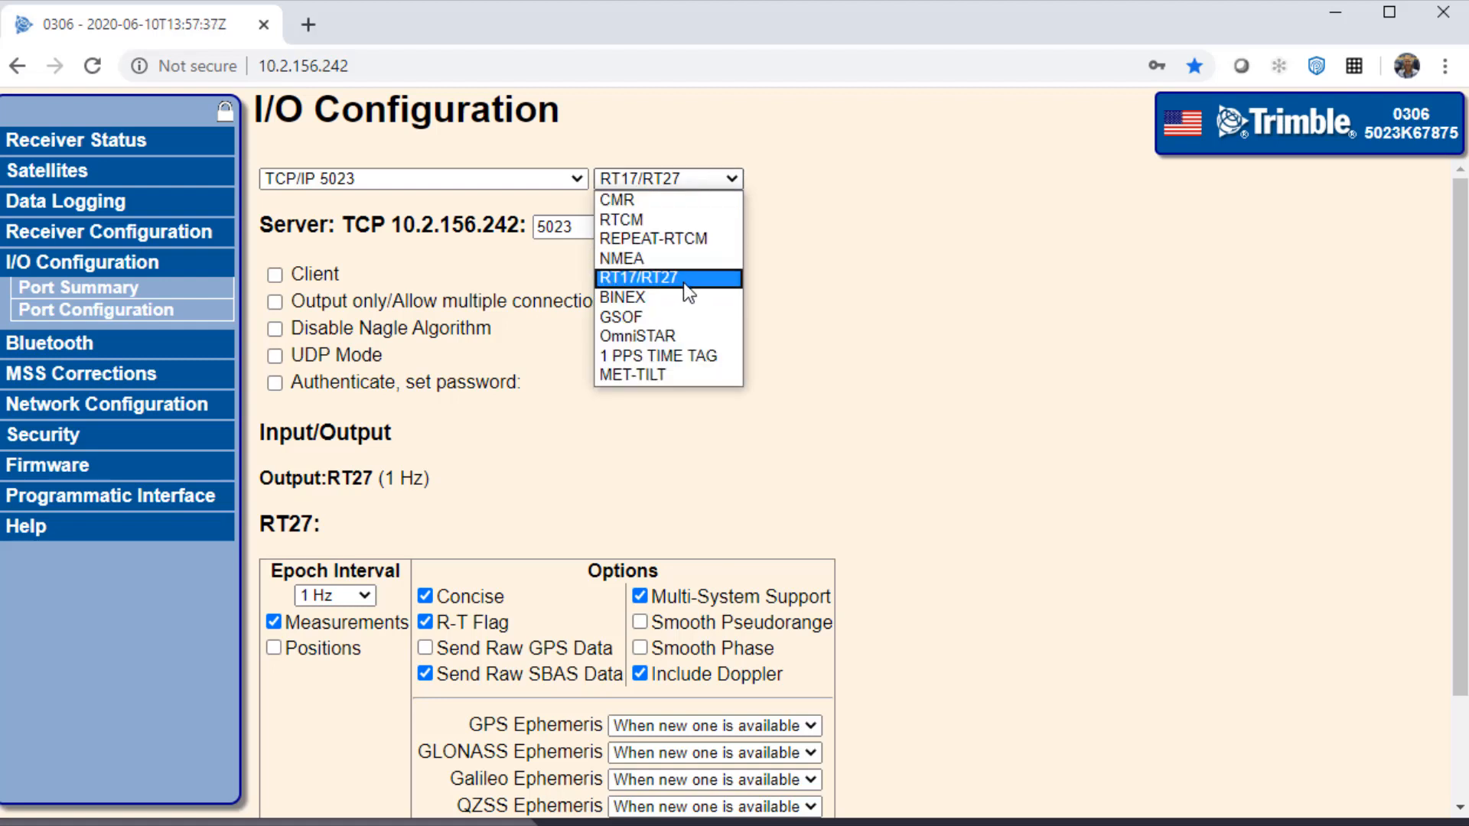
pyautogui.click(640, 277)
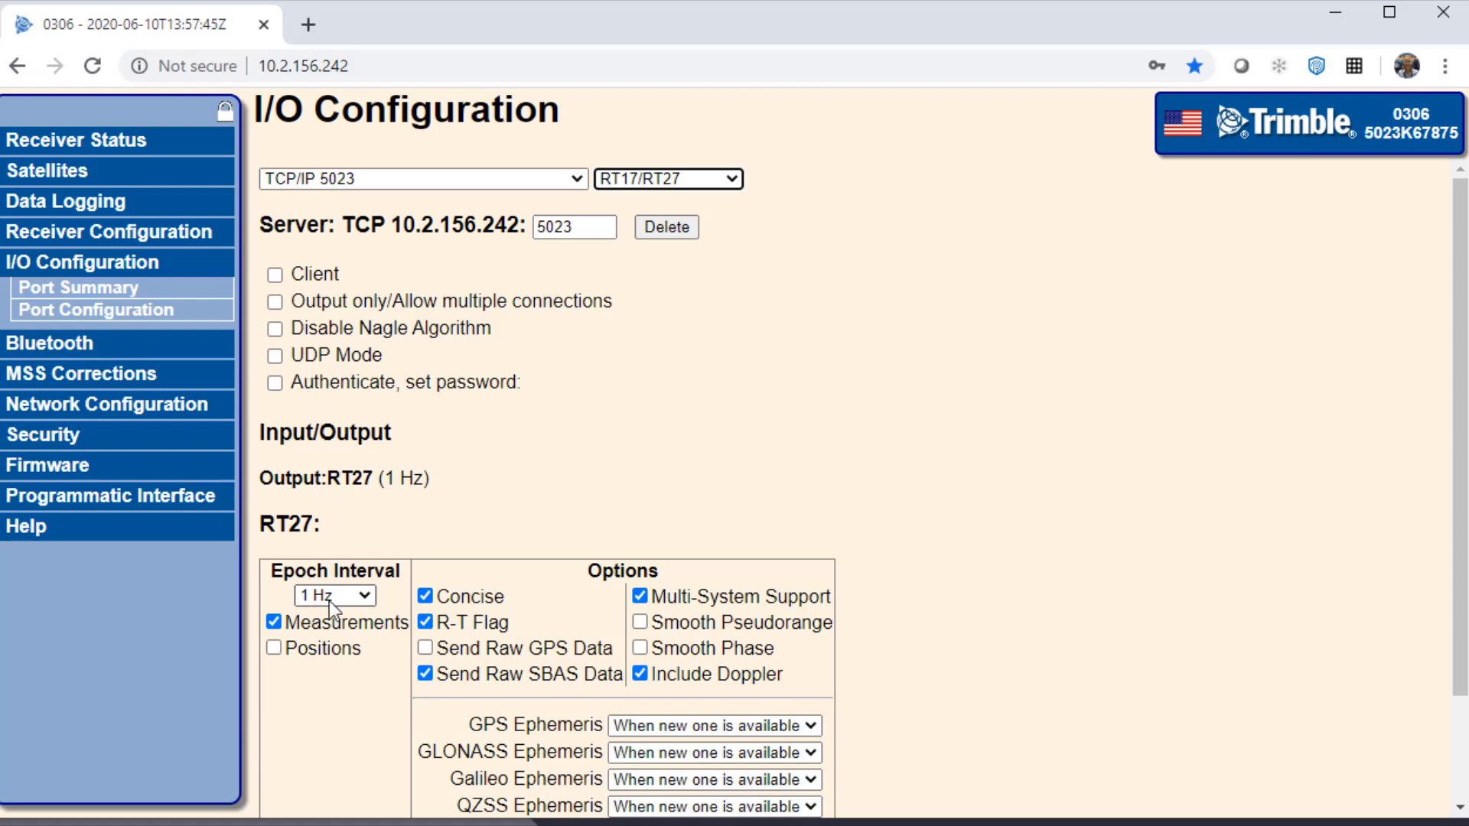
pyautogui.click(334, 596)
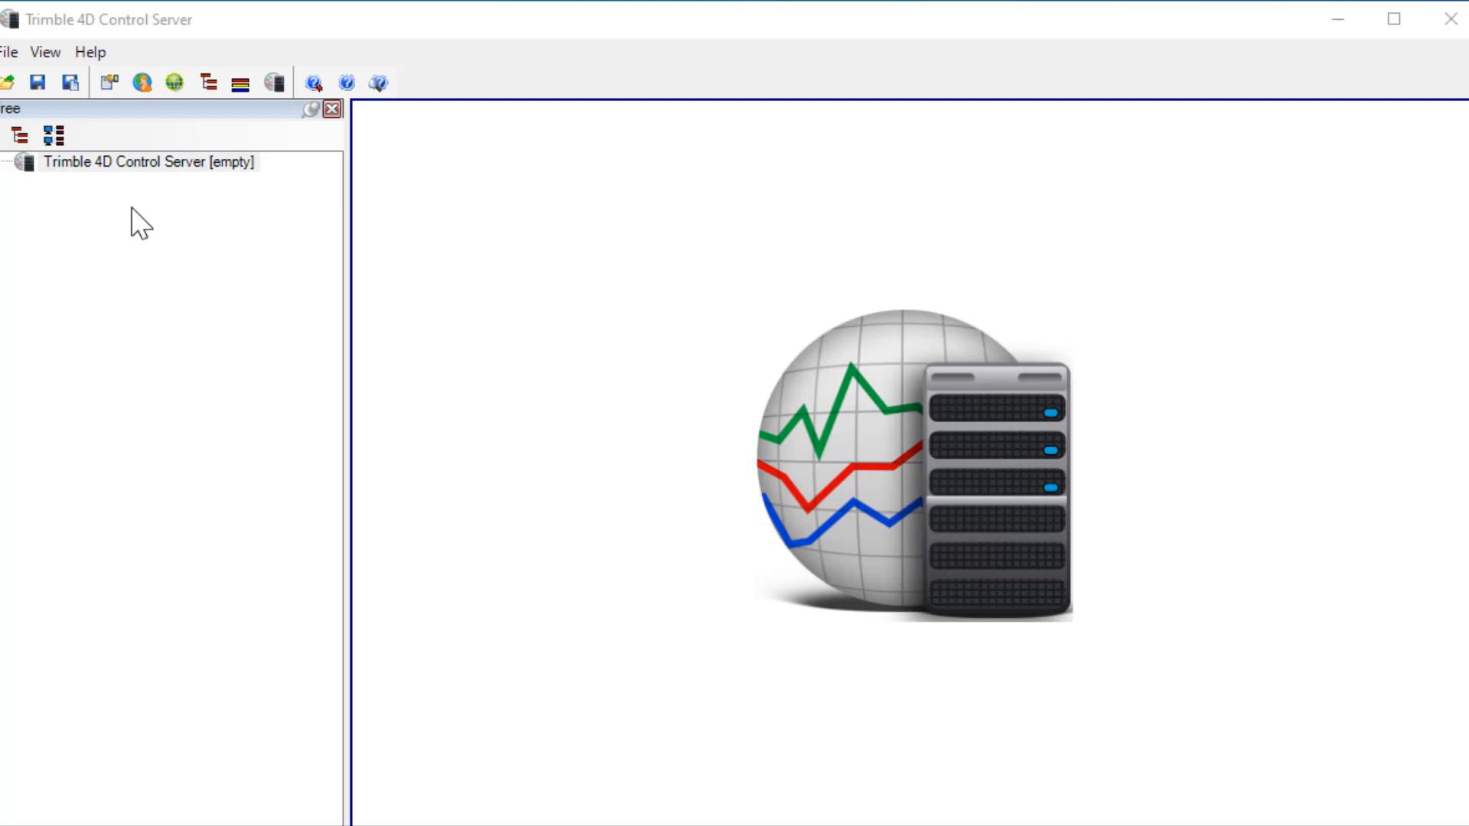
# - Insert a Device Manager module with the Default configuration under the server root
pyautogui.rightClick(147, 161)
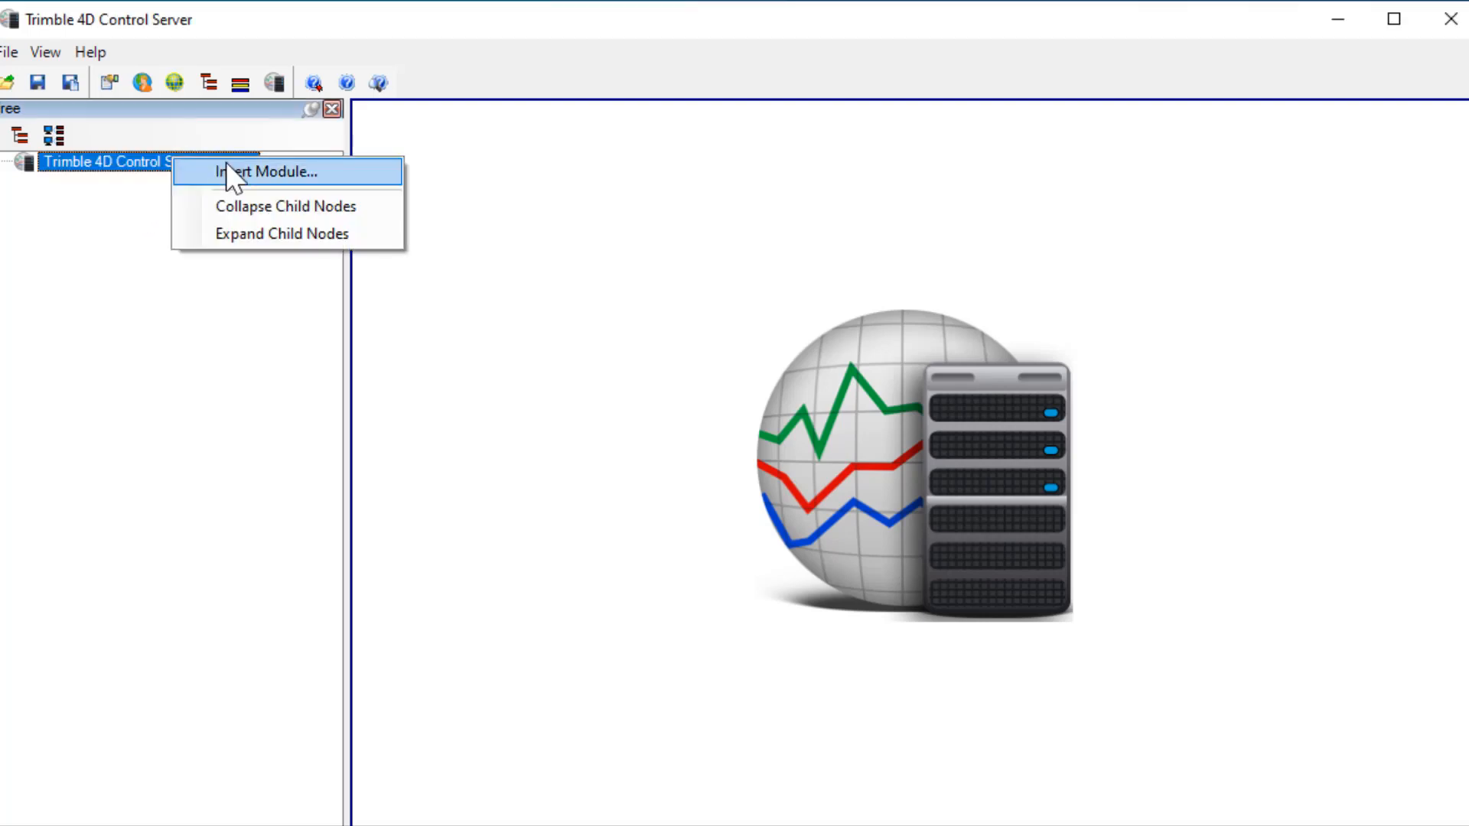
pyautogui.click(270, 172)
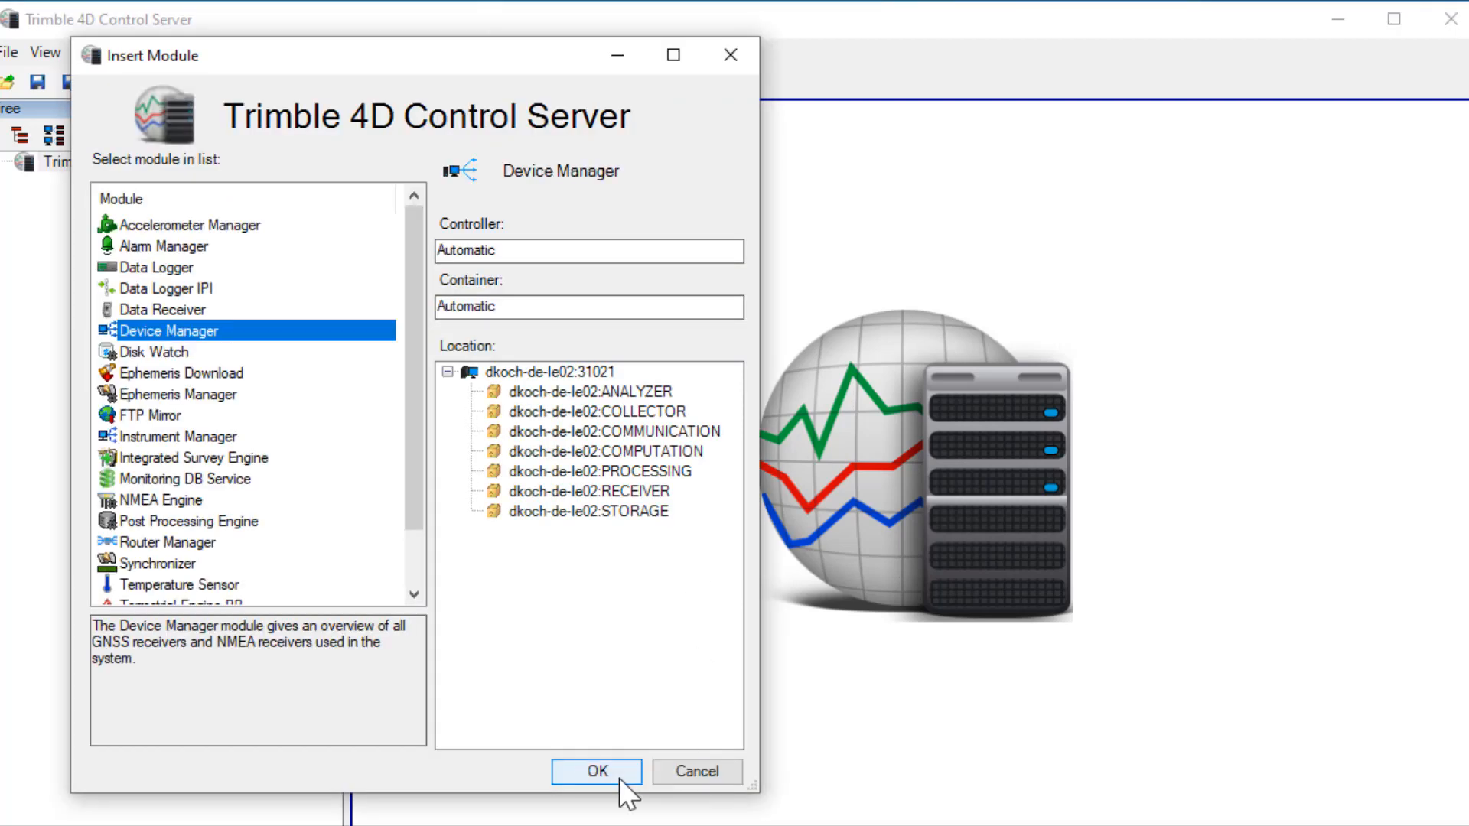
pyautogui.click(595, 771)
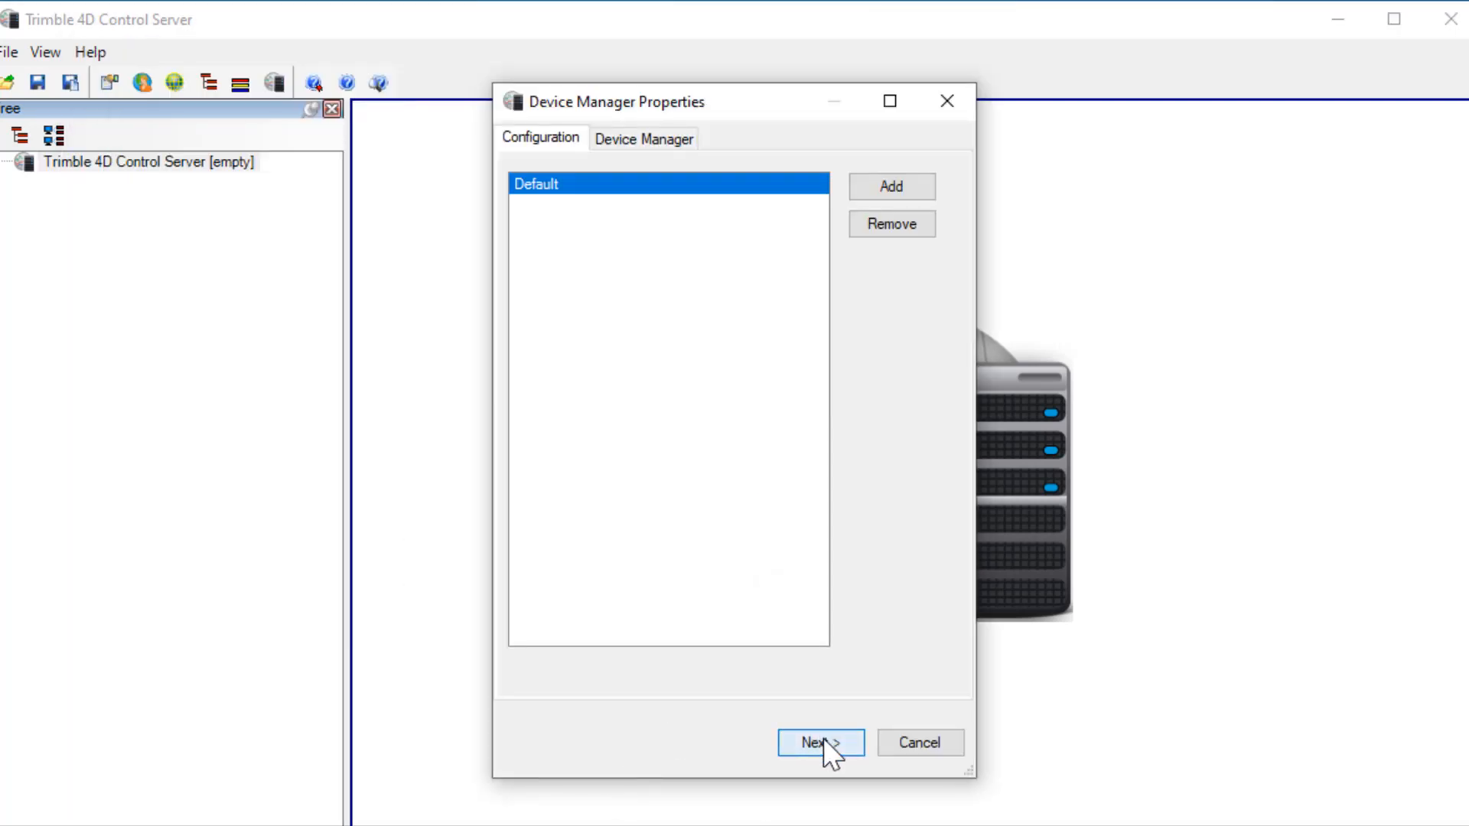
pyautogui.click(819, 742)
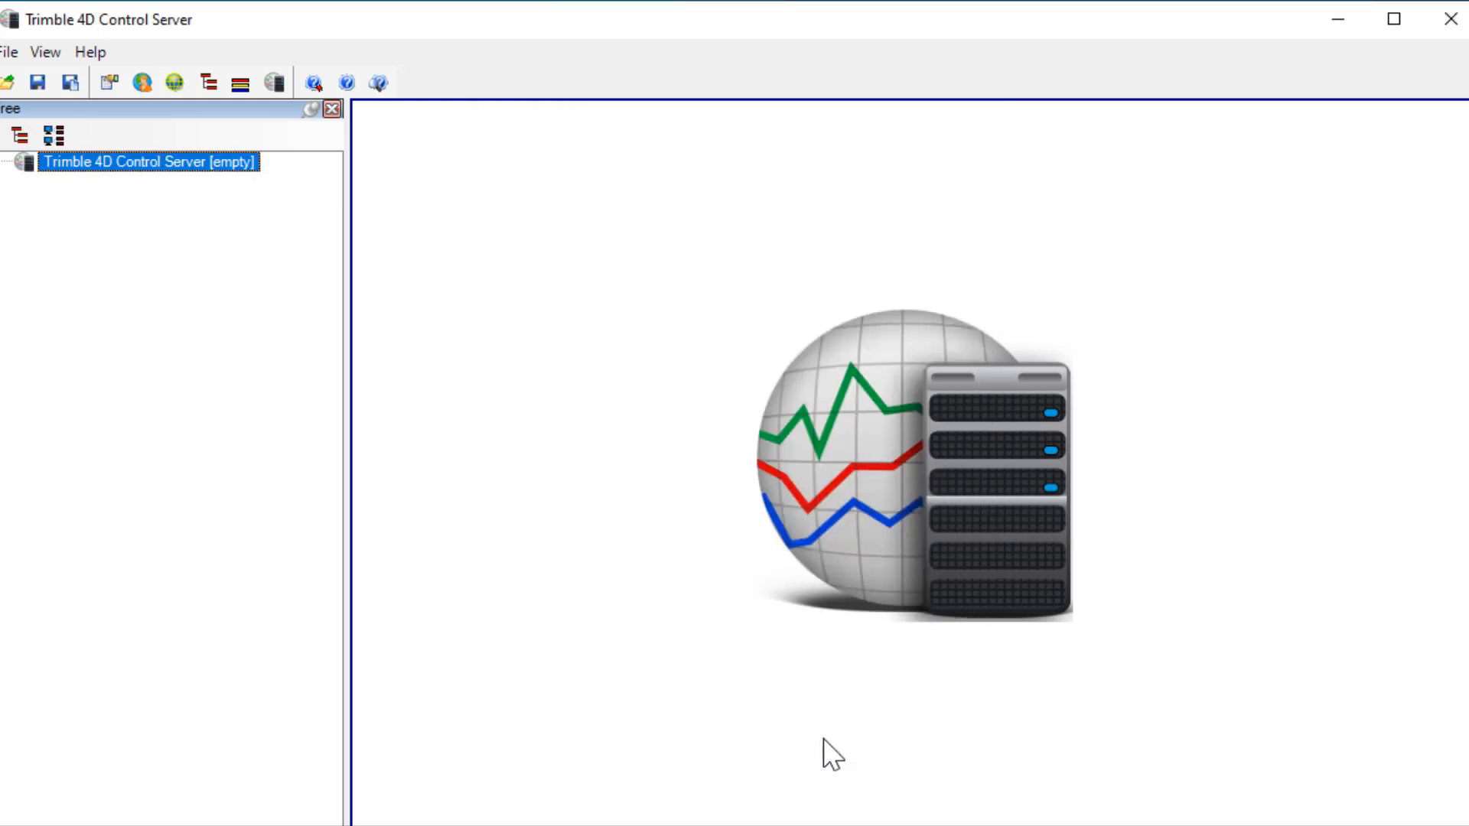
pyautogui.click(149, 161)
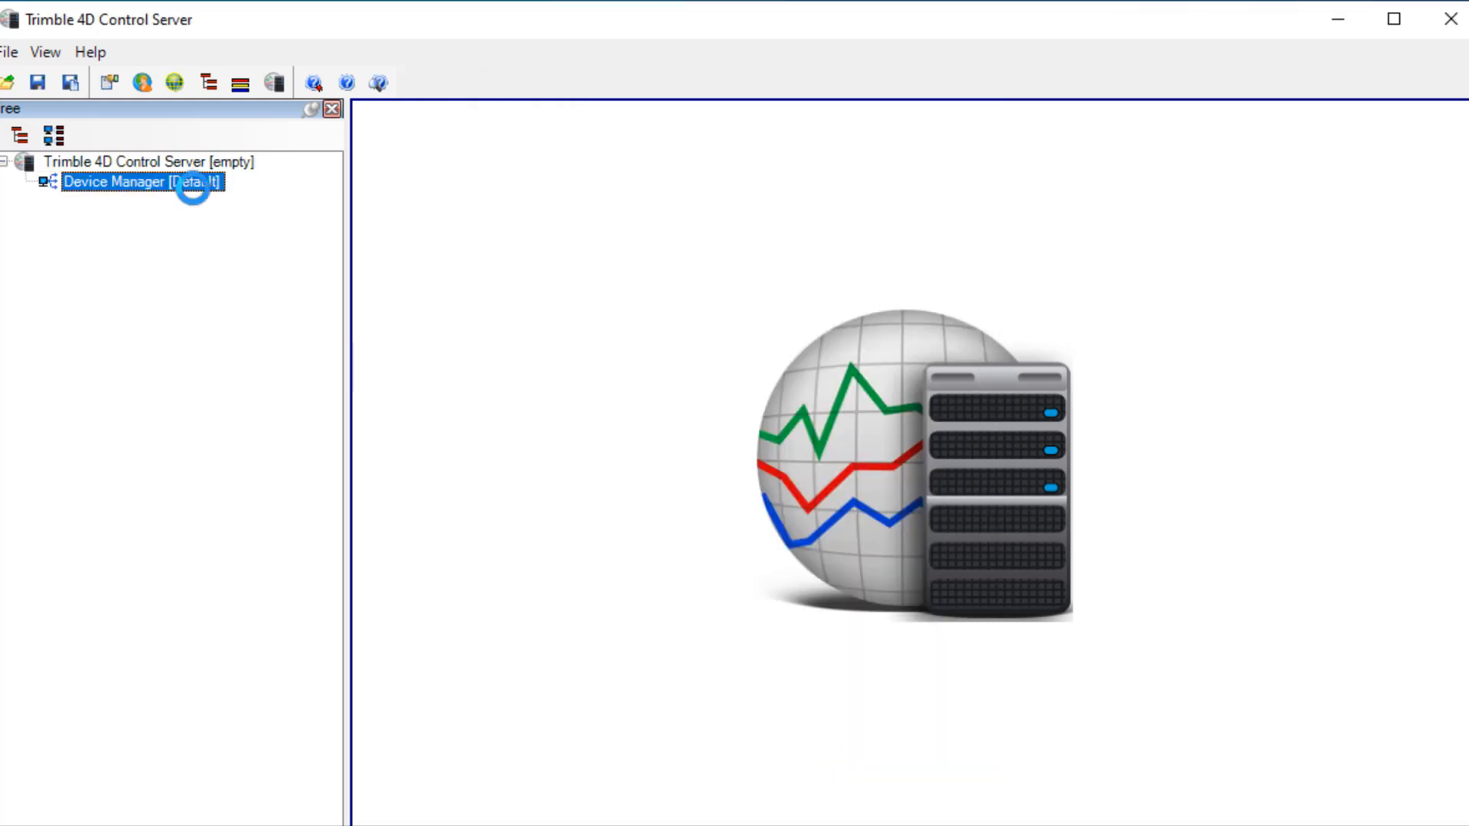
# - Add a receiver configuration named Demo in the Device Manager properties and continue to Station Information
pyautogui.rightClick(144, 181)
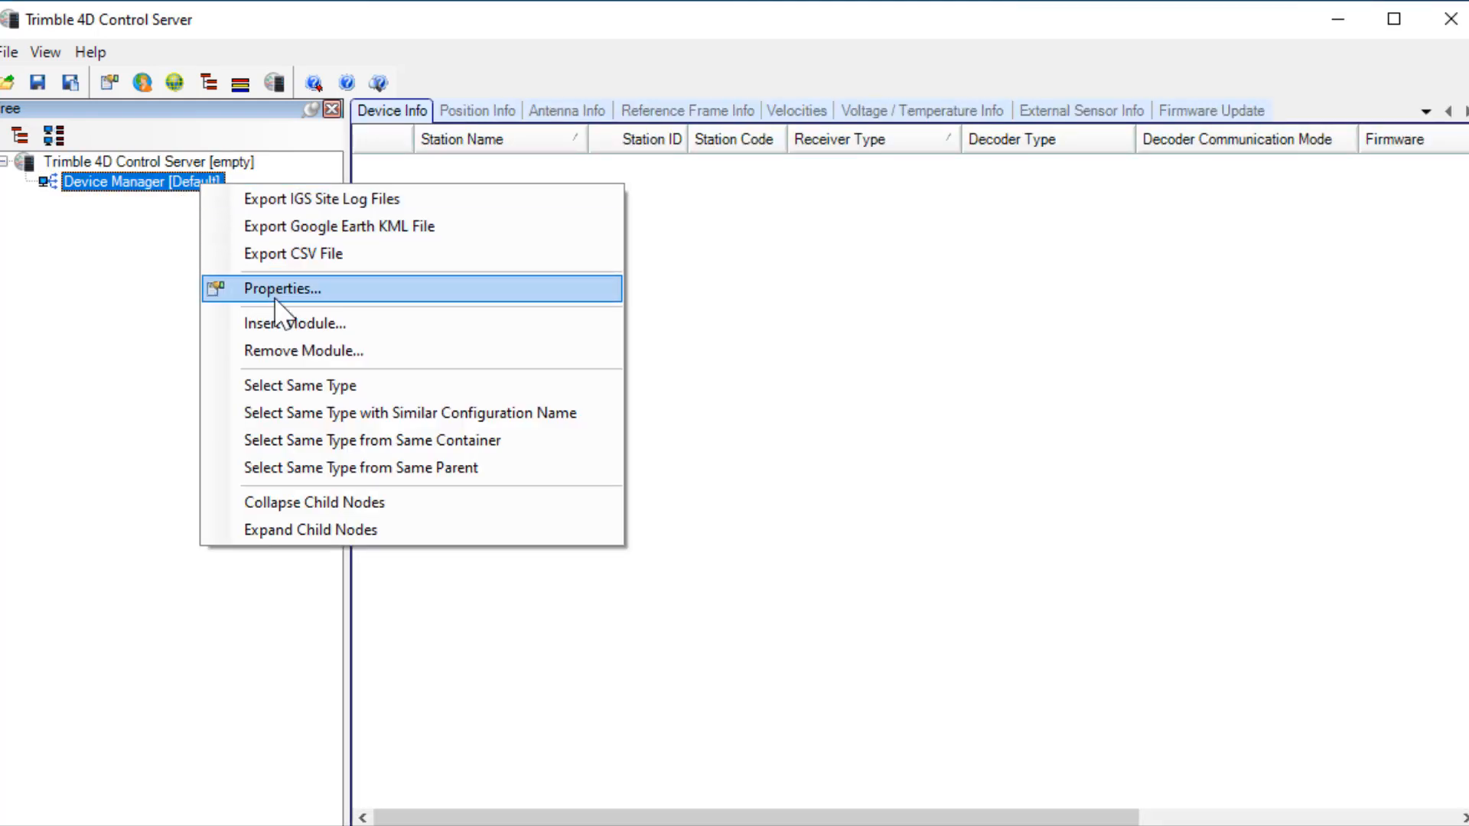
pyautogui.click(293, 323)
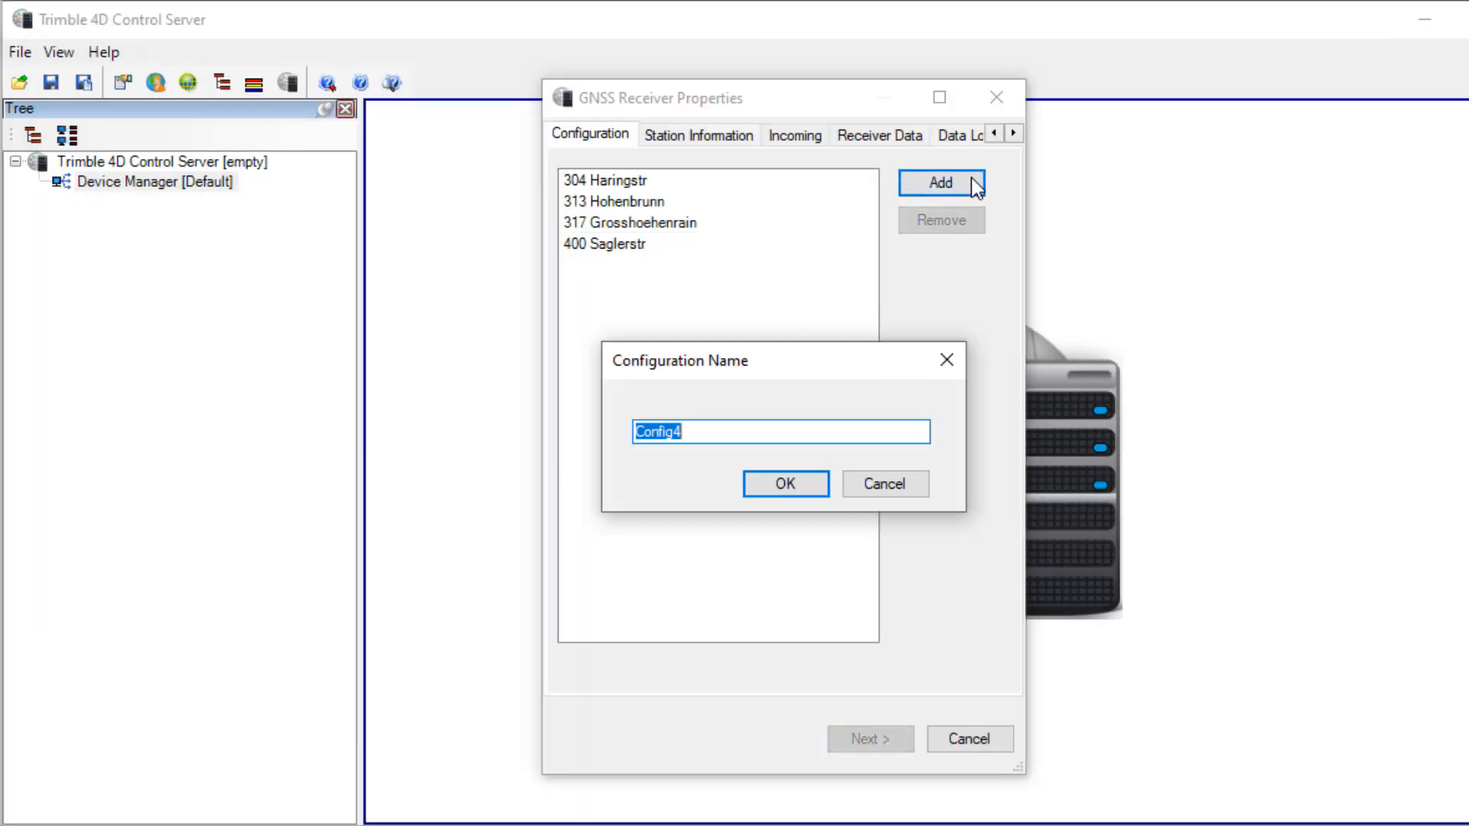
pyautogui.write('Demo')
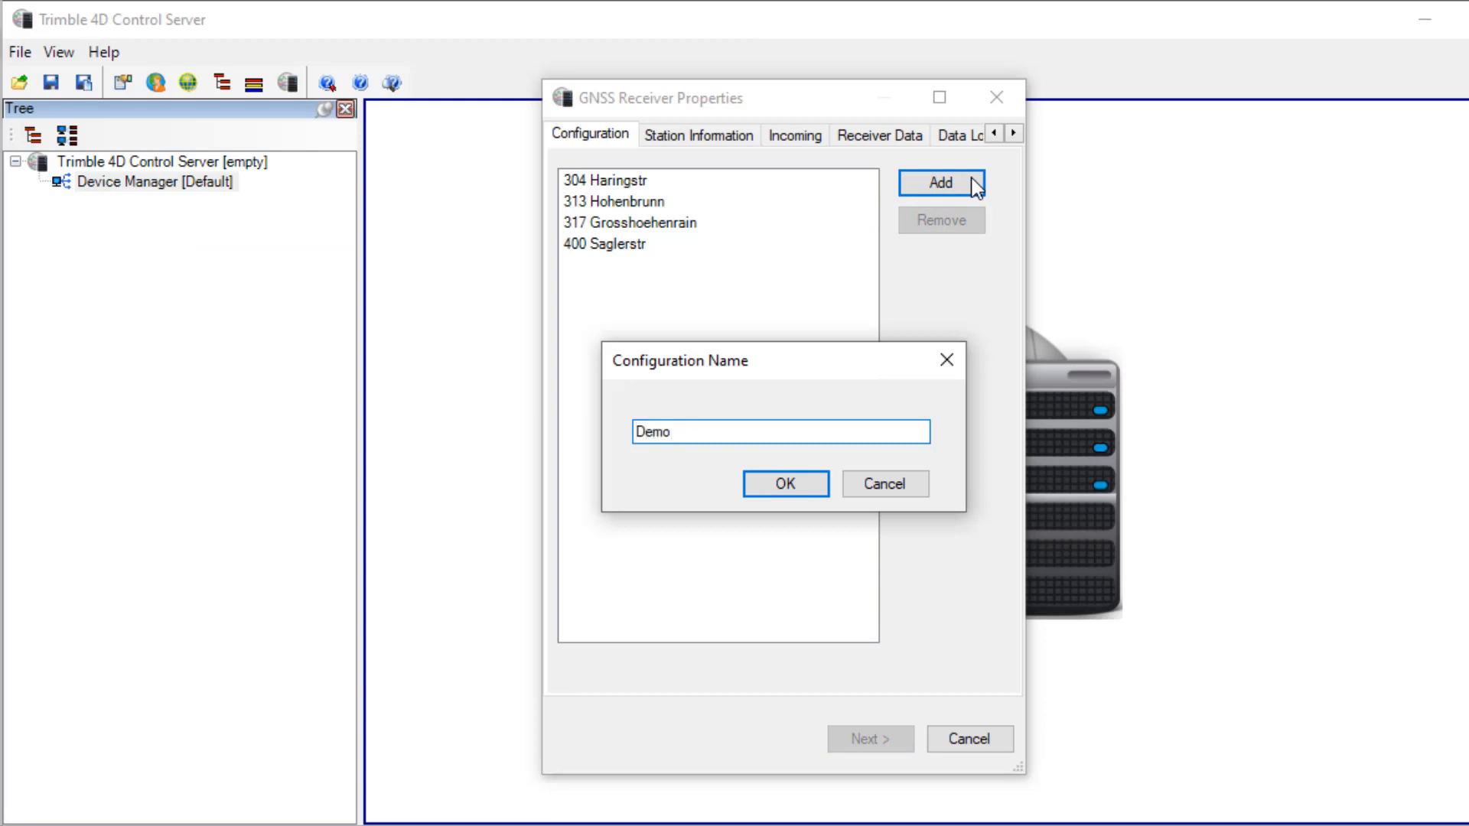
pyautogui.click(785, 483)
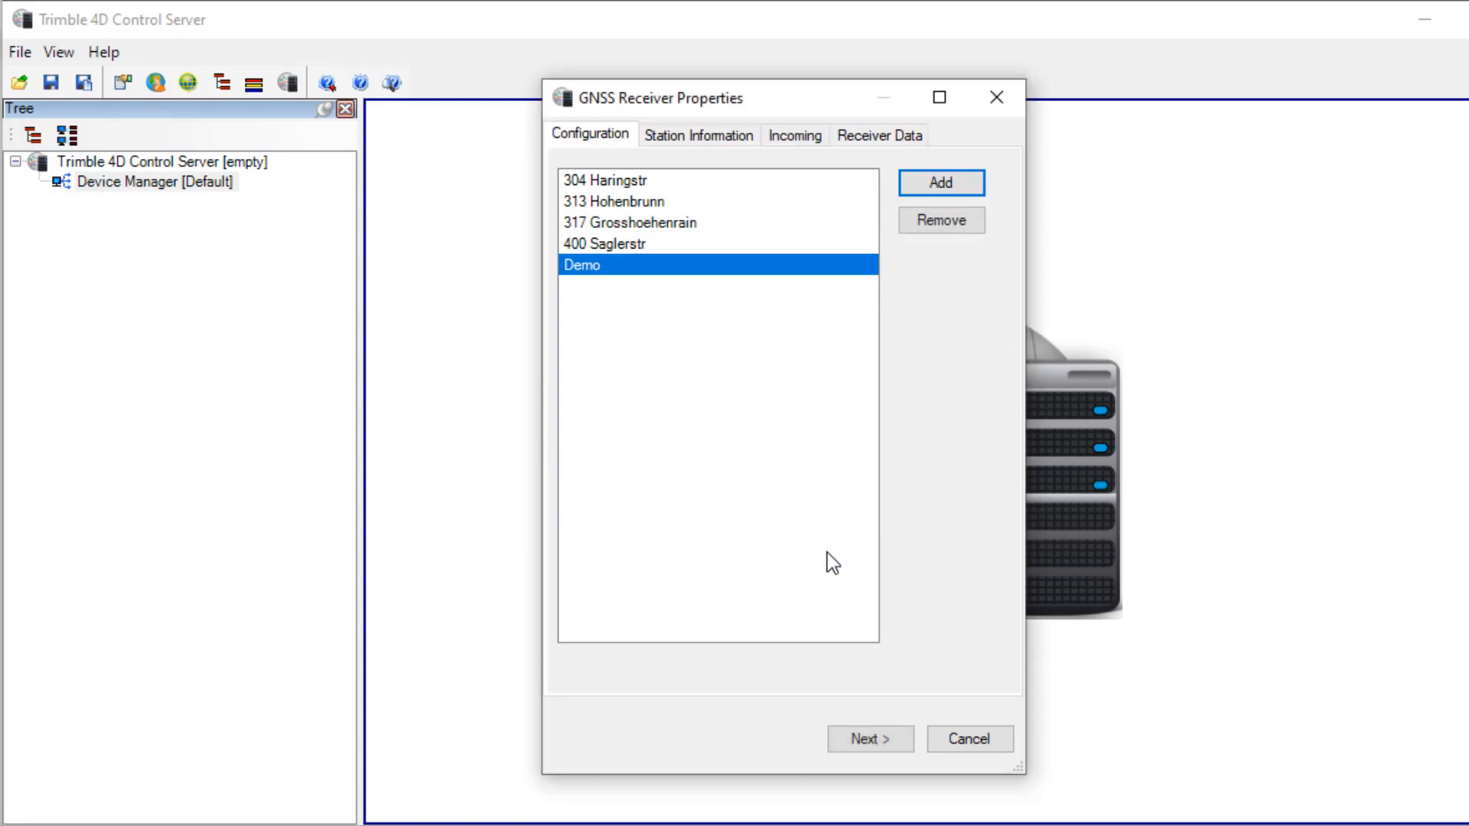
pyautogui.click(868, 737)
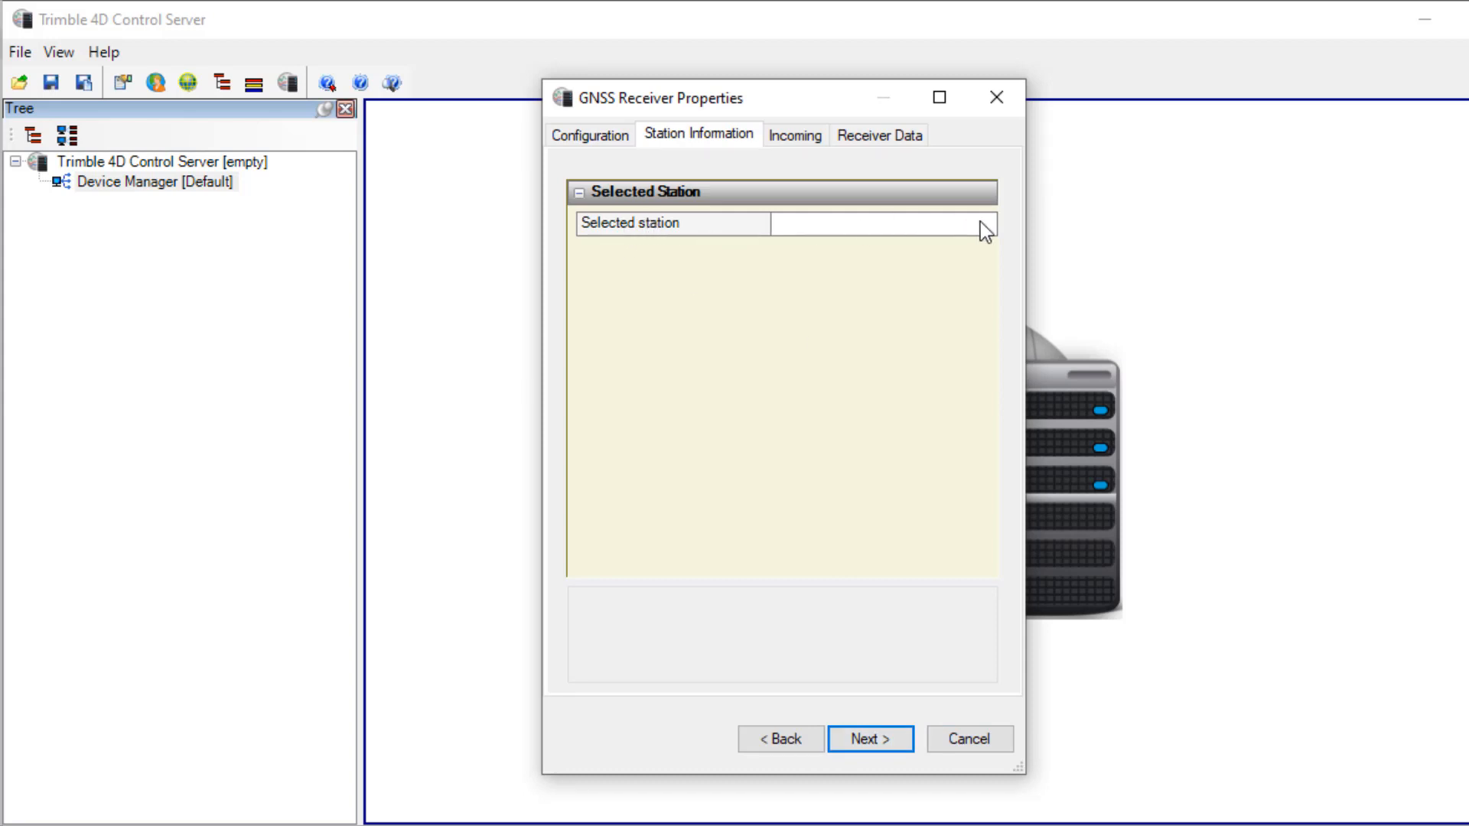
# - Start importing station data from the IGS Site Logs folder containing Demo_20200611.log
pyautogui.click(981, 225)
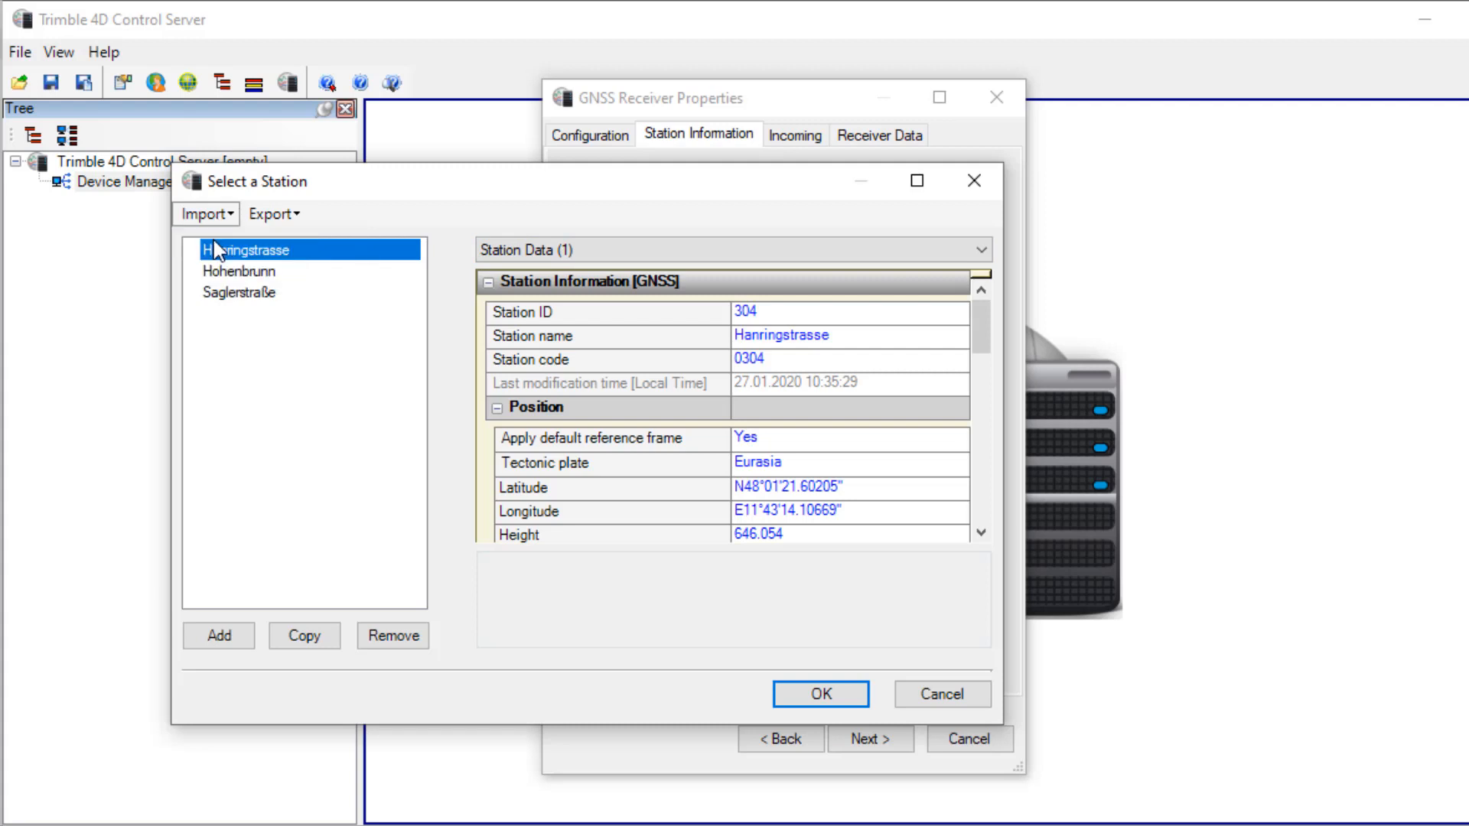
pyautogui.click(205, 214)
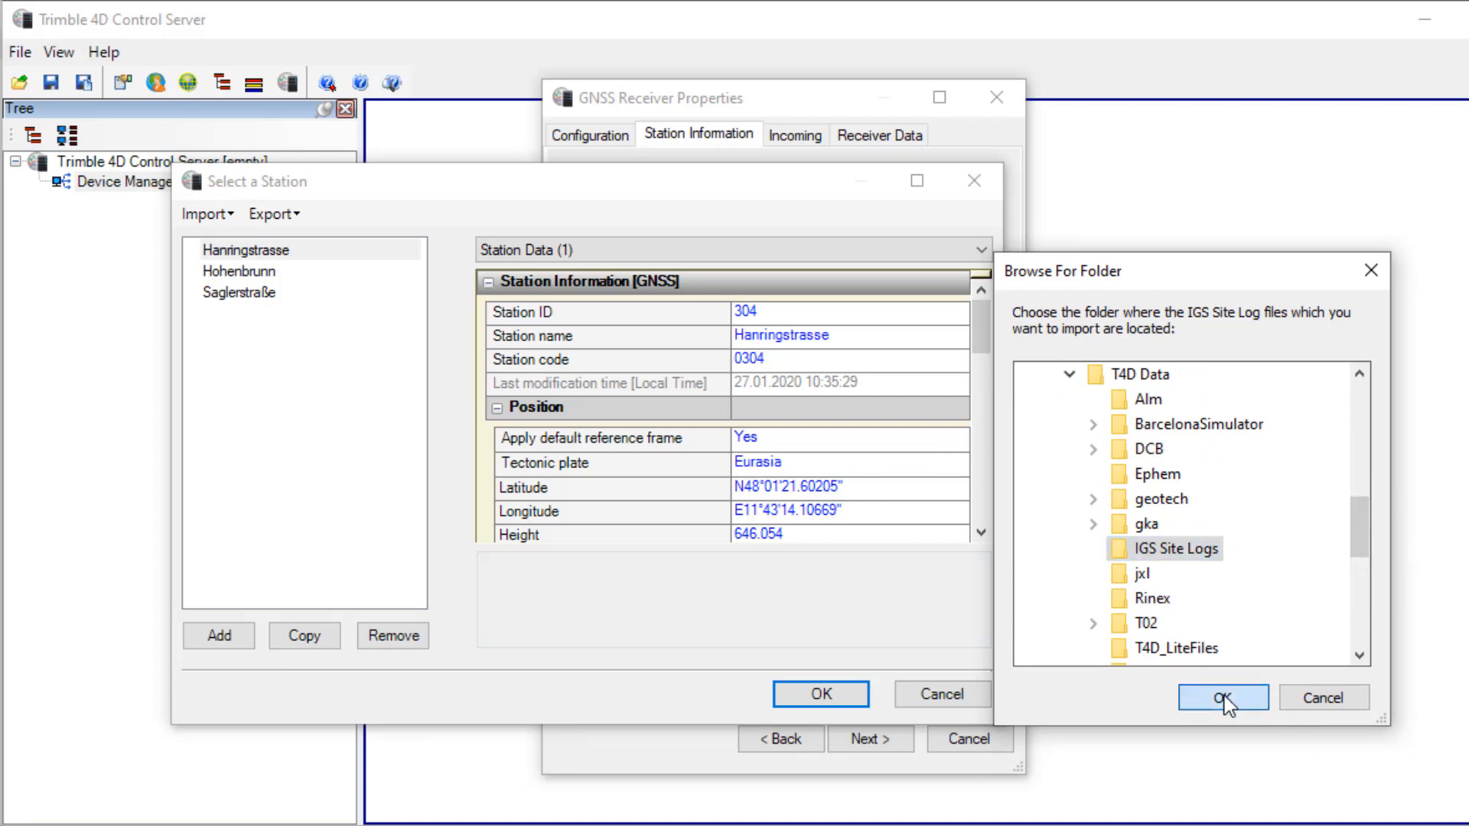
pyautogui.click(1220, 698)
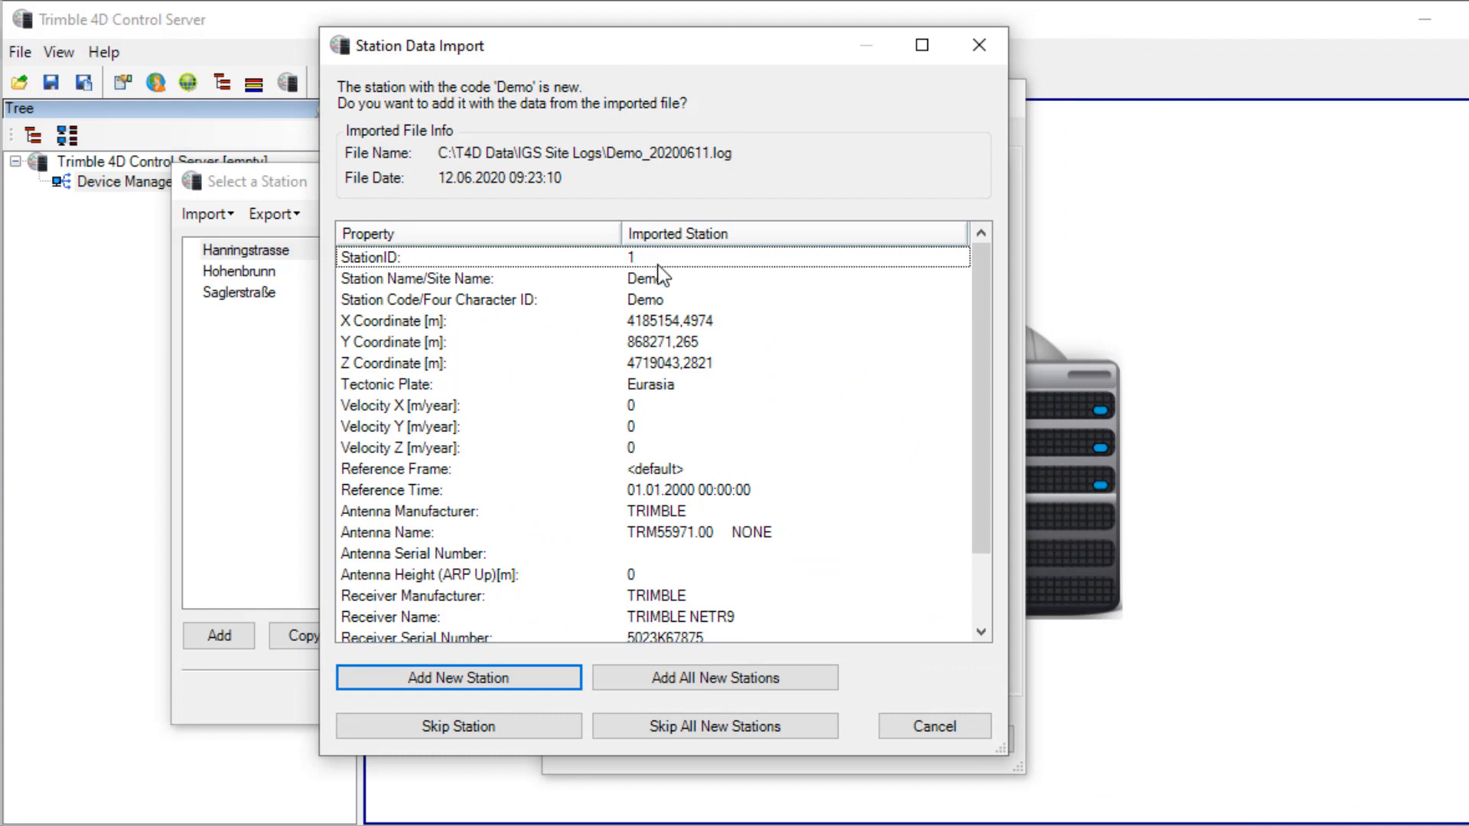
pyautogui.moveTo(656, 273)
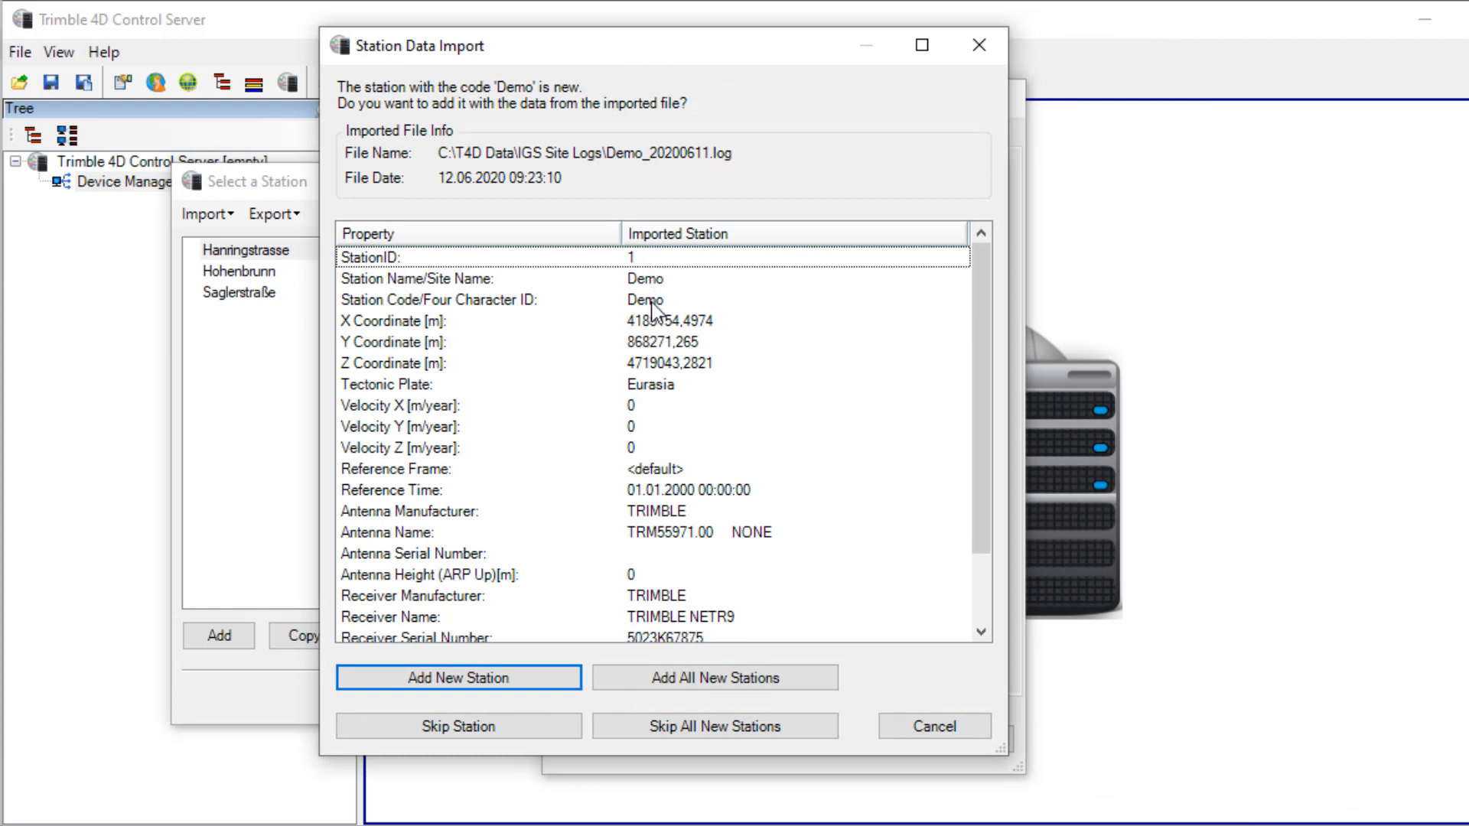
pyautogui.moveTo(661, 404)
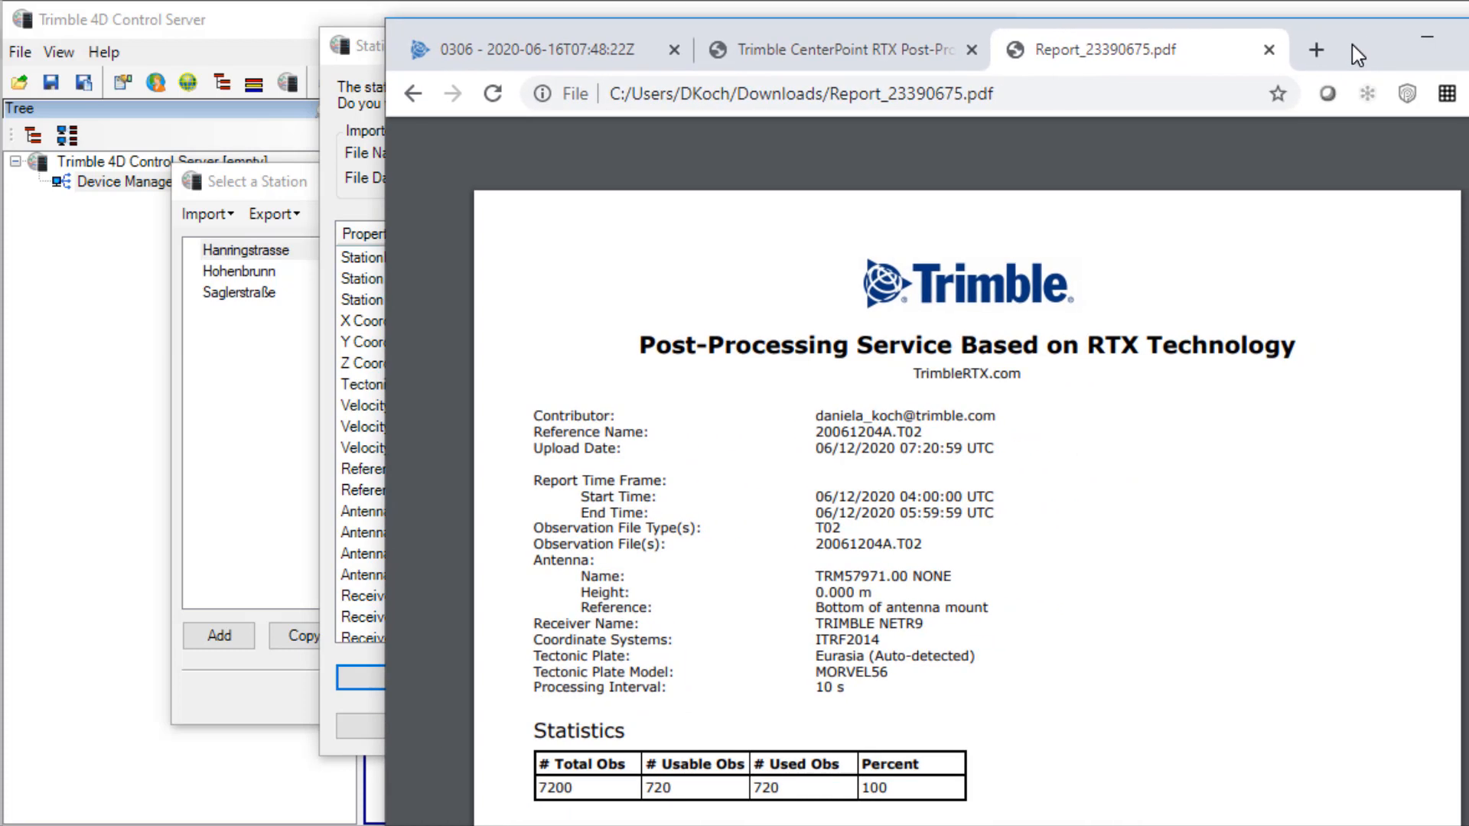
# - Look over the trimblertx.com post-processing upload form and return to the processing report PDF
pyautogui.click(837, 49)
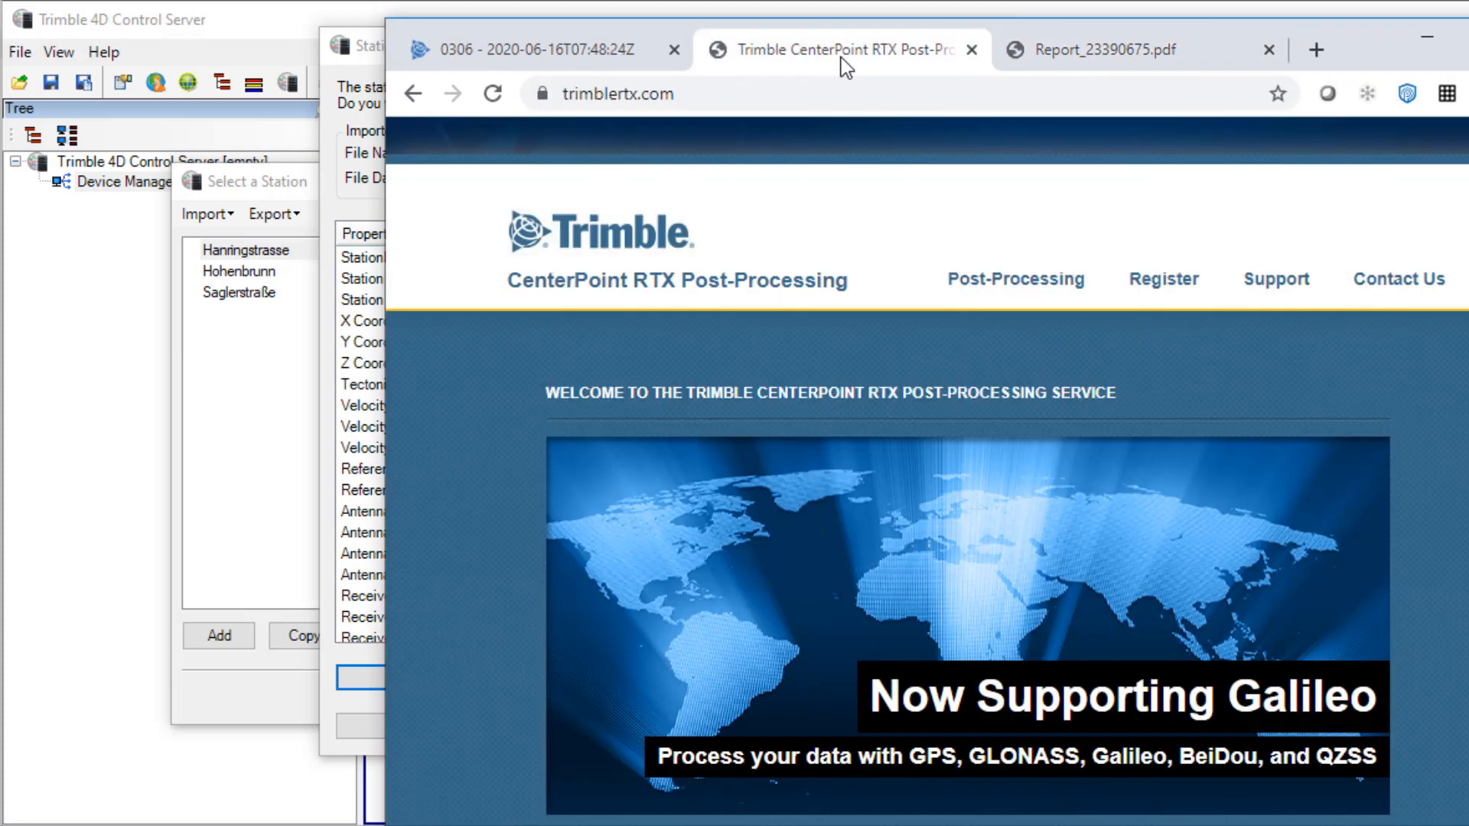
pyautogui.moveTo(1030, 242)
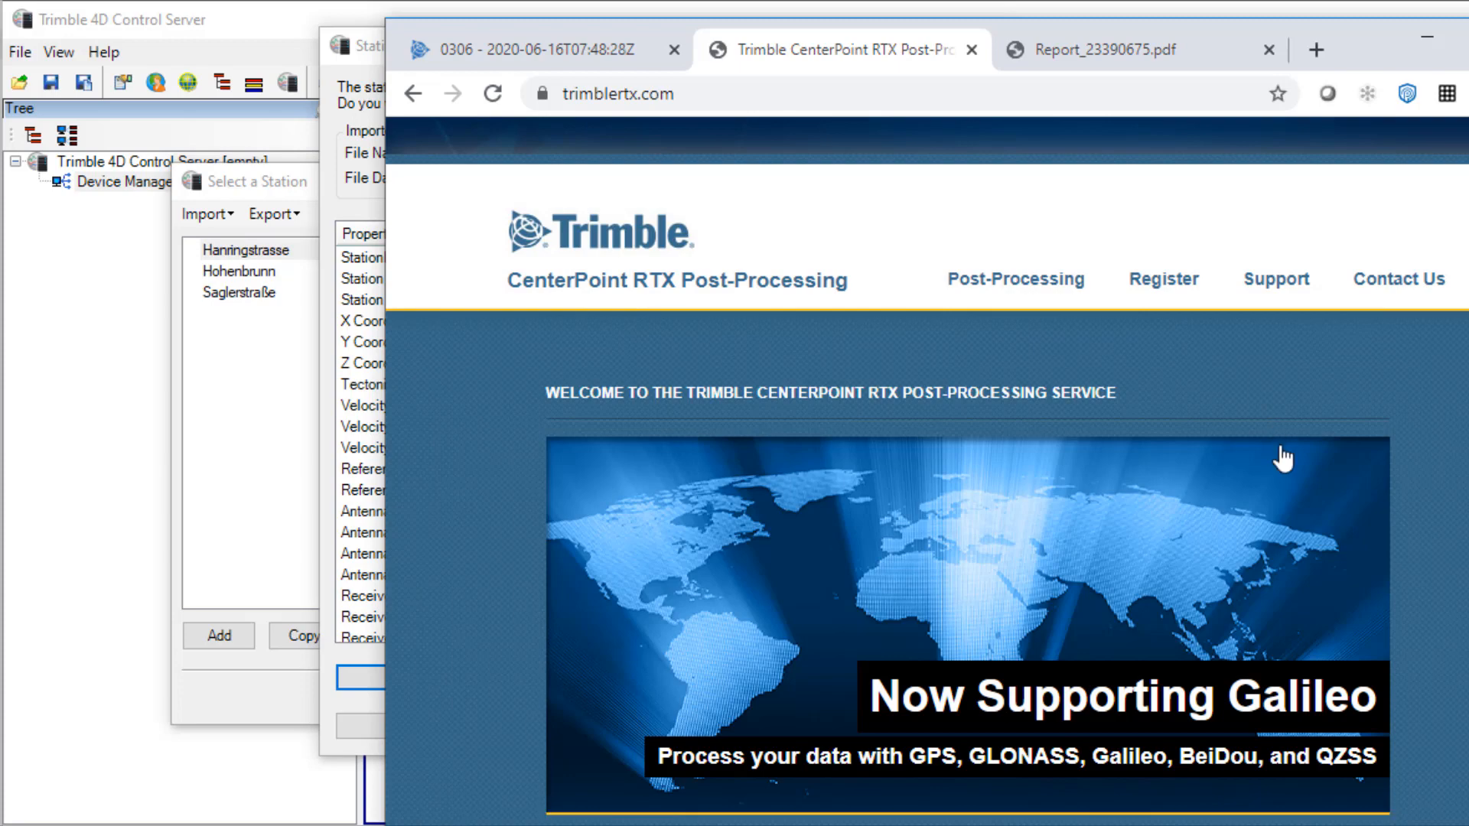
pyautogui.scroll(-3)
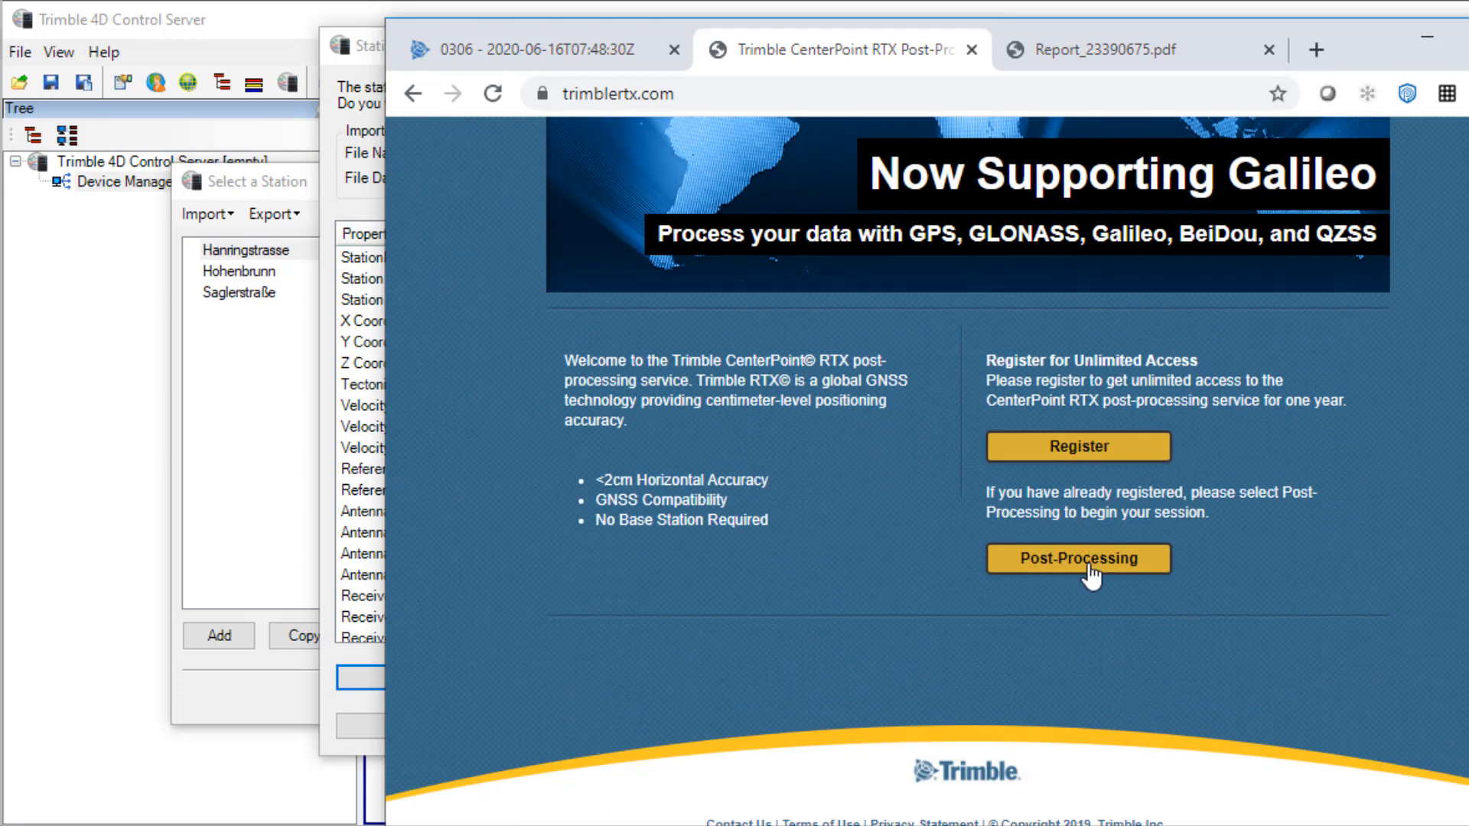
pyautogui.click(1077, 559)
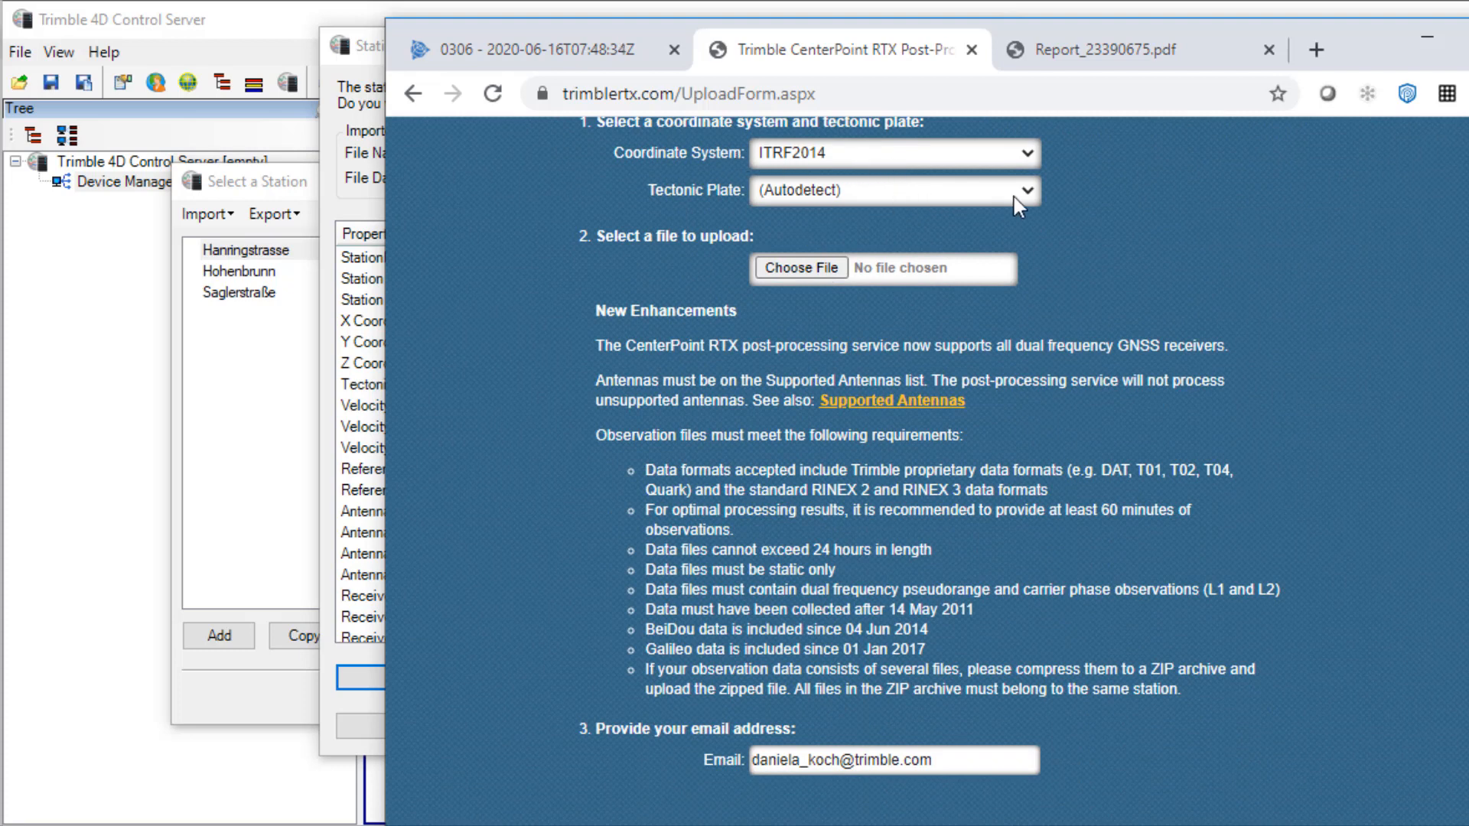
pyautogui.click(1105, 49)
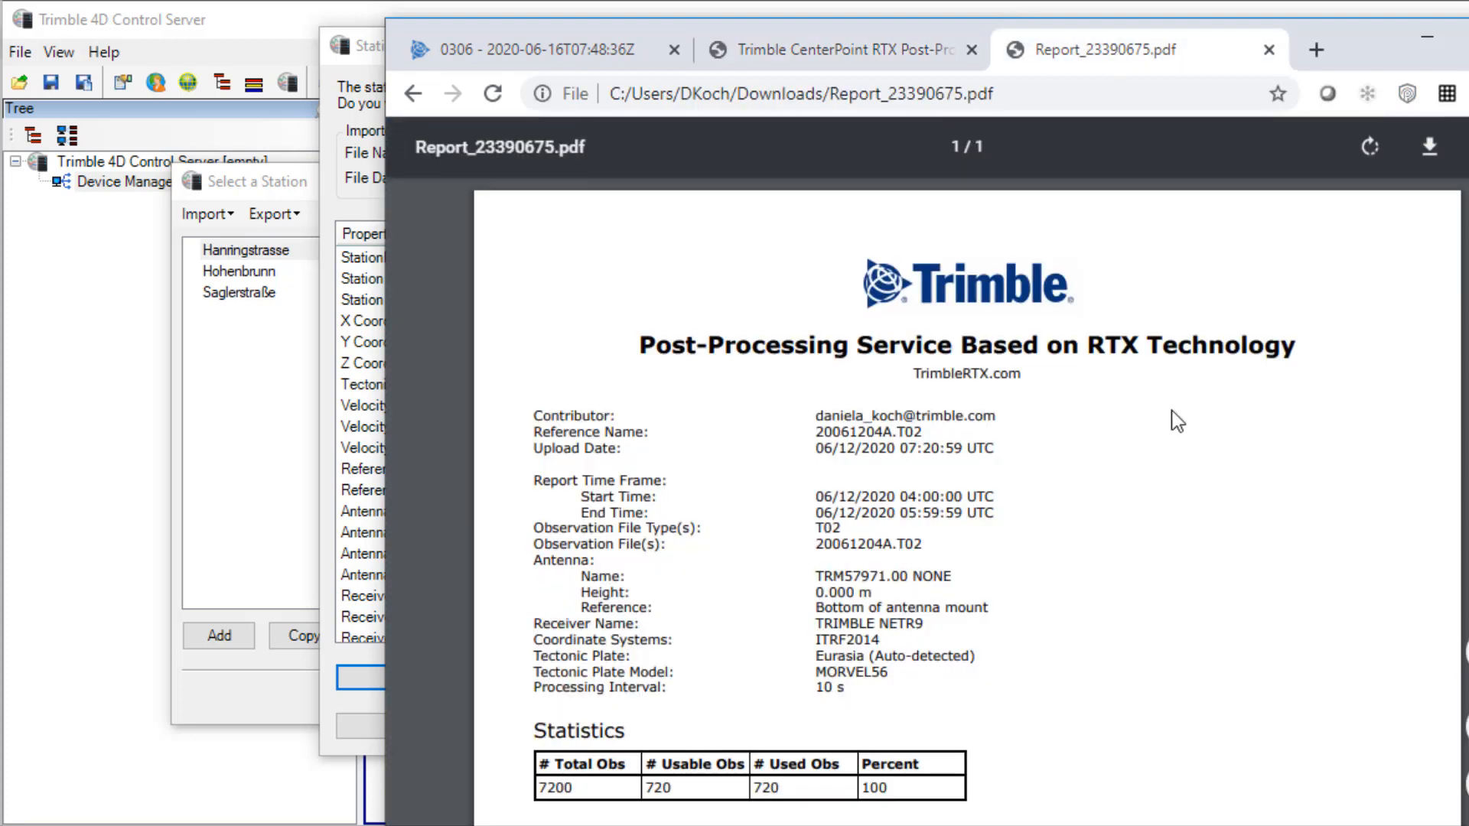
pyautogui.scroll(-3)
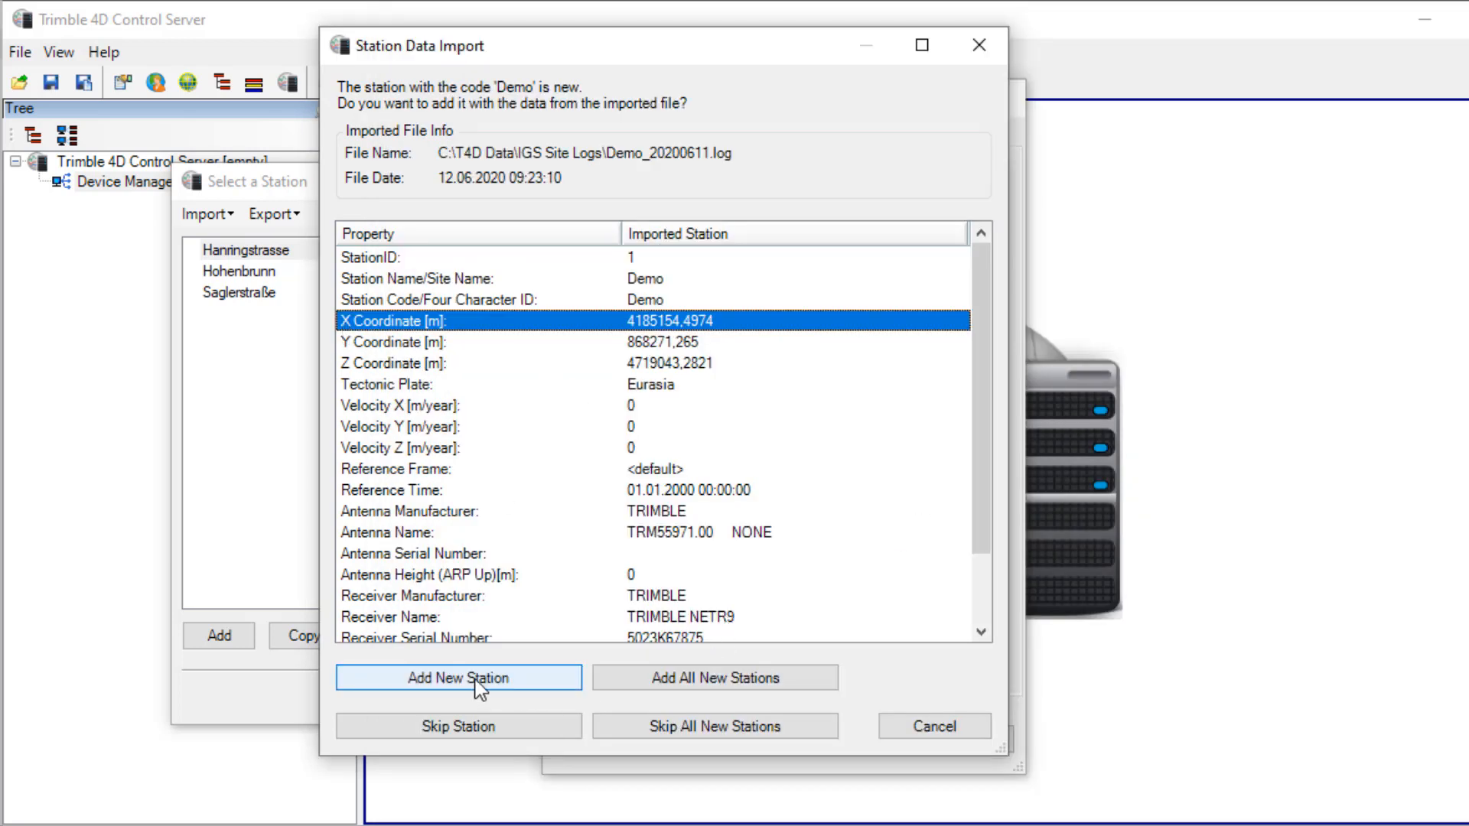
# - Add Demo as a new station, acknowledge the import summary and review its imported station data
pyautogui.click(457, 678)
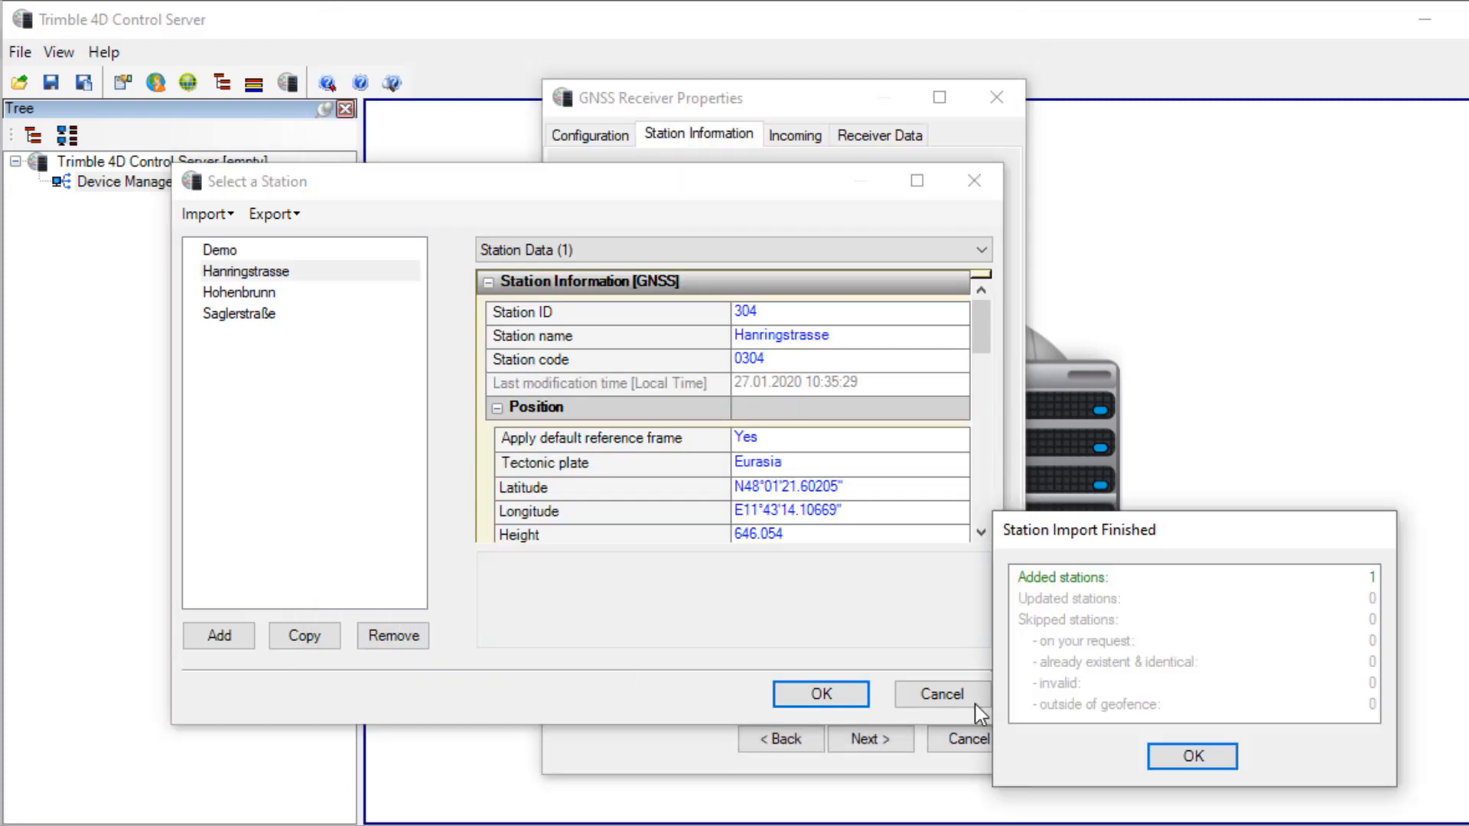
pyautogui.click(1191, 756)
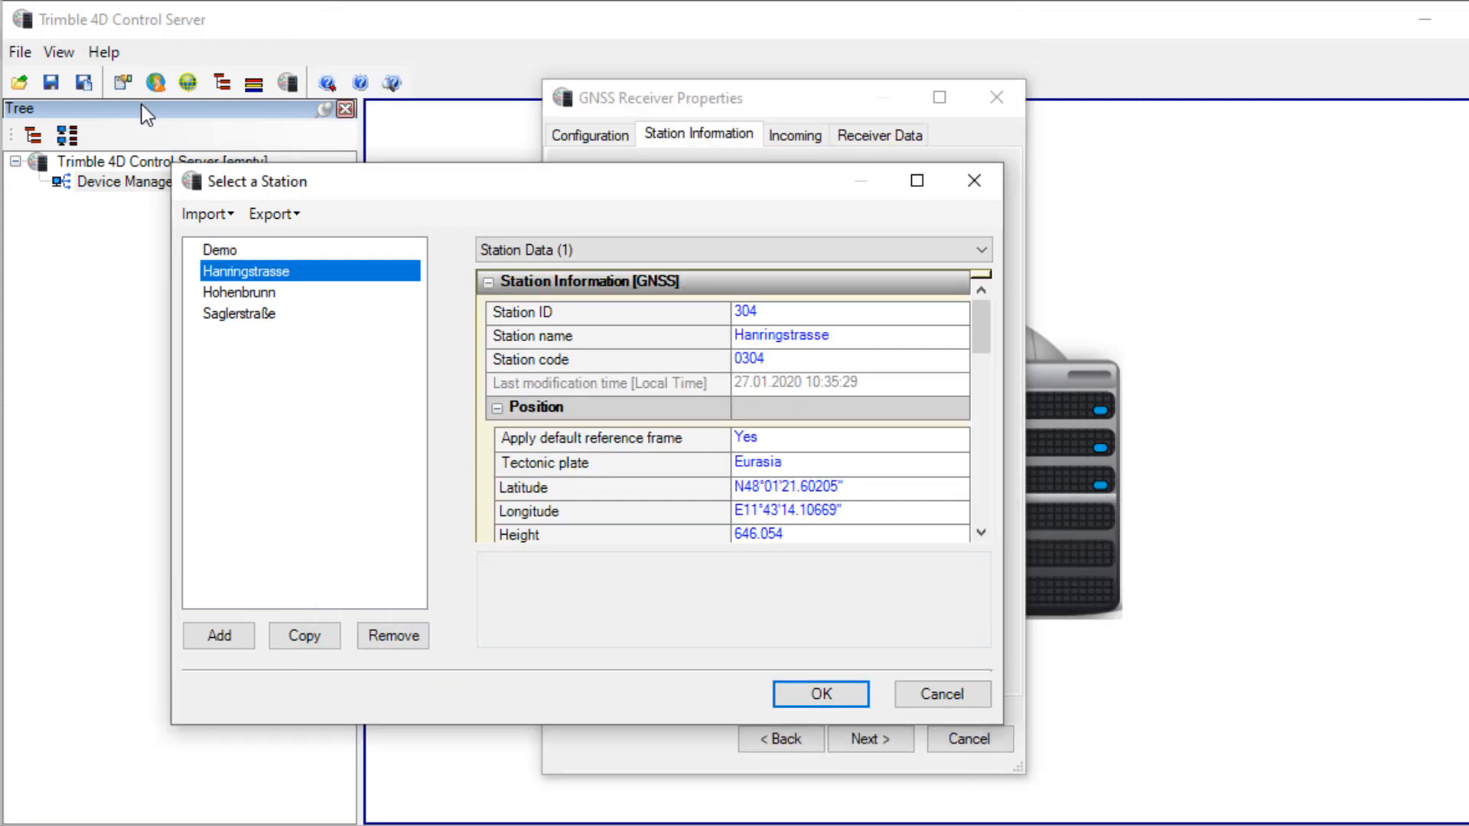
pyautogui.click(218, 249)
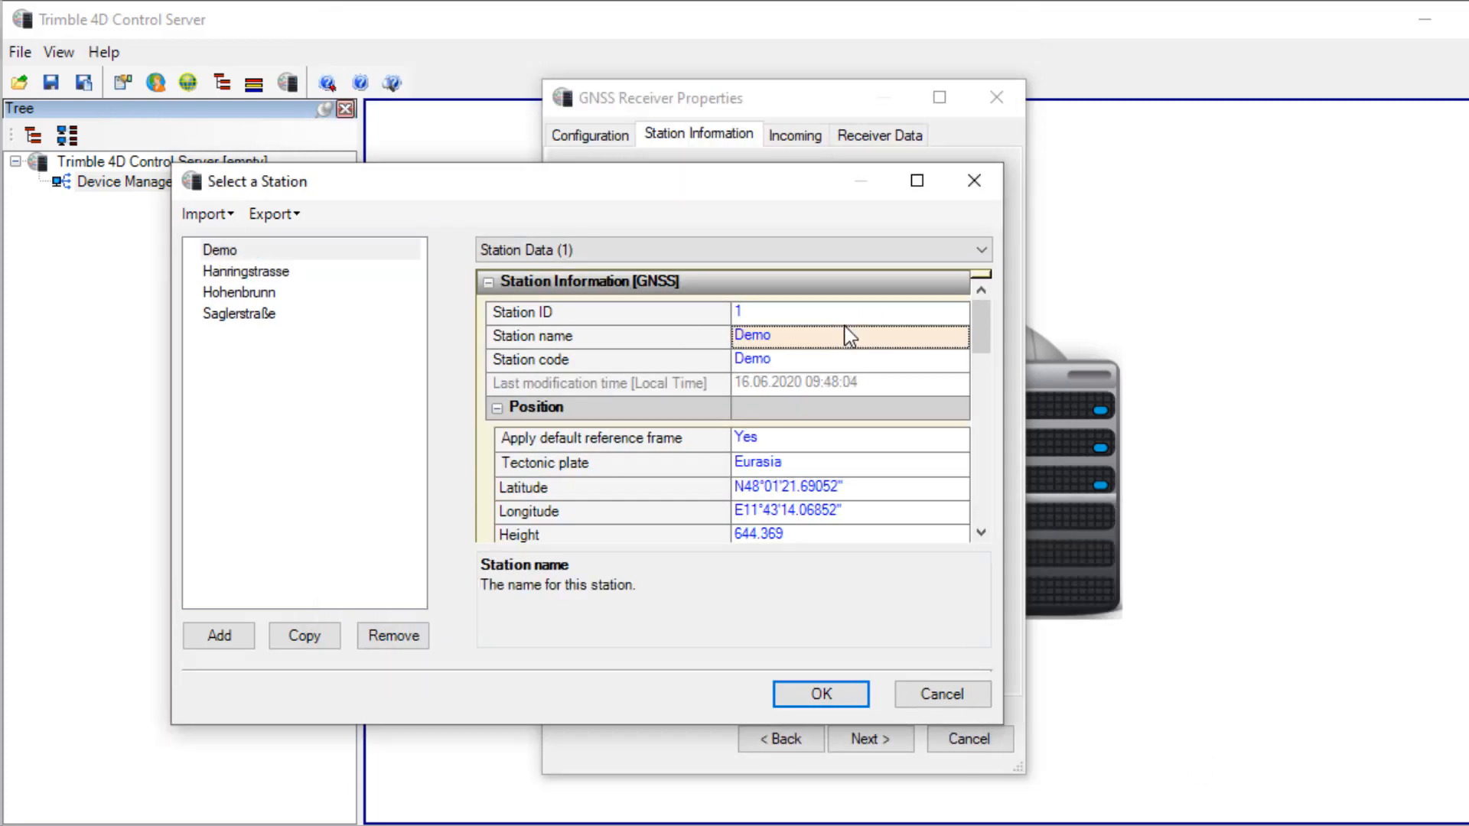
pyautogui.moveTo(917, 384)
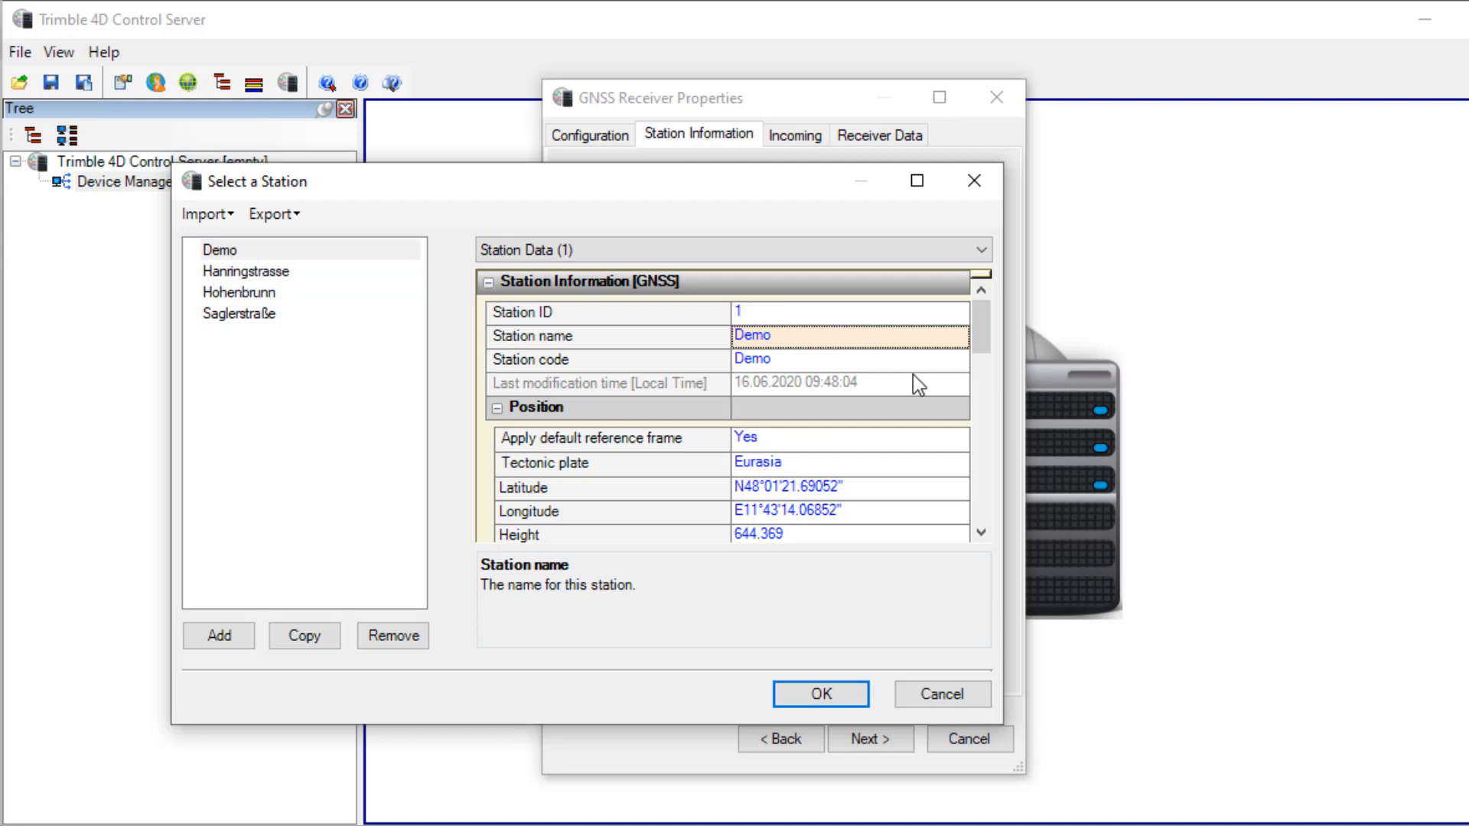
pyautogui.scroll(-3)
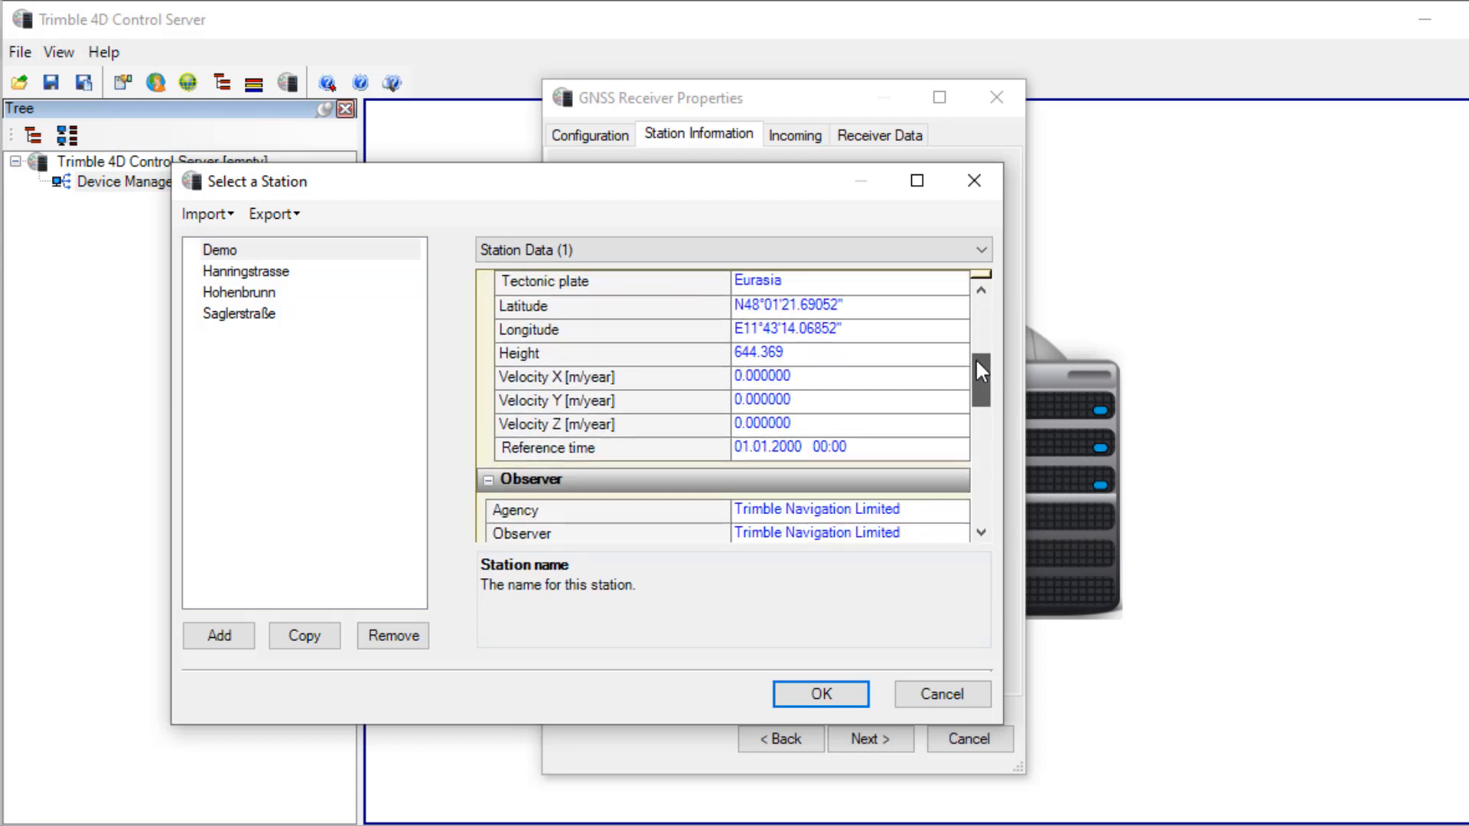
pyautogui.scroll(-3)
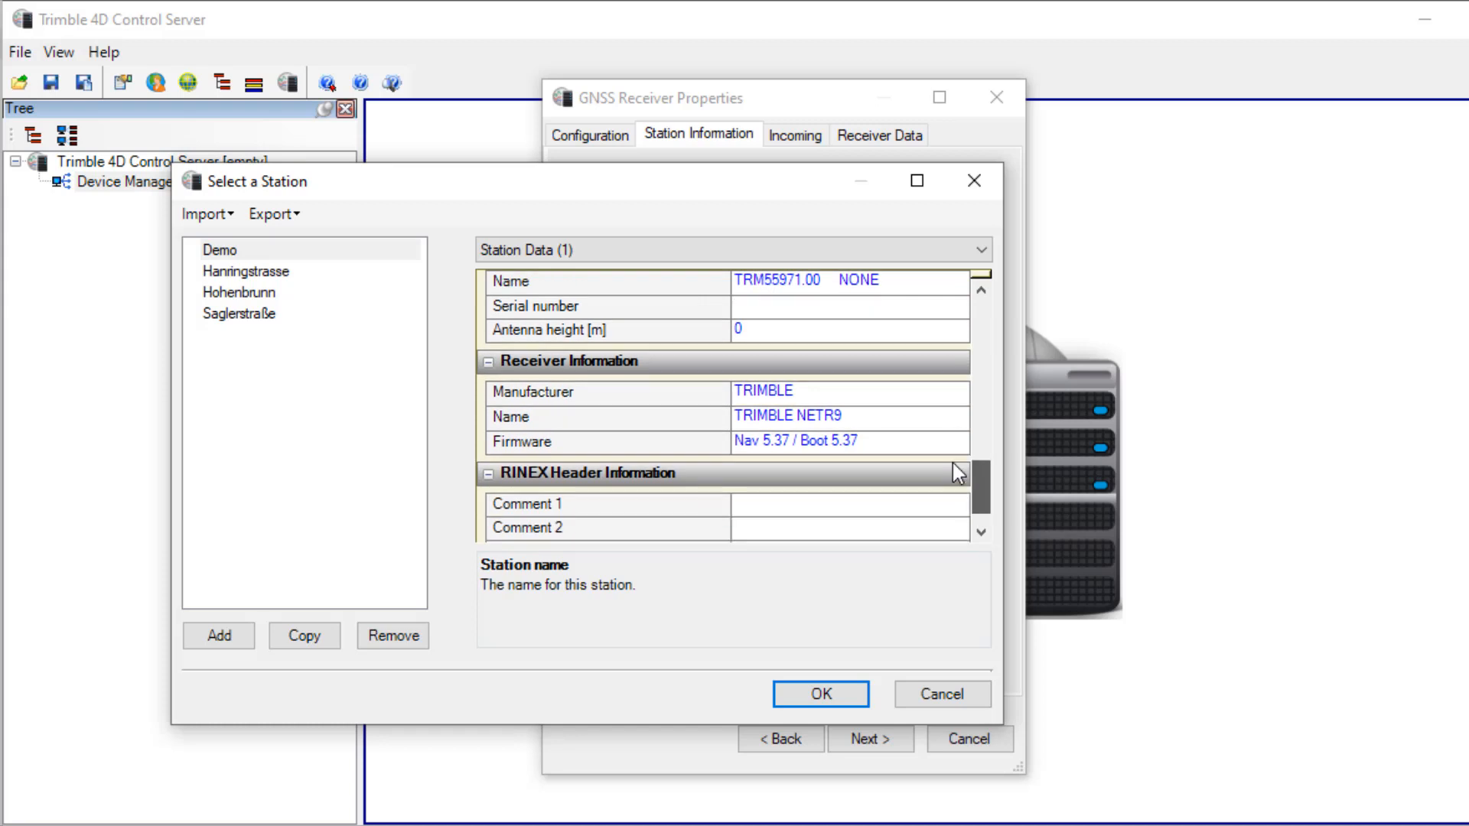
pyautogui.click(820, 695)
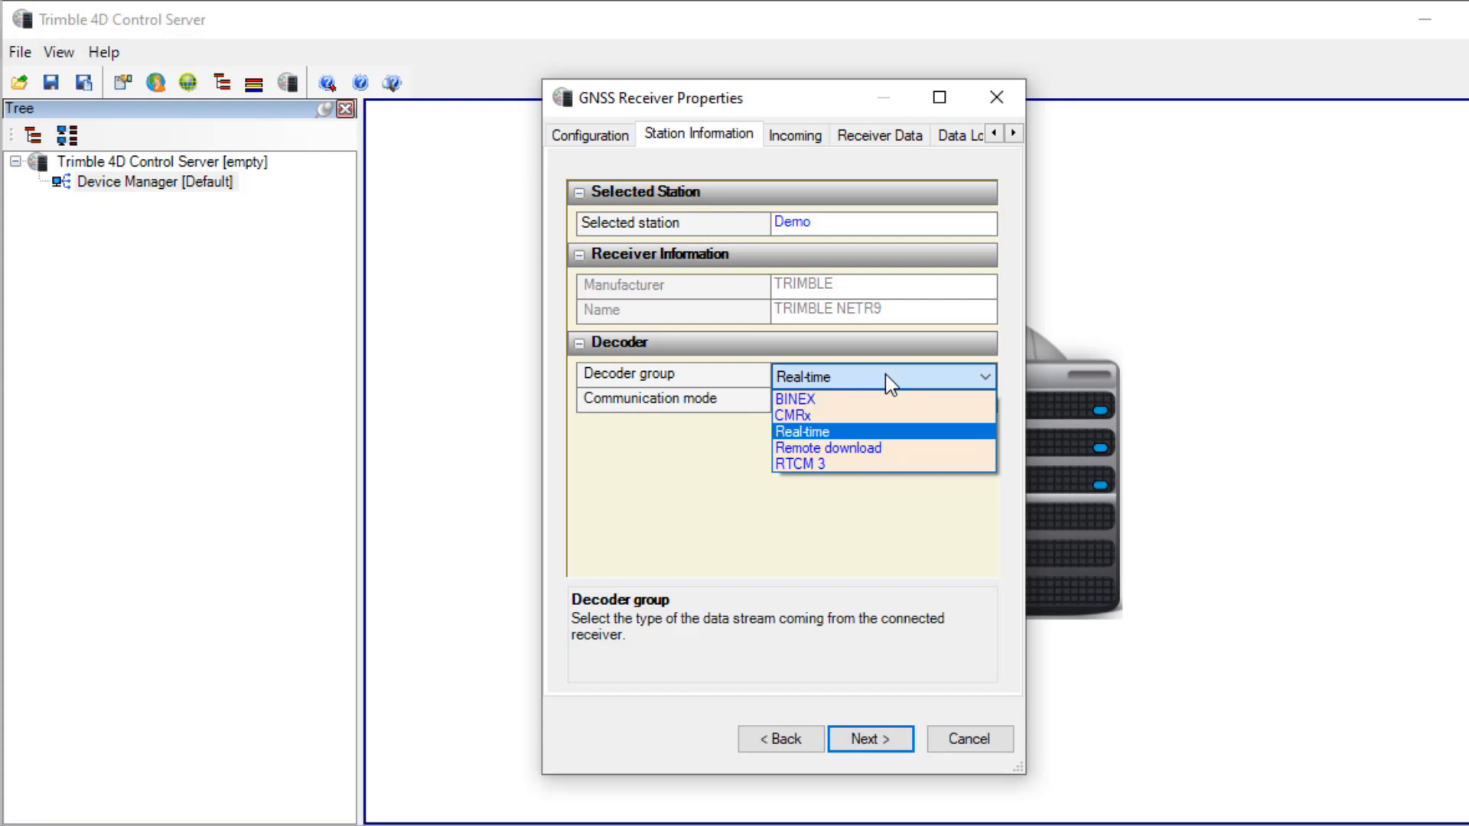
# - Keep the Real-time decoder group for station Demo's data stream
pyautogui.click(801, 431)
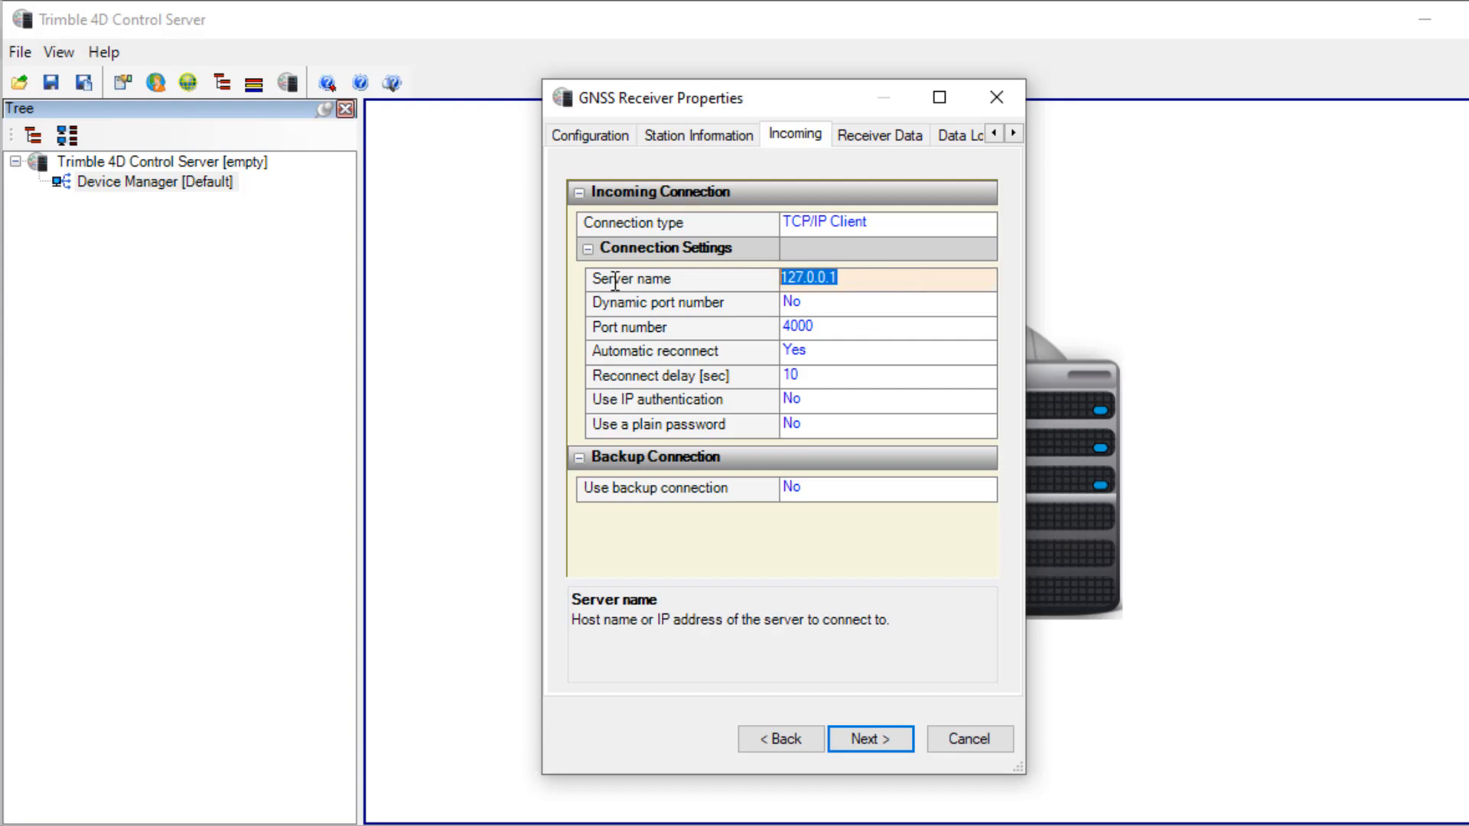
# - Set the incoming TCP/IP client server name to 10.2.156.242 and enter the new port number
pyautogui.write('10.2.1')
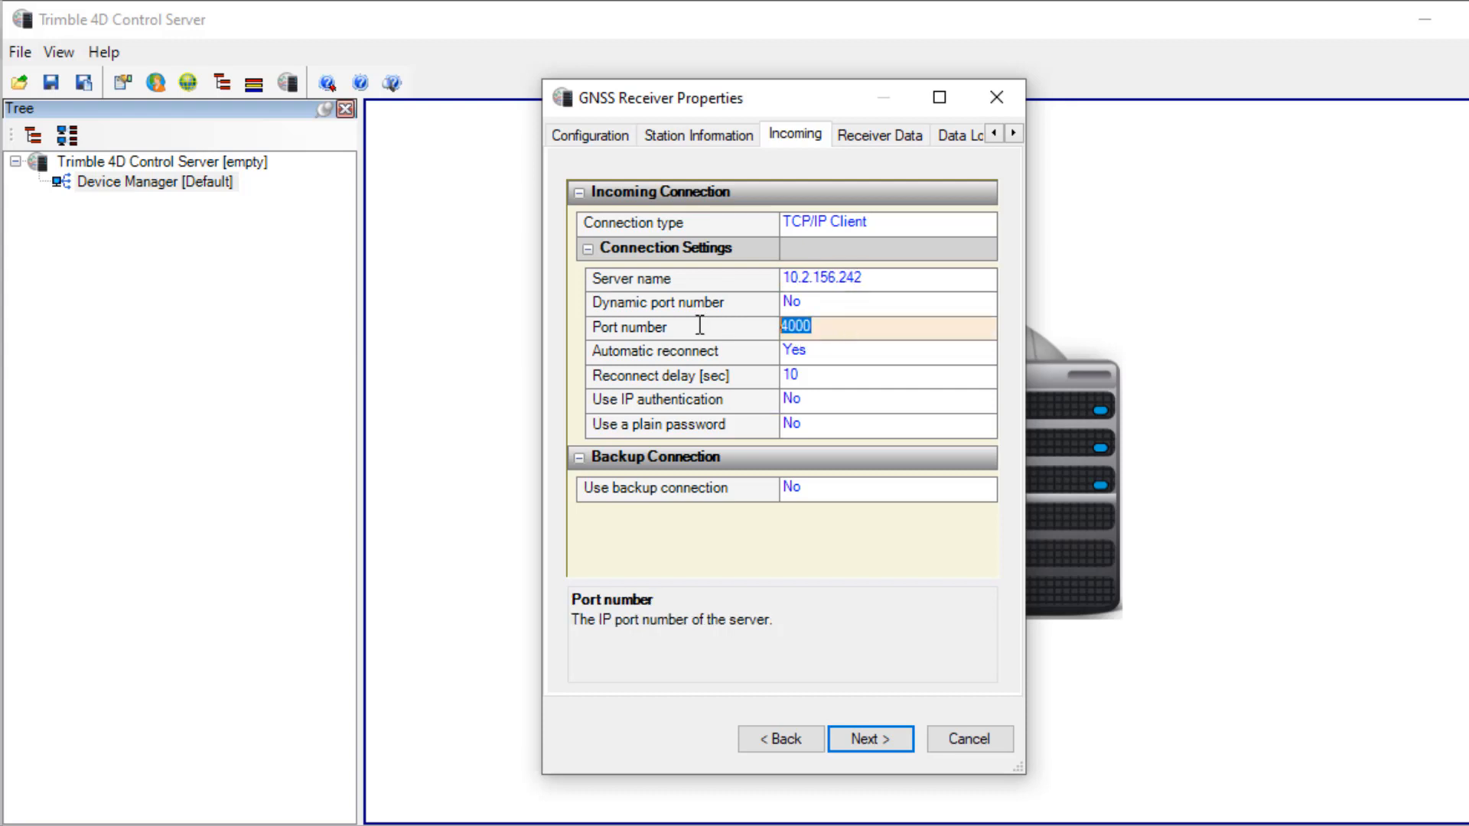
pyautogui.write('502')
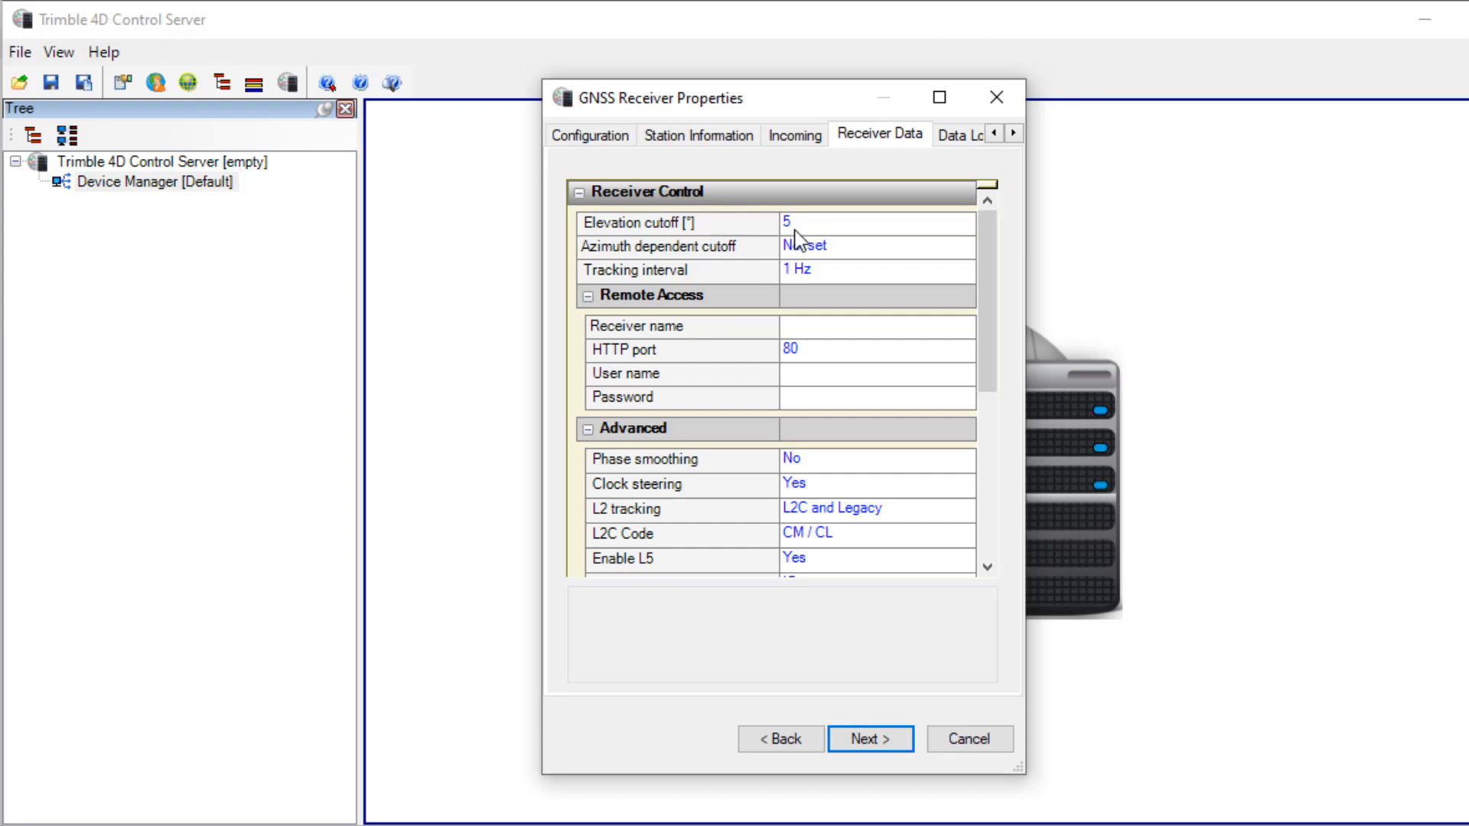
pyautogui.moveTo(881, 266)
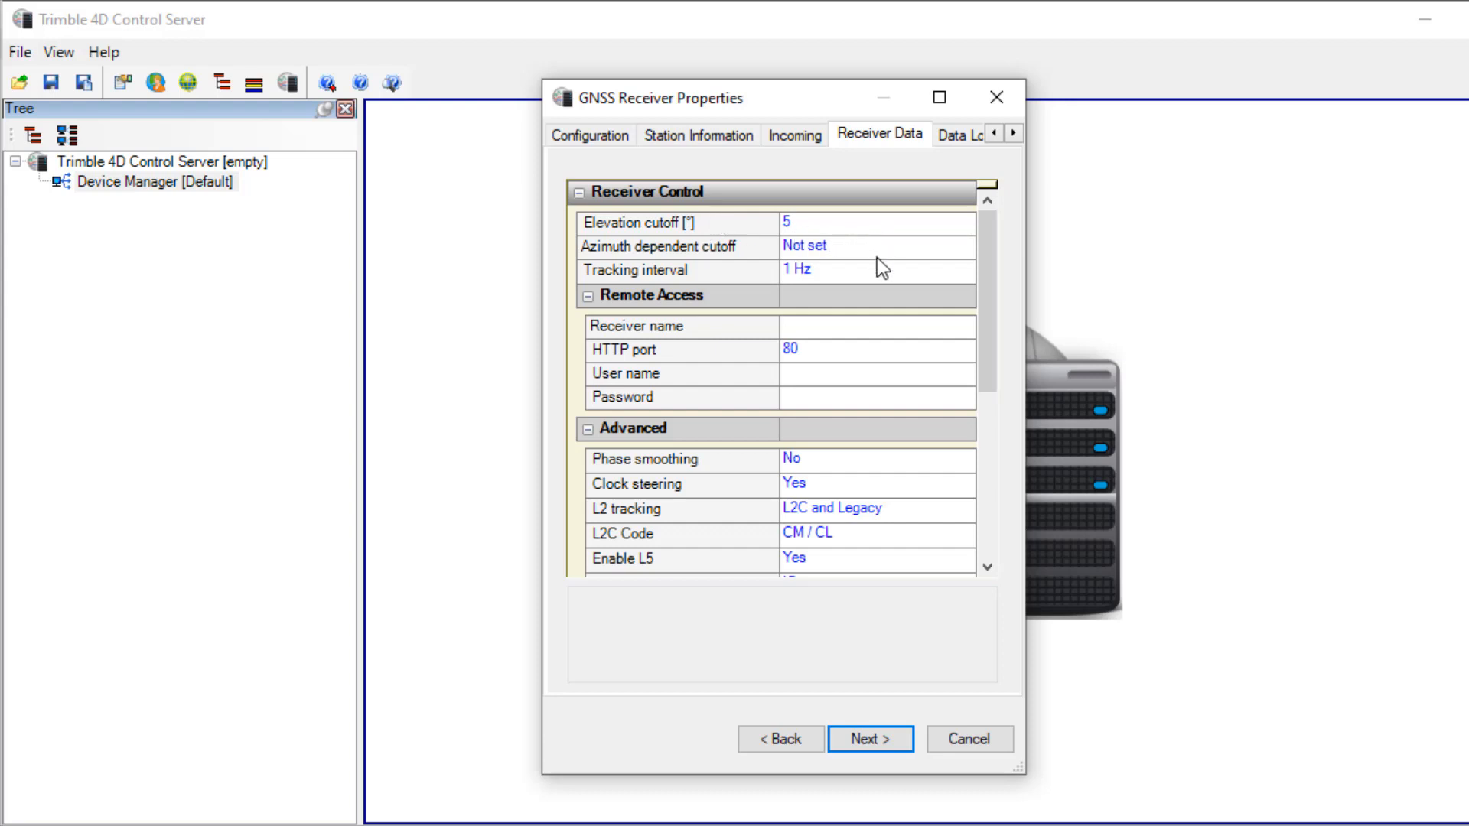
# - Keep 5° cutoff and 1 Hz tracking, skip logging, sensor and integrity options, and finish the receiver setup
pyautogui.click(965, 272)
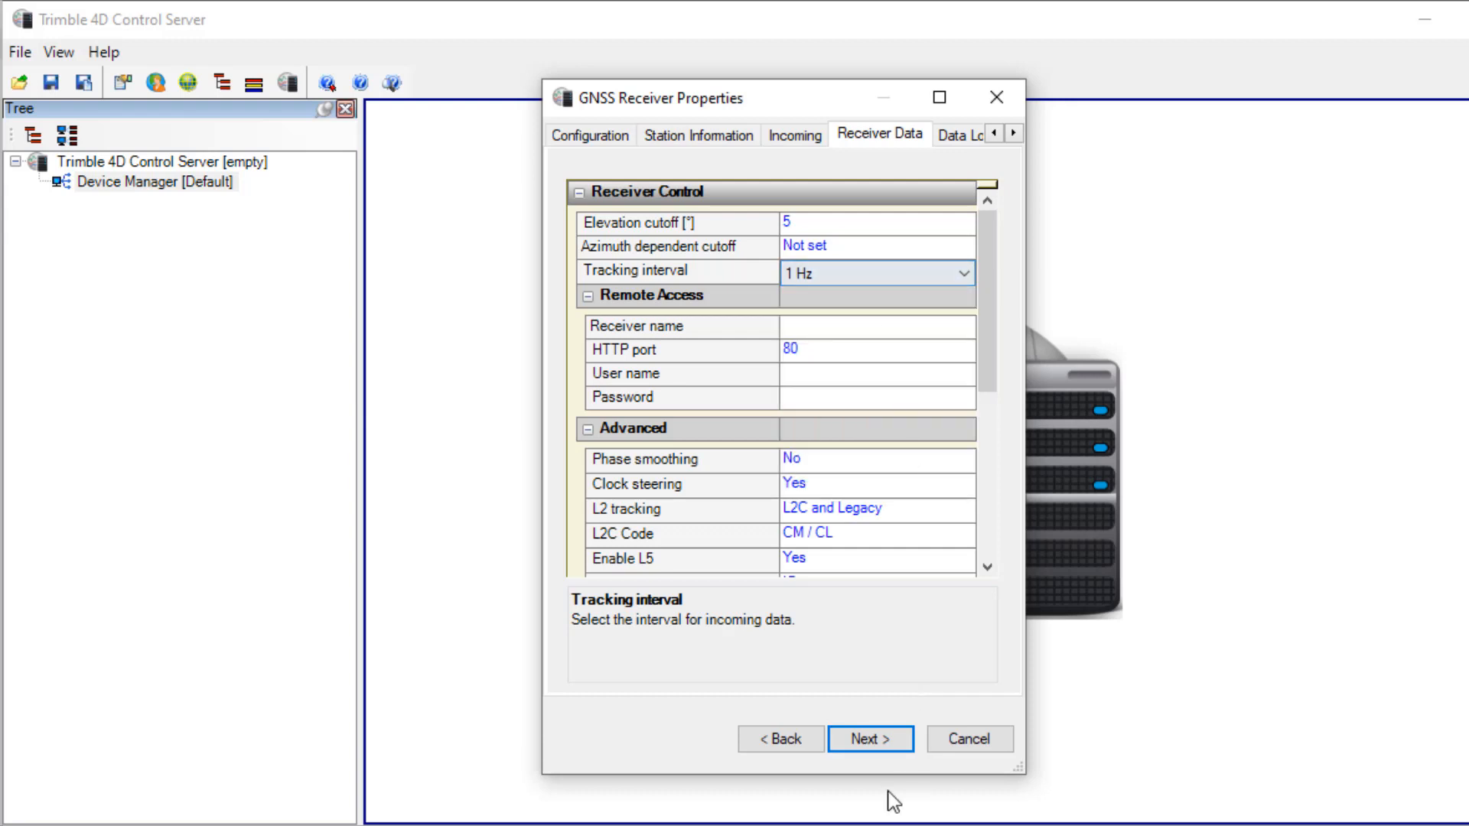
pyautogui.click(869, 739)
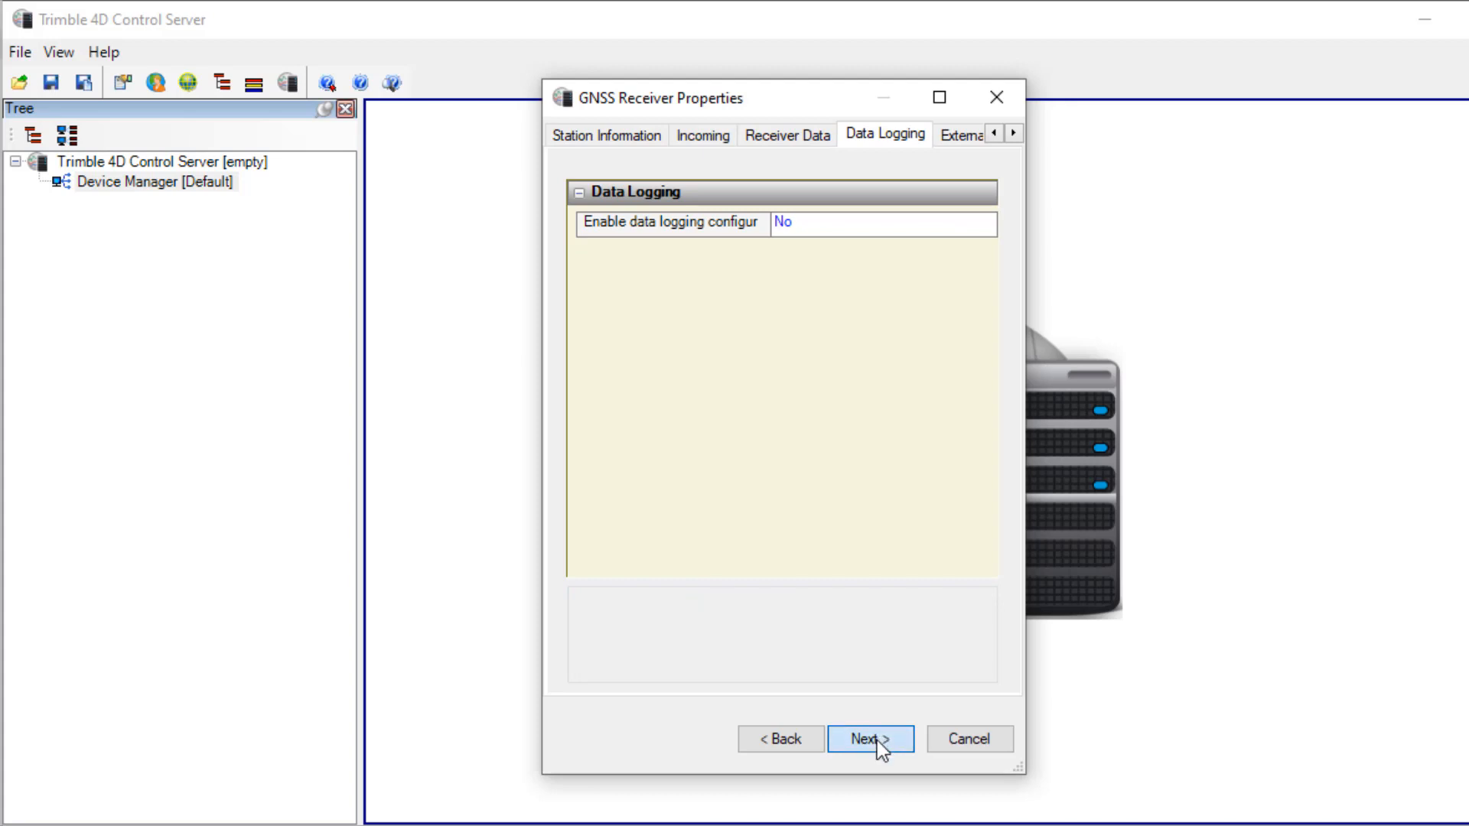
pyautogui.click(869, 738)
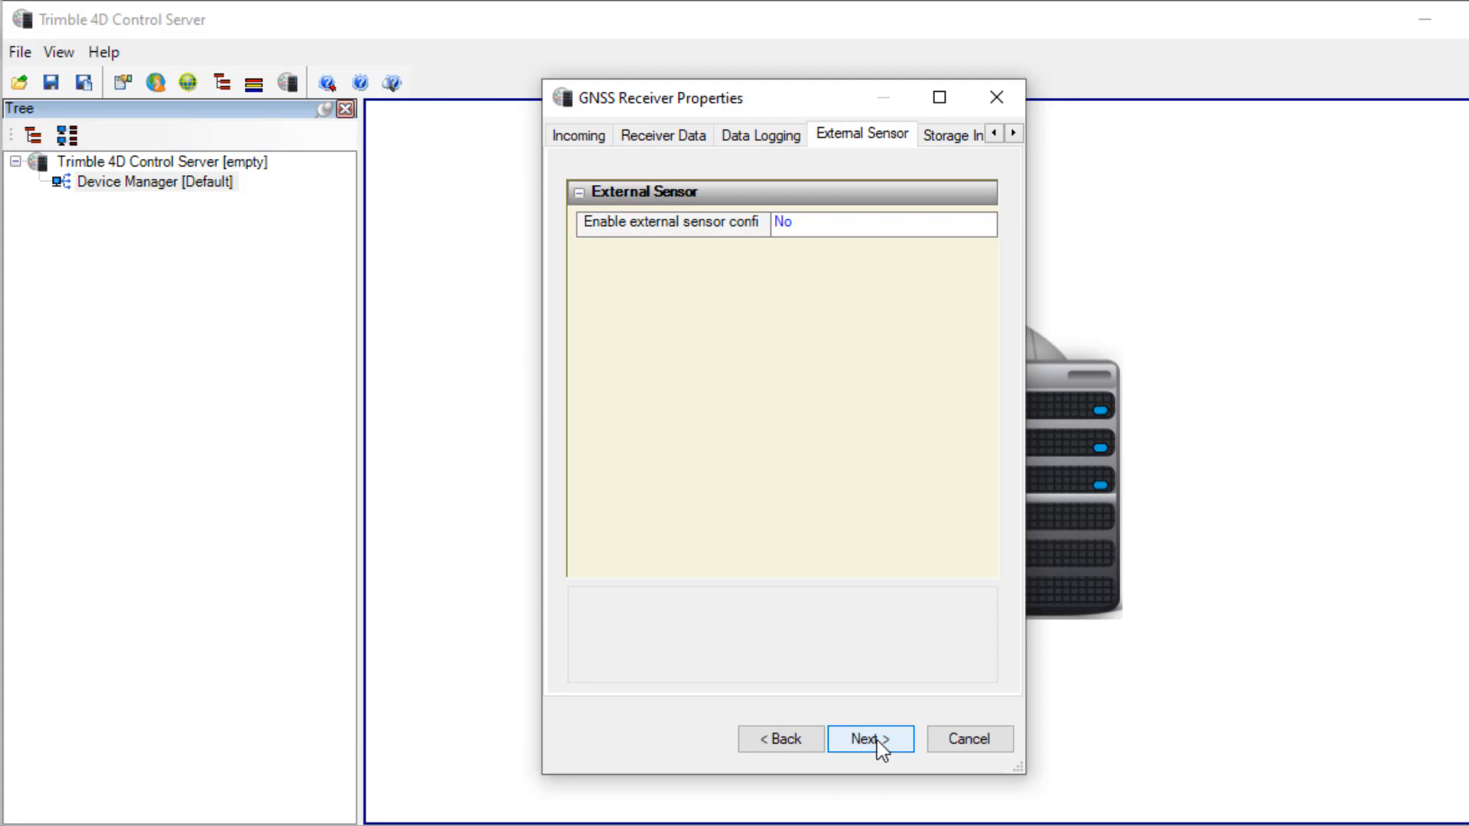
pyautogui.click(869, 739)
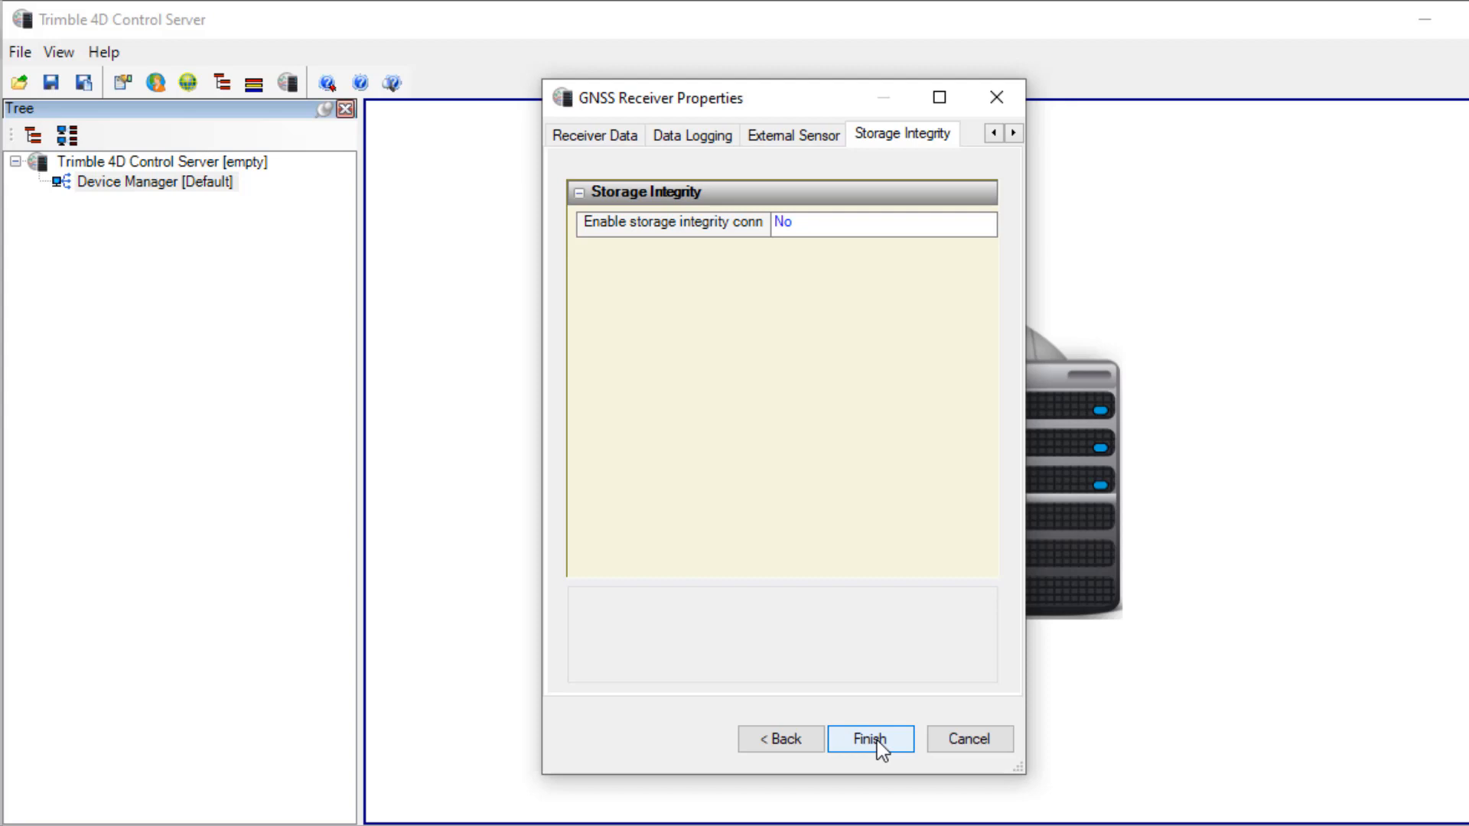
pyautogui.click(869, 737)
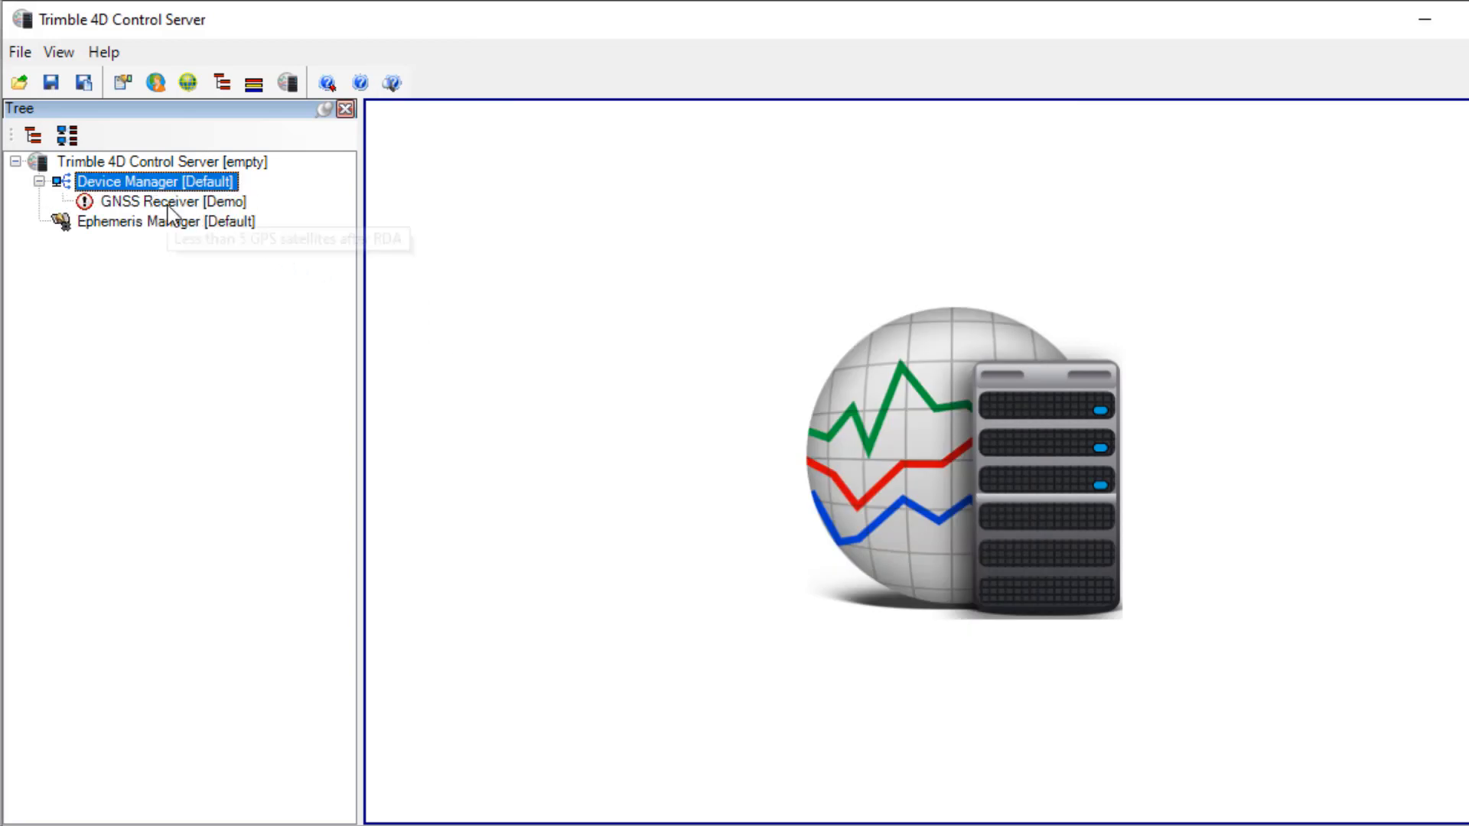
# - Browse the Demo receiver's Satellite Tracking, Raw Data Analysis and Receiving Info, selecting satellite E12
pyautogui.click(175, 202)
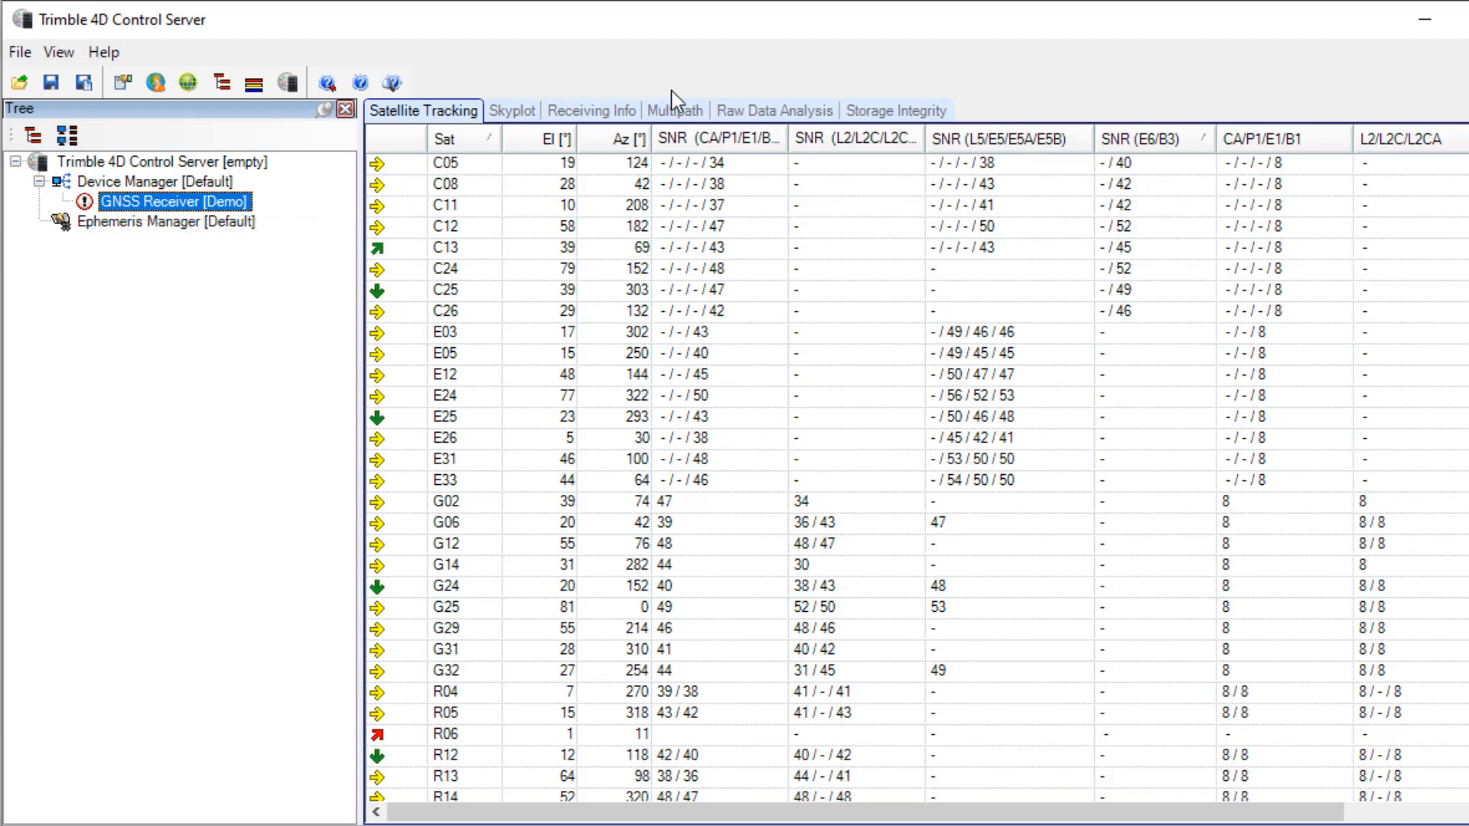
pyautogui.click(774, 110)
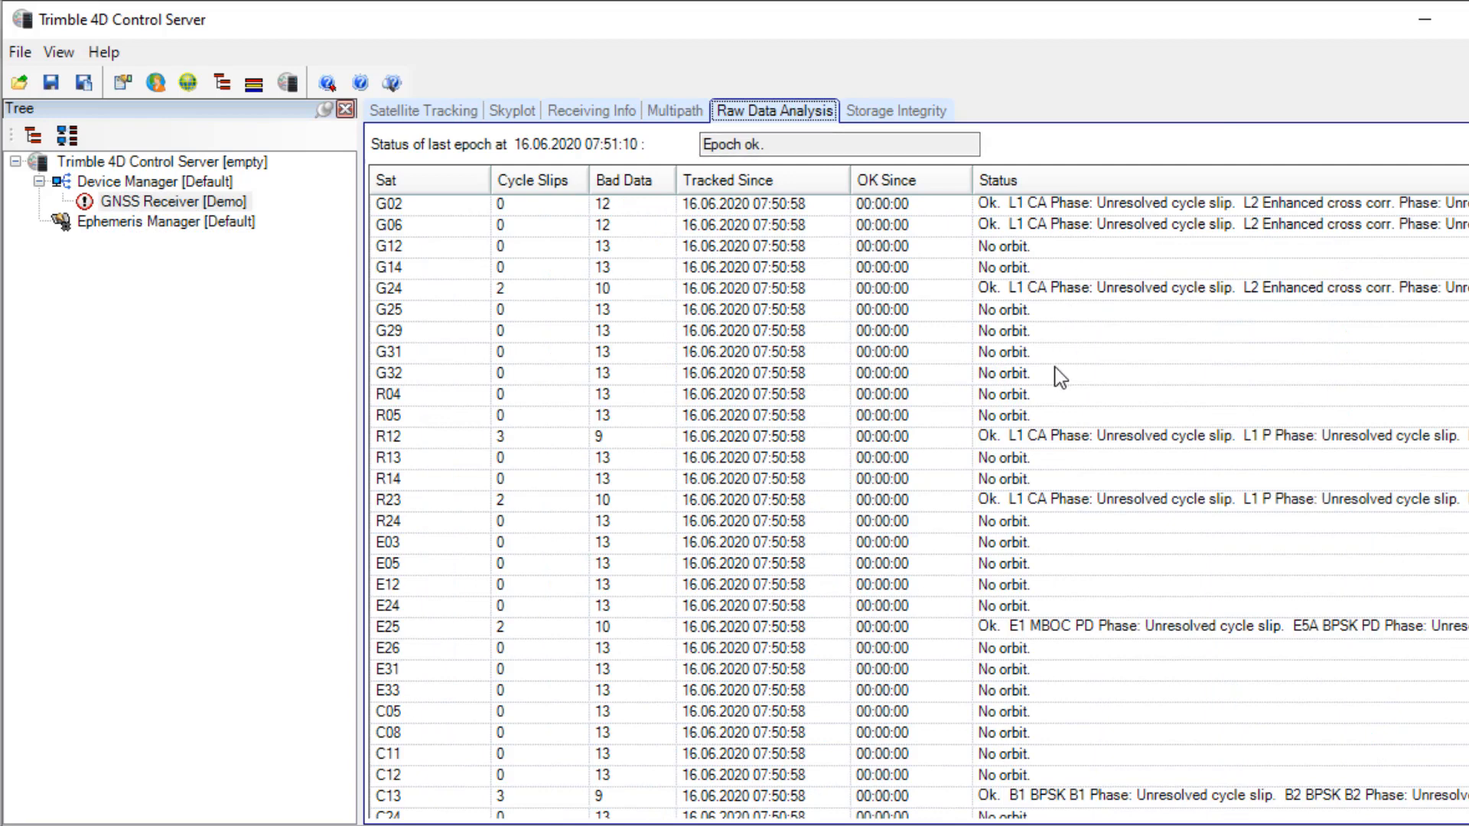
pyautogui.click(591, 110)
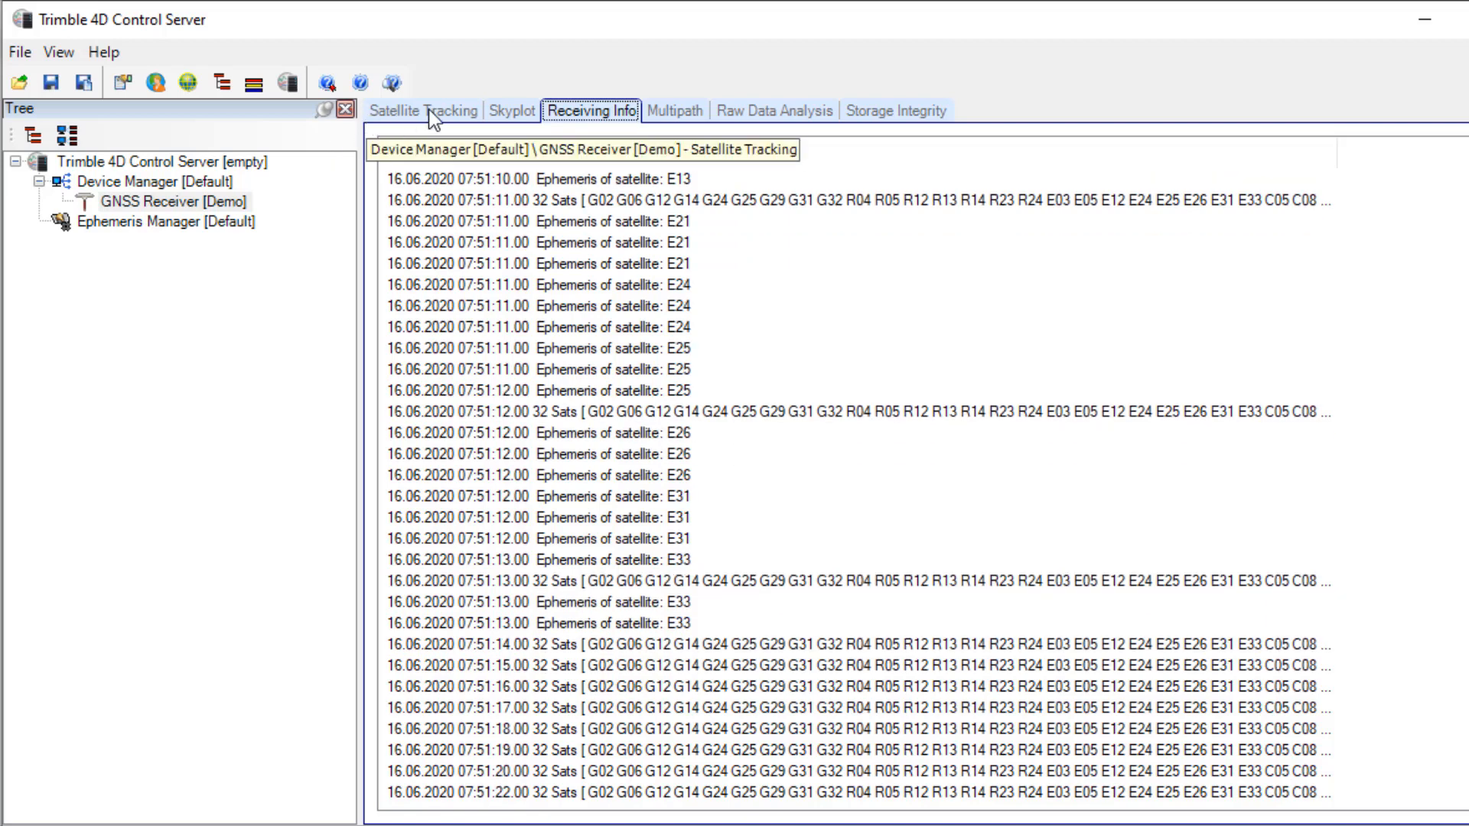
pyautogui.click(421, 110)
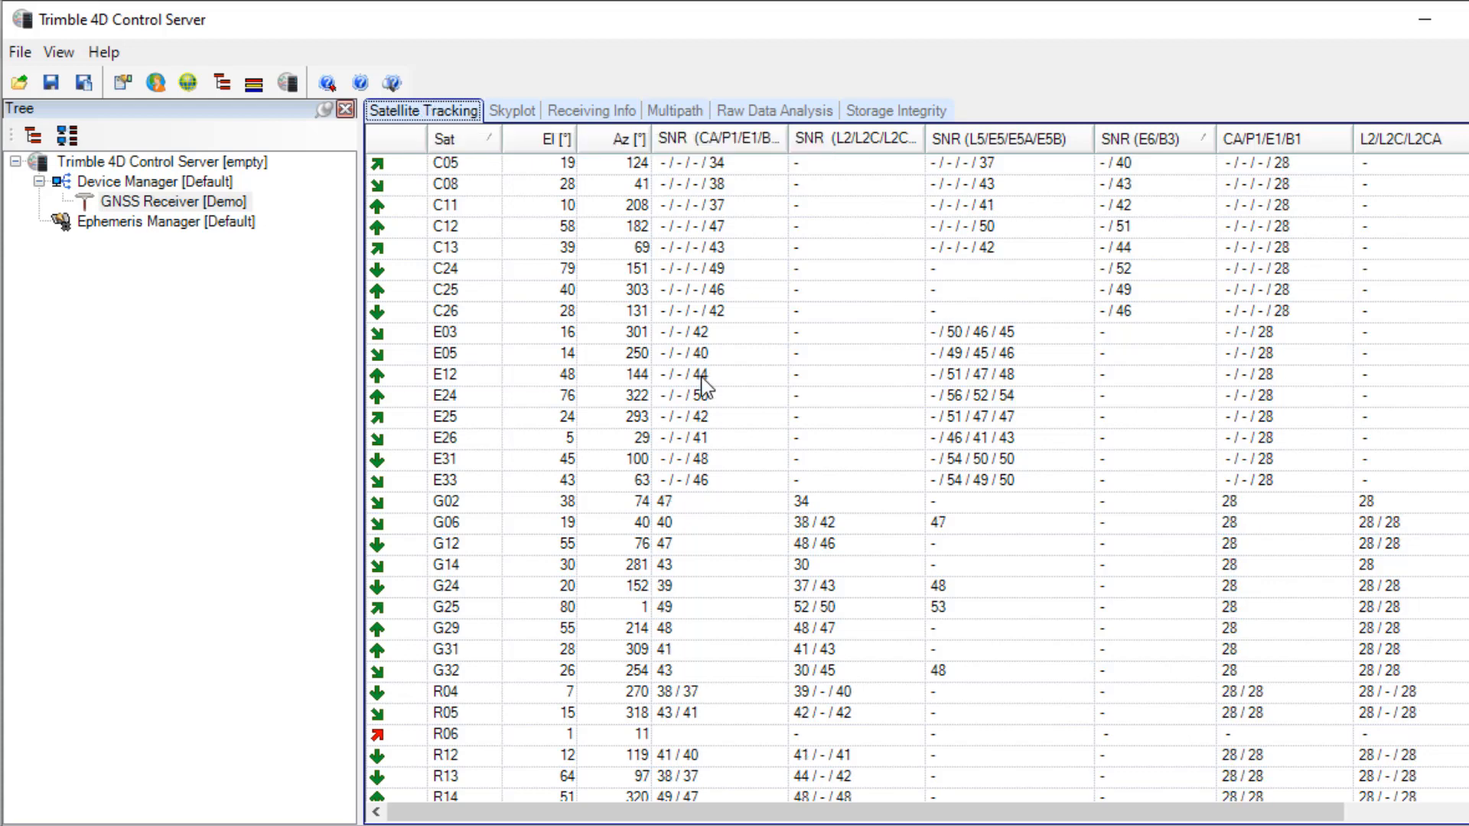
pyautogui.click(446, 373)
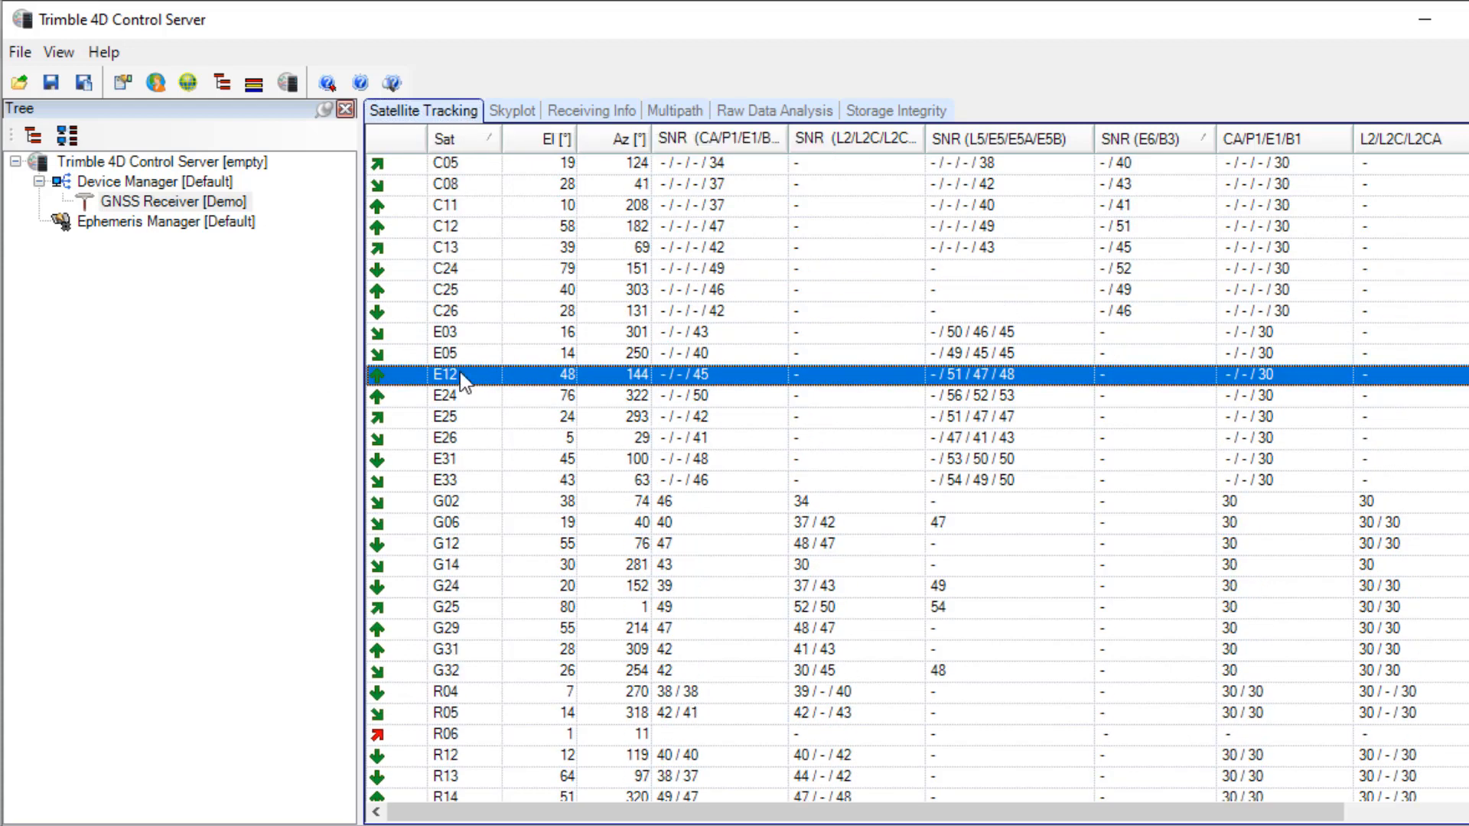
# - Show the Ephemeris Manager [Default] broadcast orbit list
pyautogui.click(173, 200)
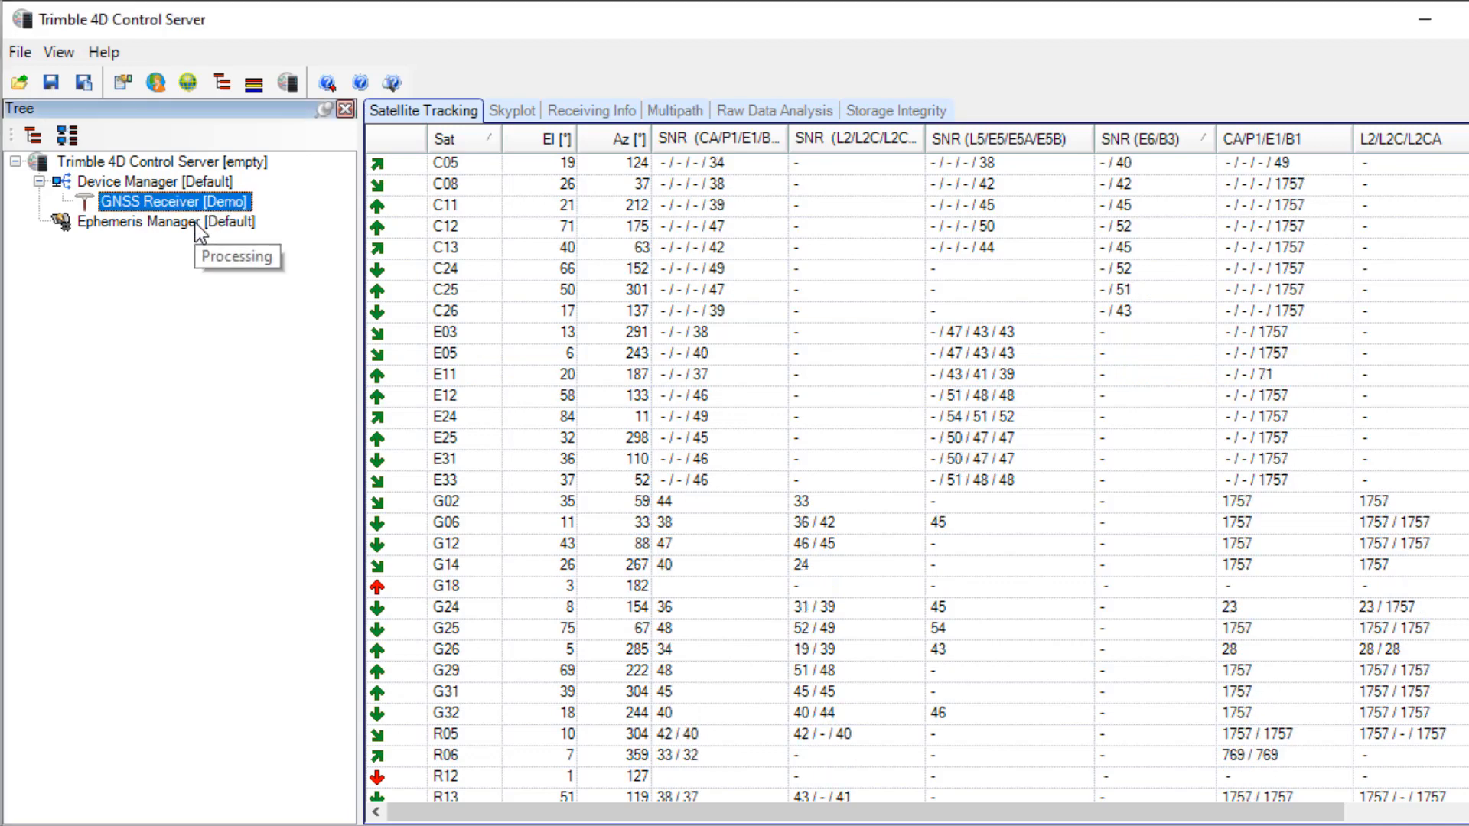
pyautogui.click(169, 221)
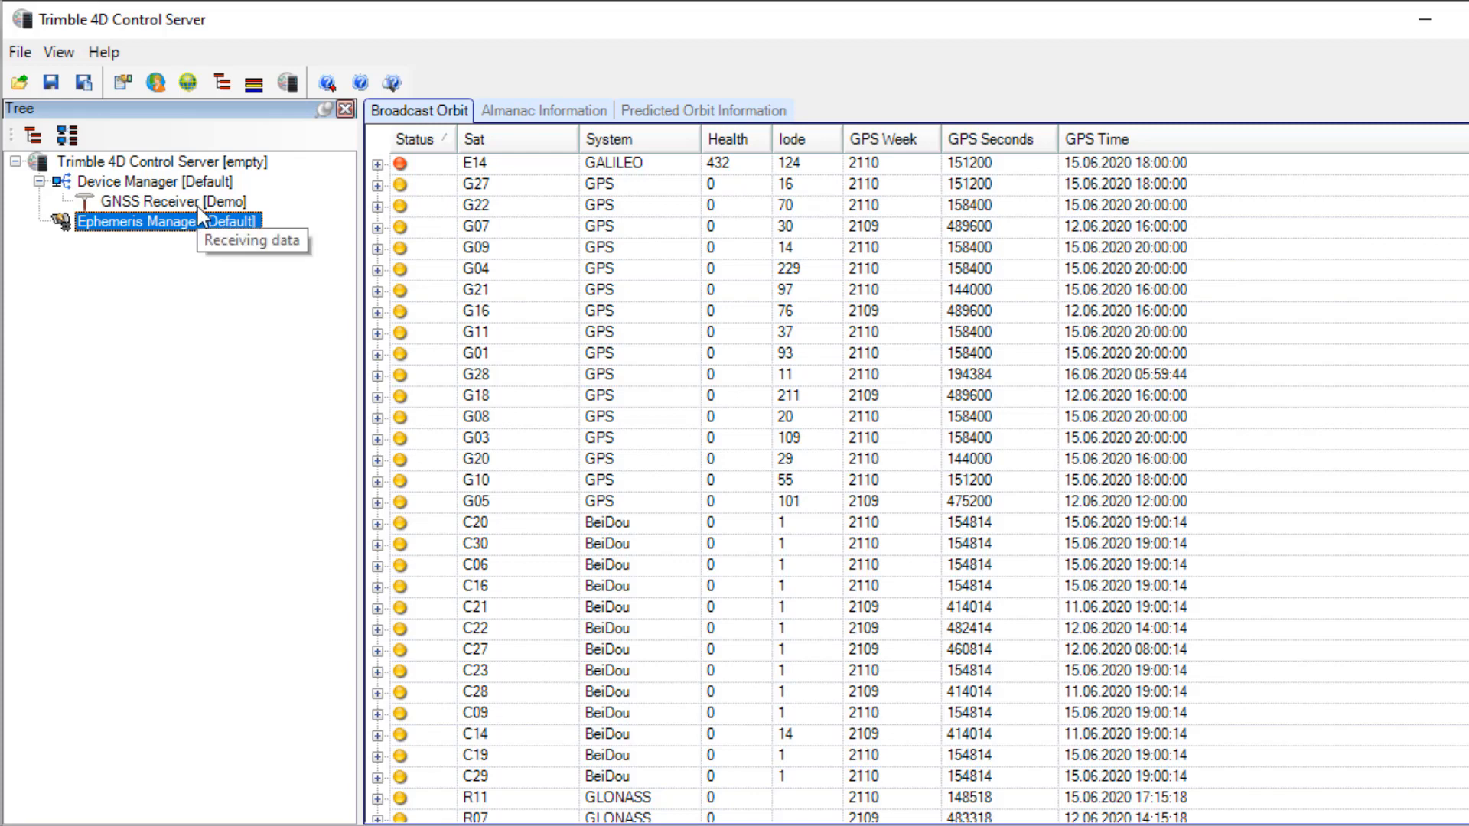
# - Insert a Storage module under GNSS Receiver [Demo] via the receiver's context menu
pyautogui.rightClick(161, 201)
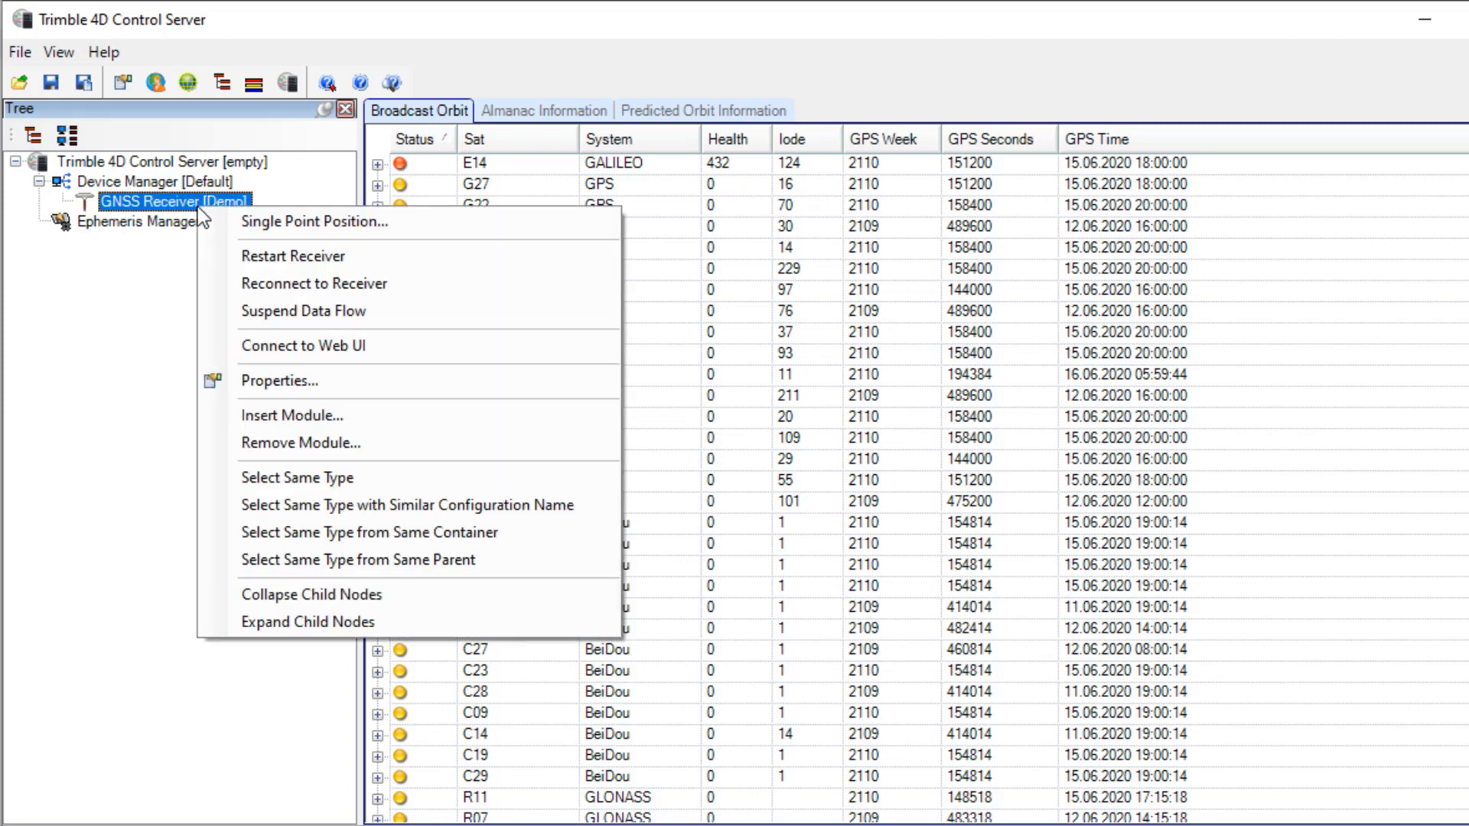
pyautogui.click(290, 415)
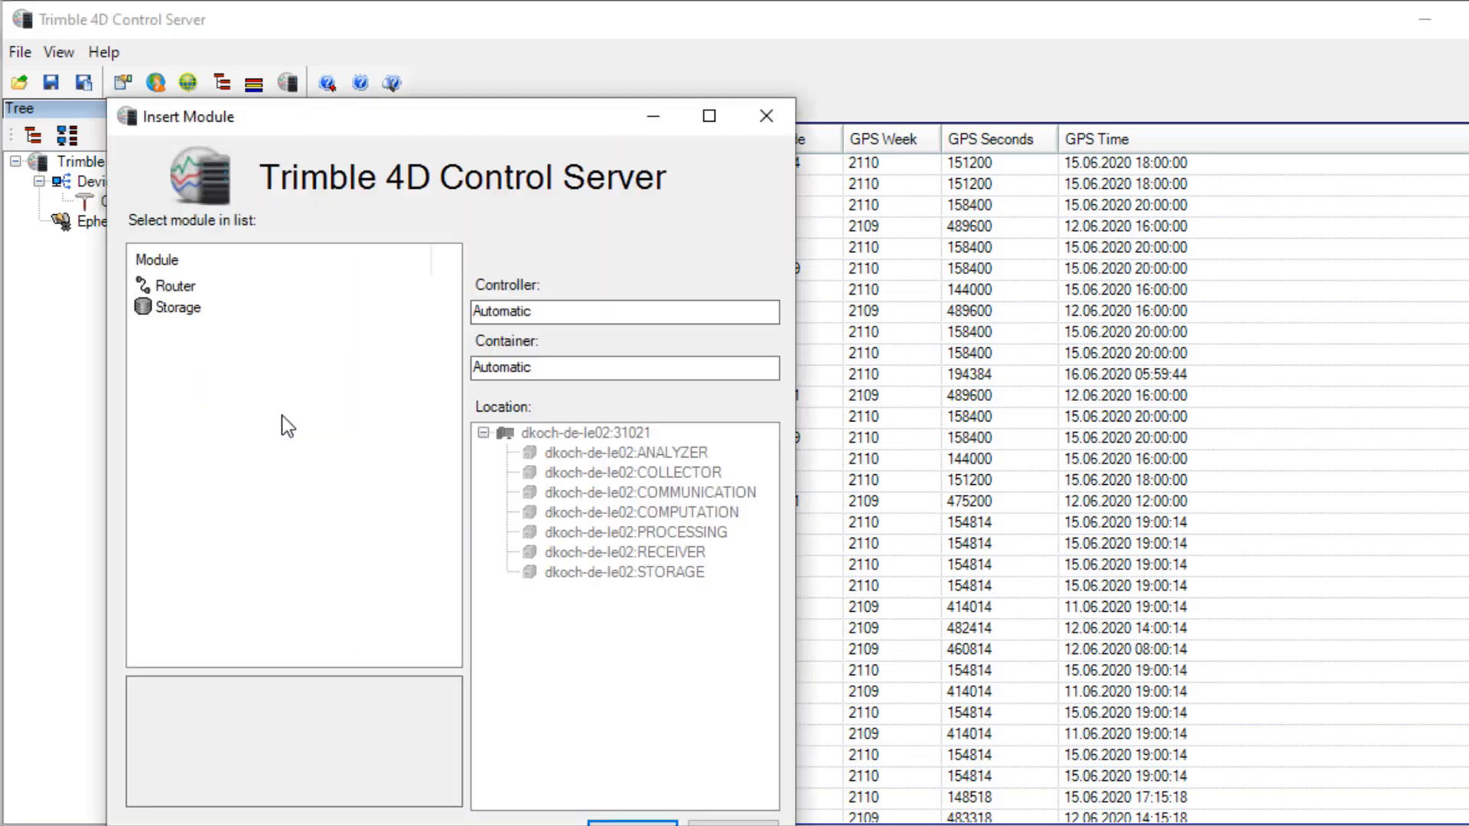
pyautogui.click(177, 307)
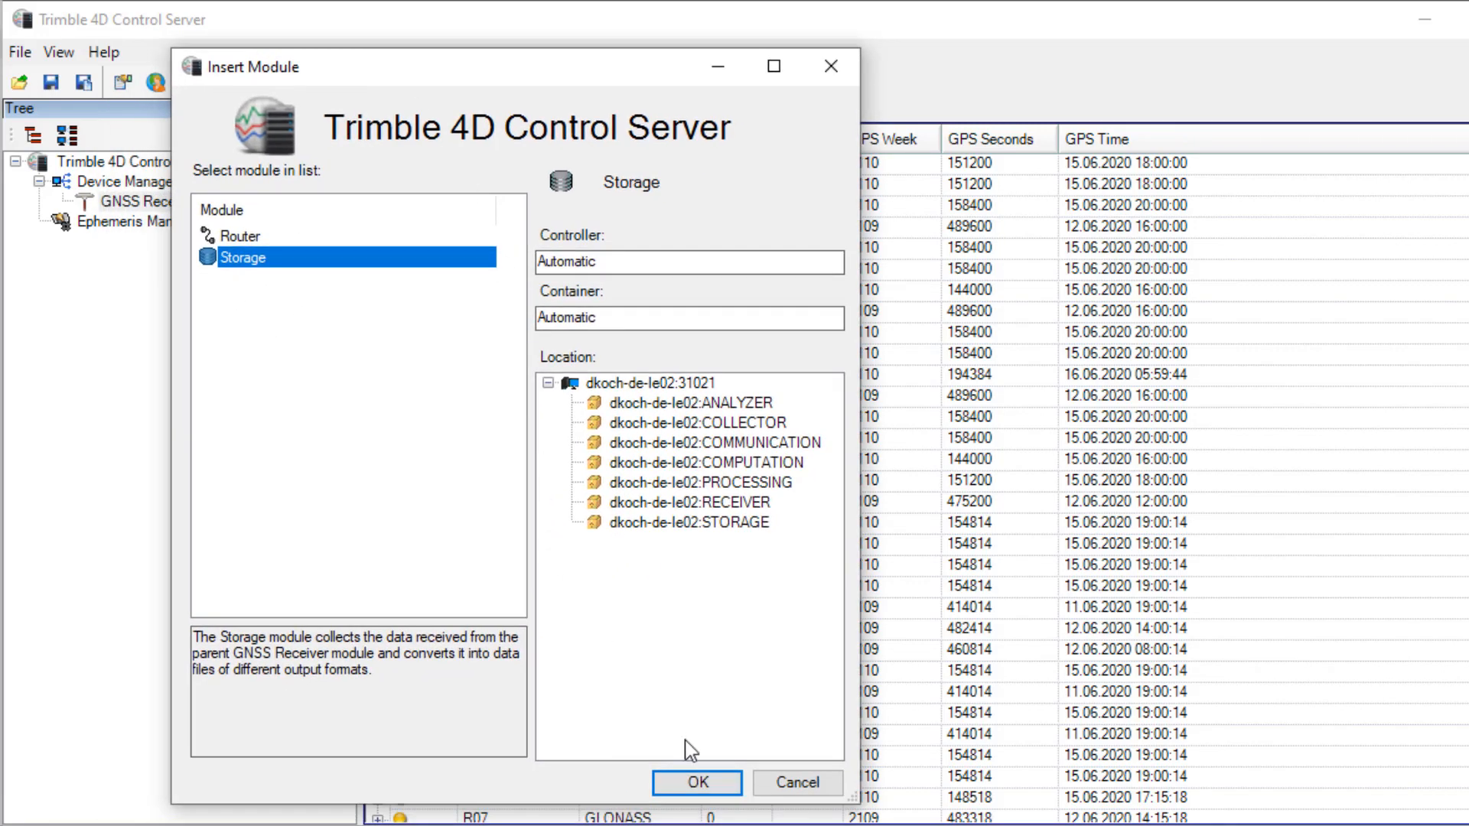
pyautogui.click(695, 782)
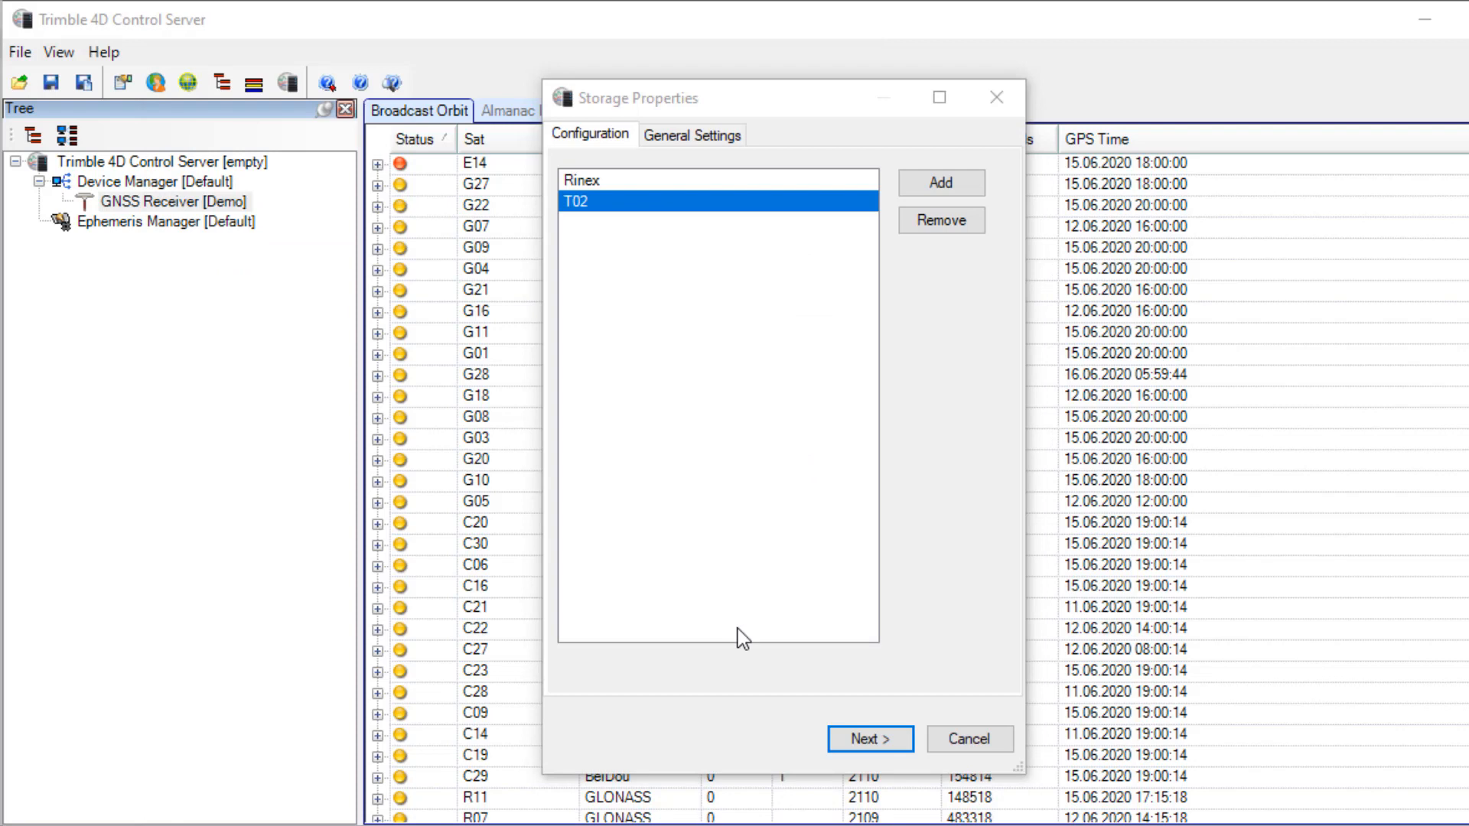
pyautogui.moveTo(675, 344)
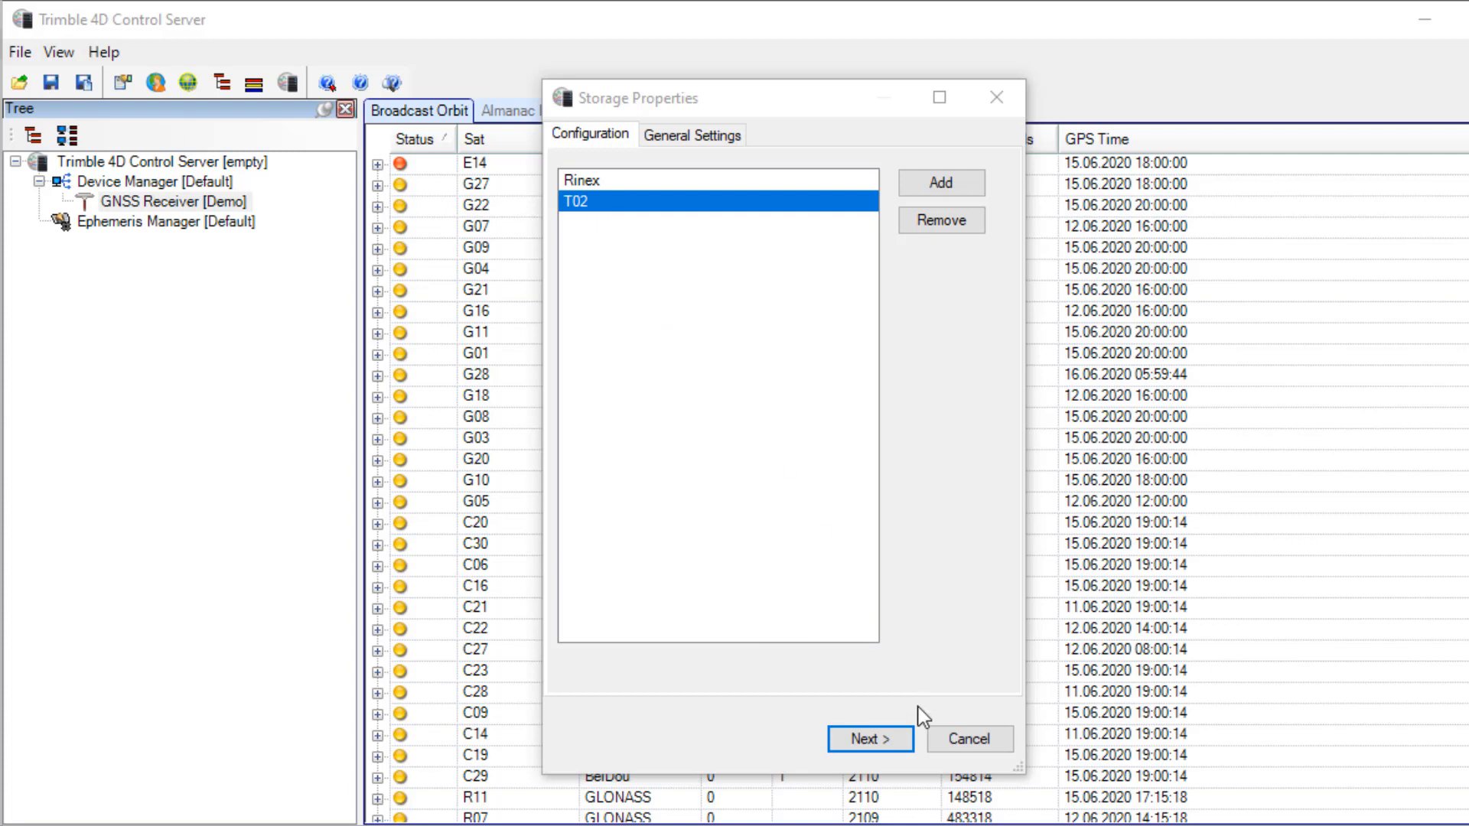
# - Finish Storage [T02] with Enhanced day folder structure and a new file every 1 h
pyautogui.click(868, 739)
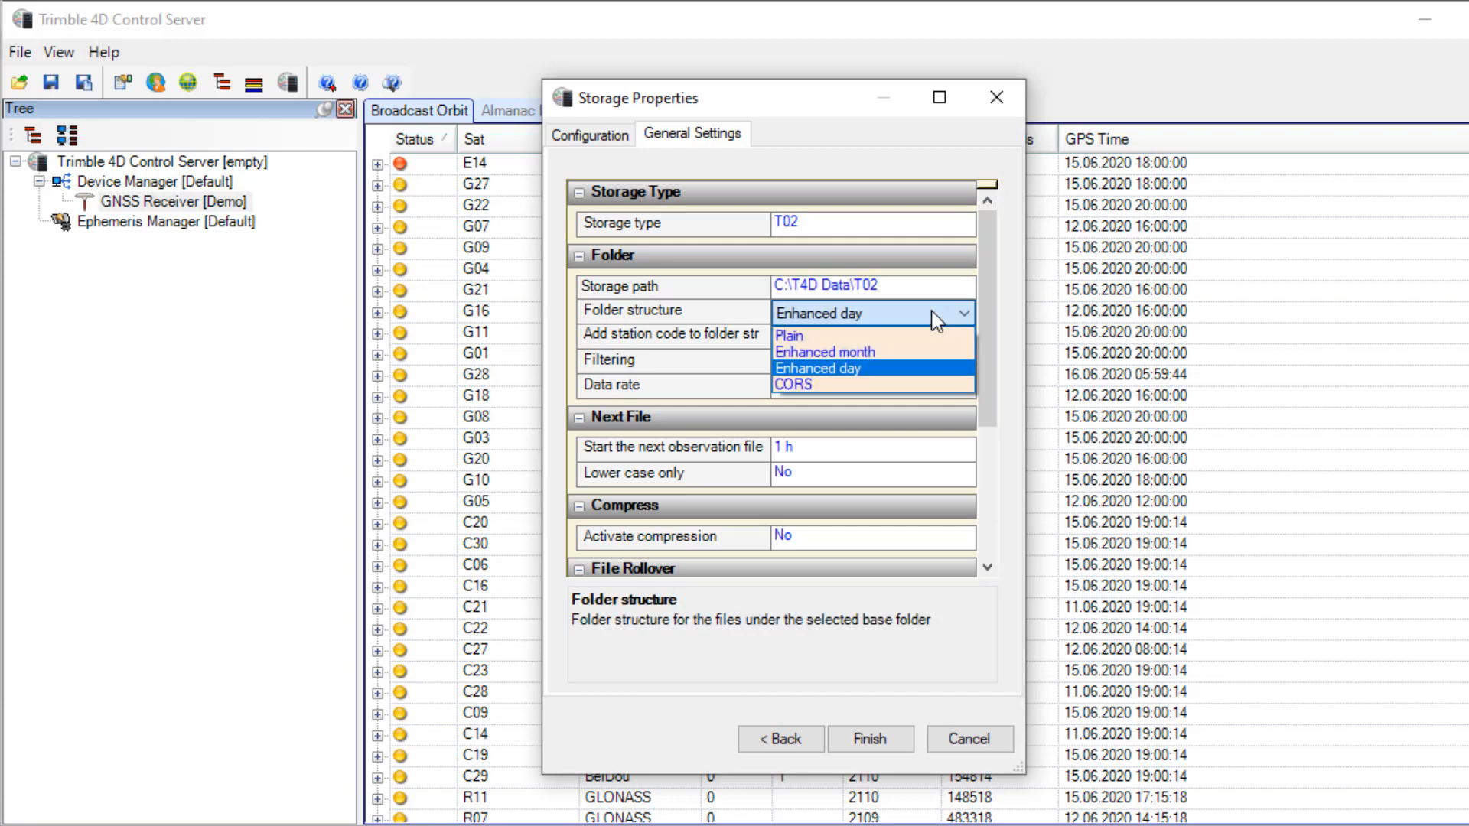
pyautogui.click(815, 367)
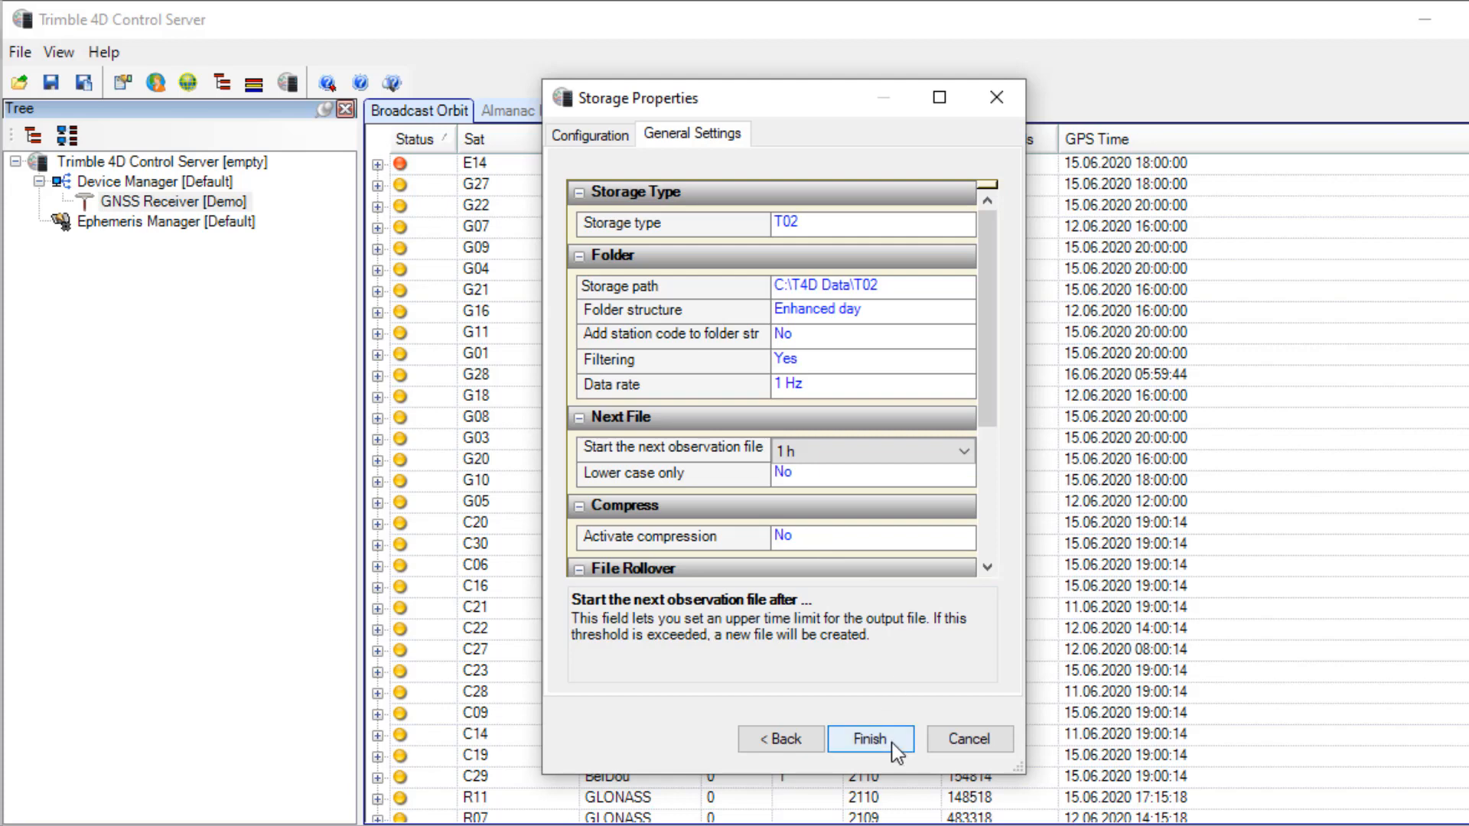
pyautogui.click(870, 739)
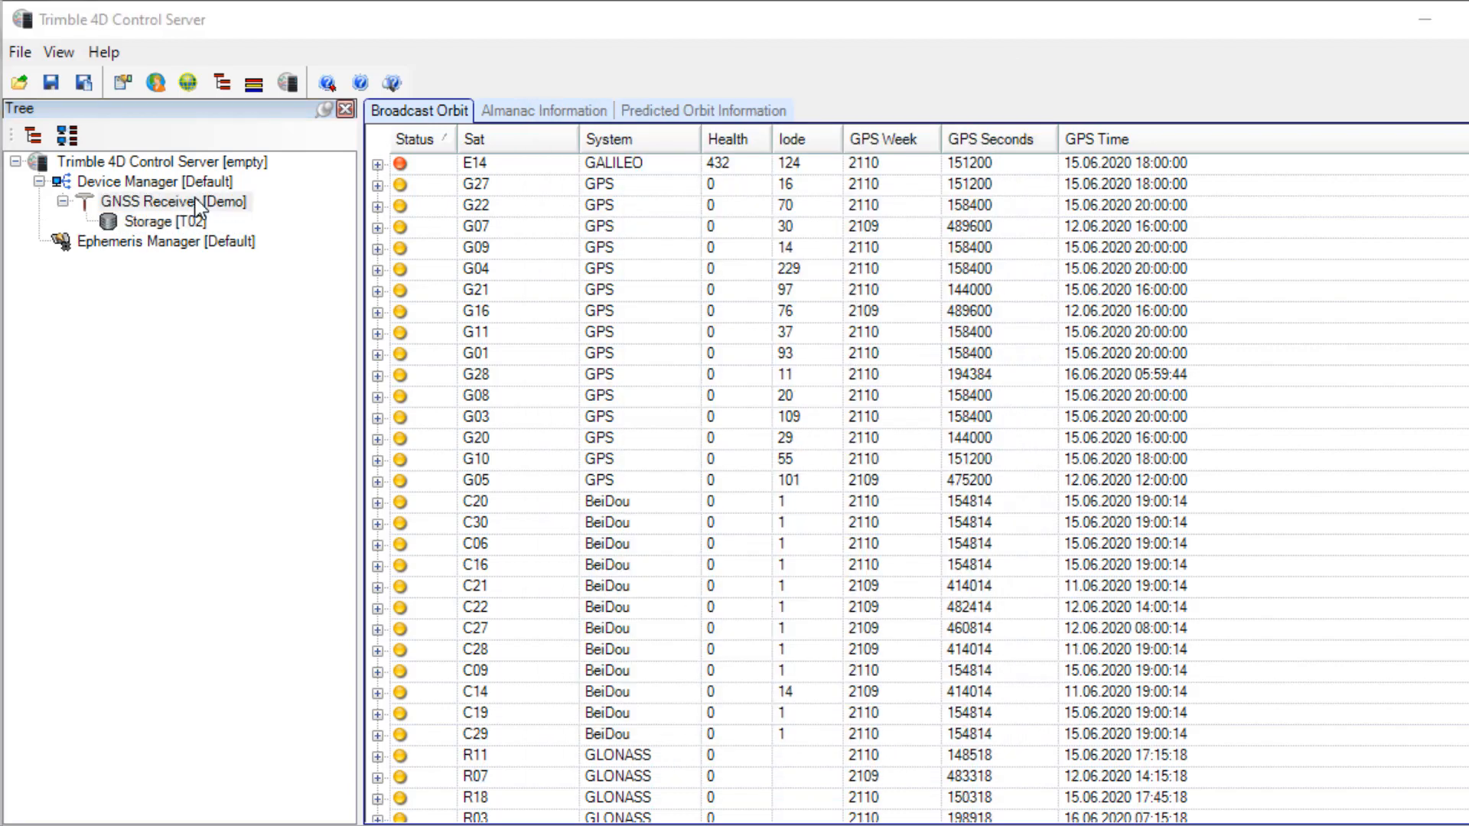
pyautogui.moveTo(145, 203)
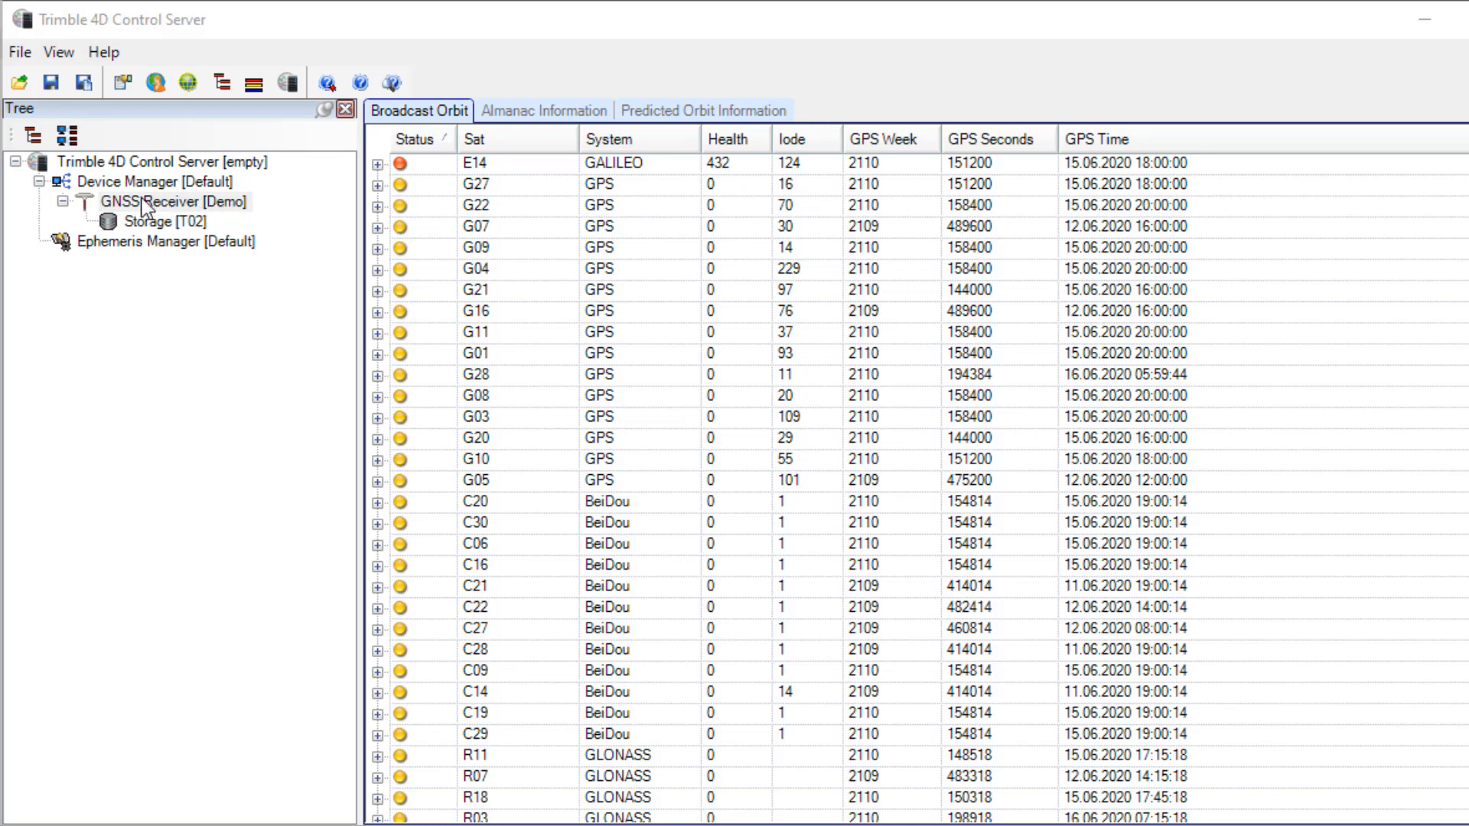
pyautogui.click(130, 182)
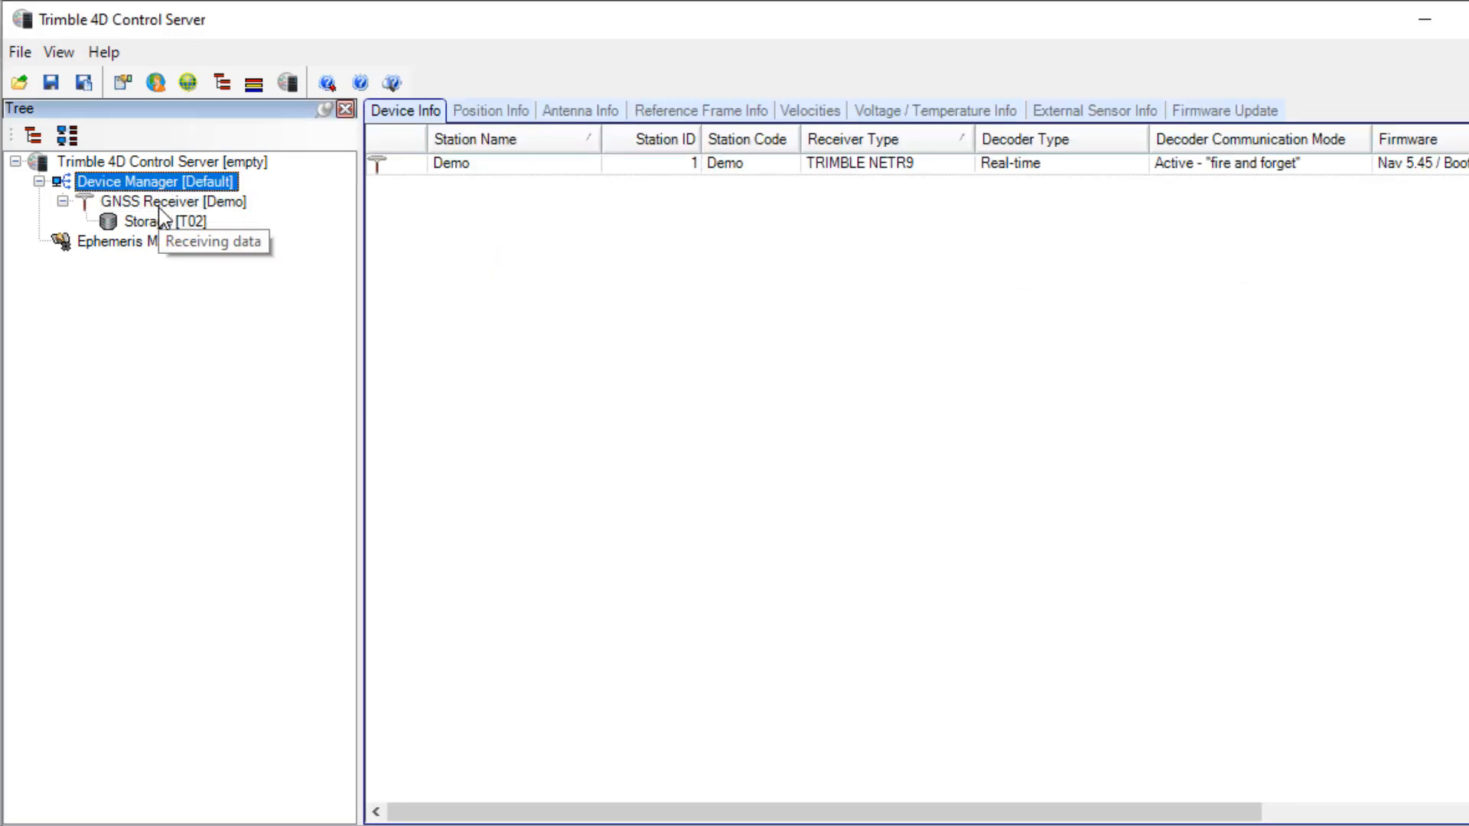
pyautogui.click(172, 200)
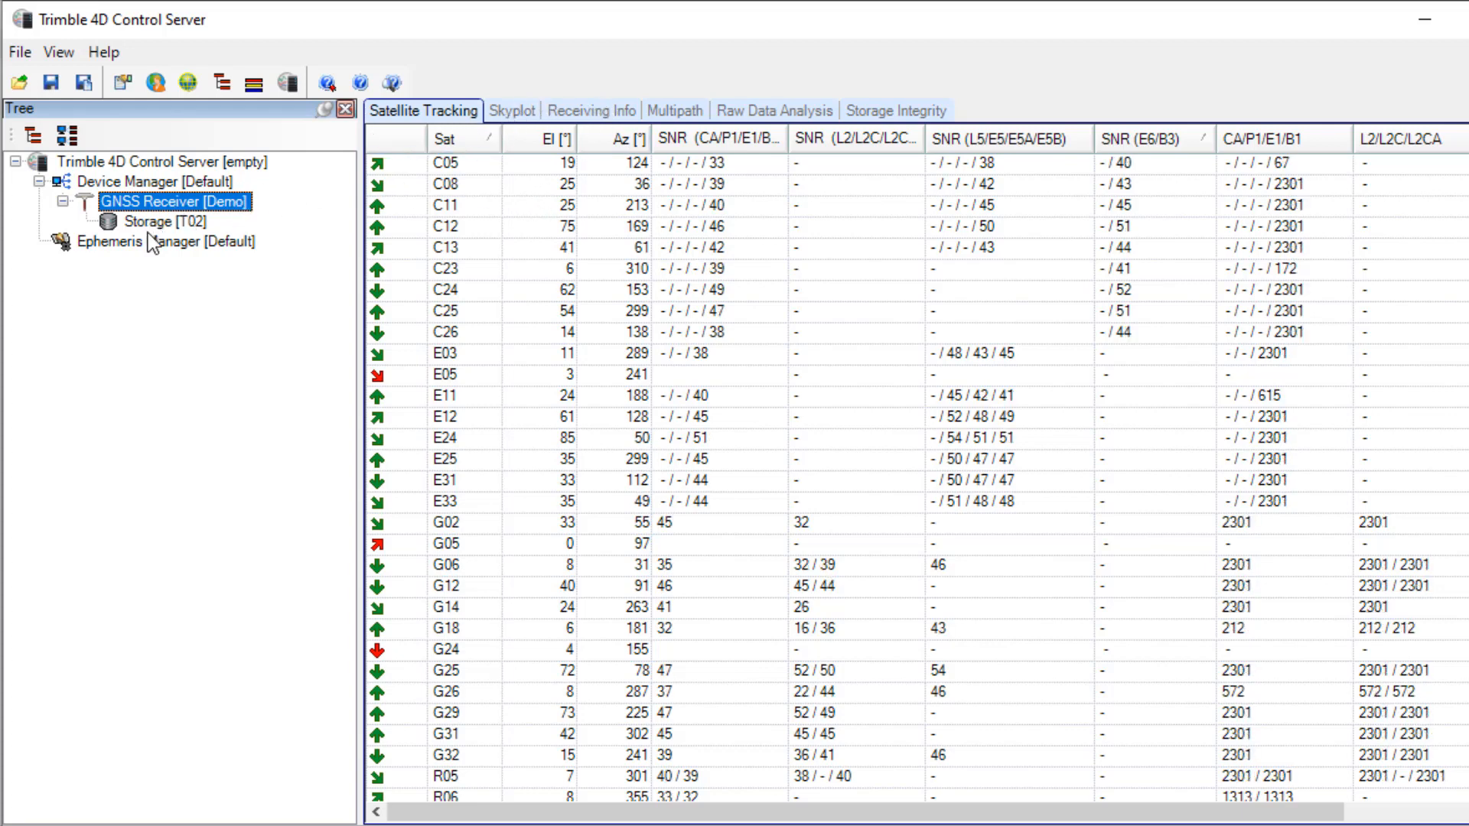
pyautogui.click(166, 220)
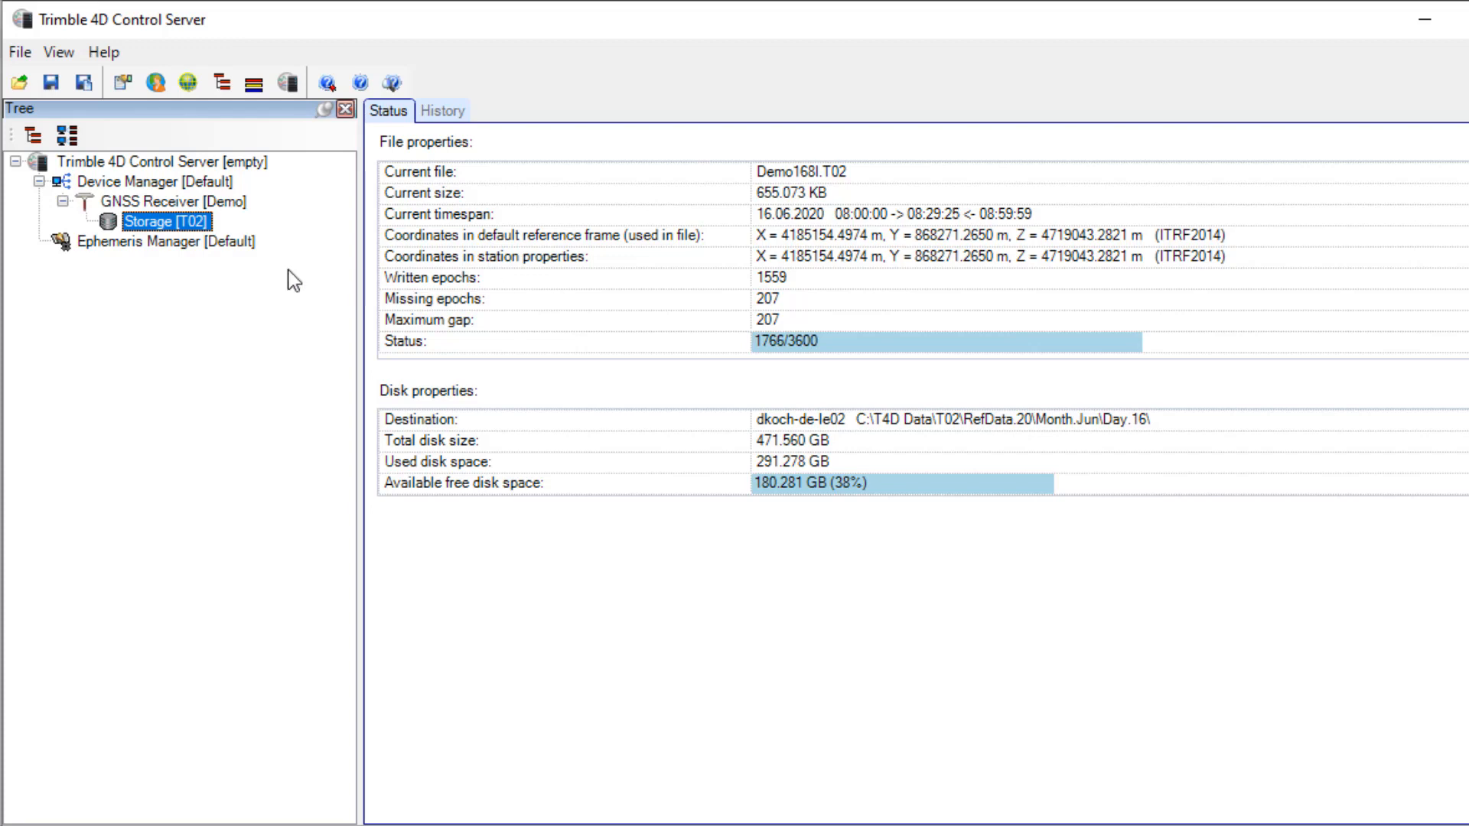
pyautogui.click(168, 241)
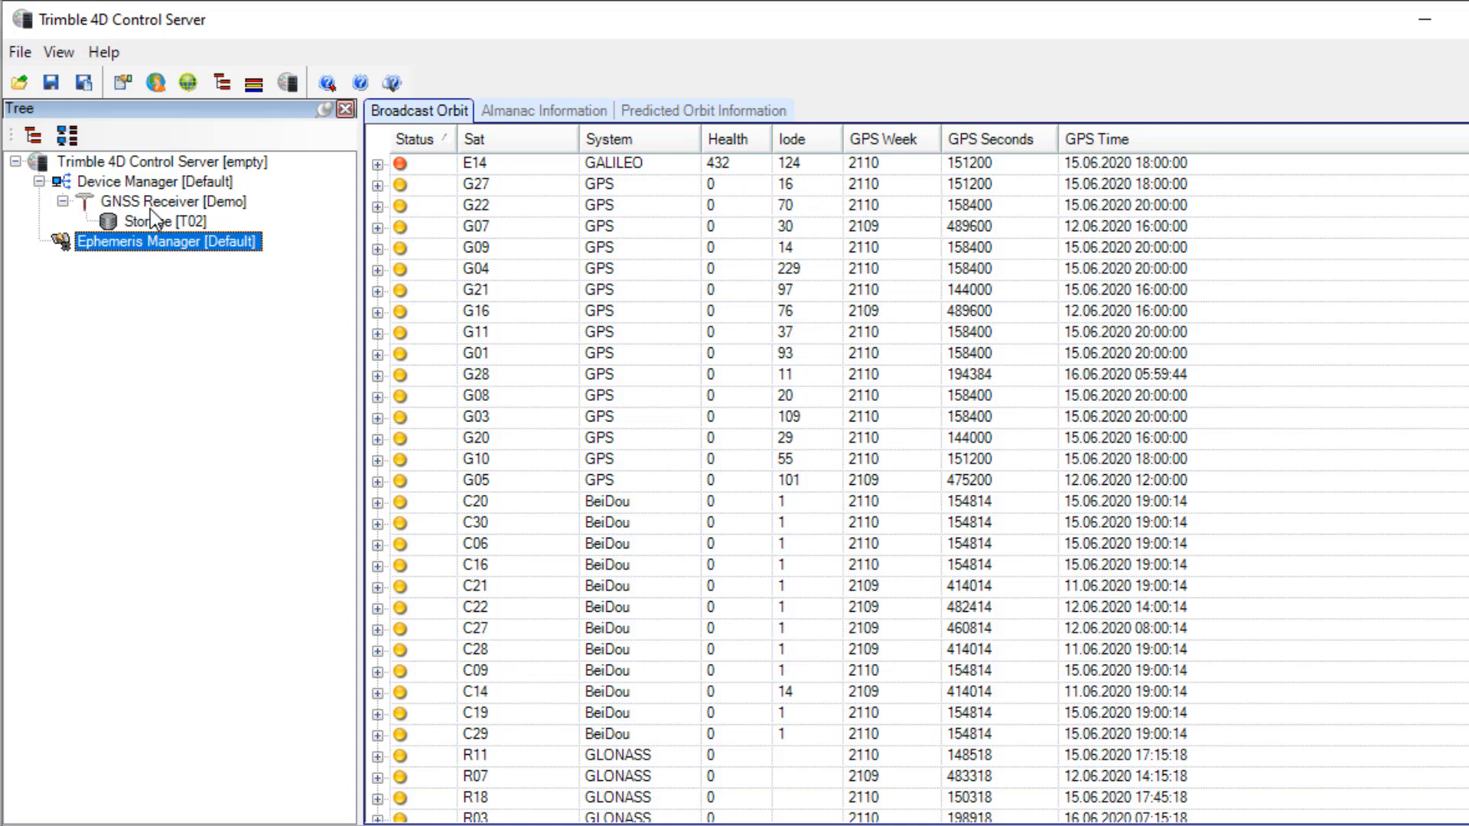
pyautogui.moveTo(197, 220)
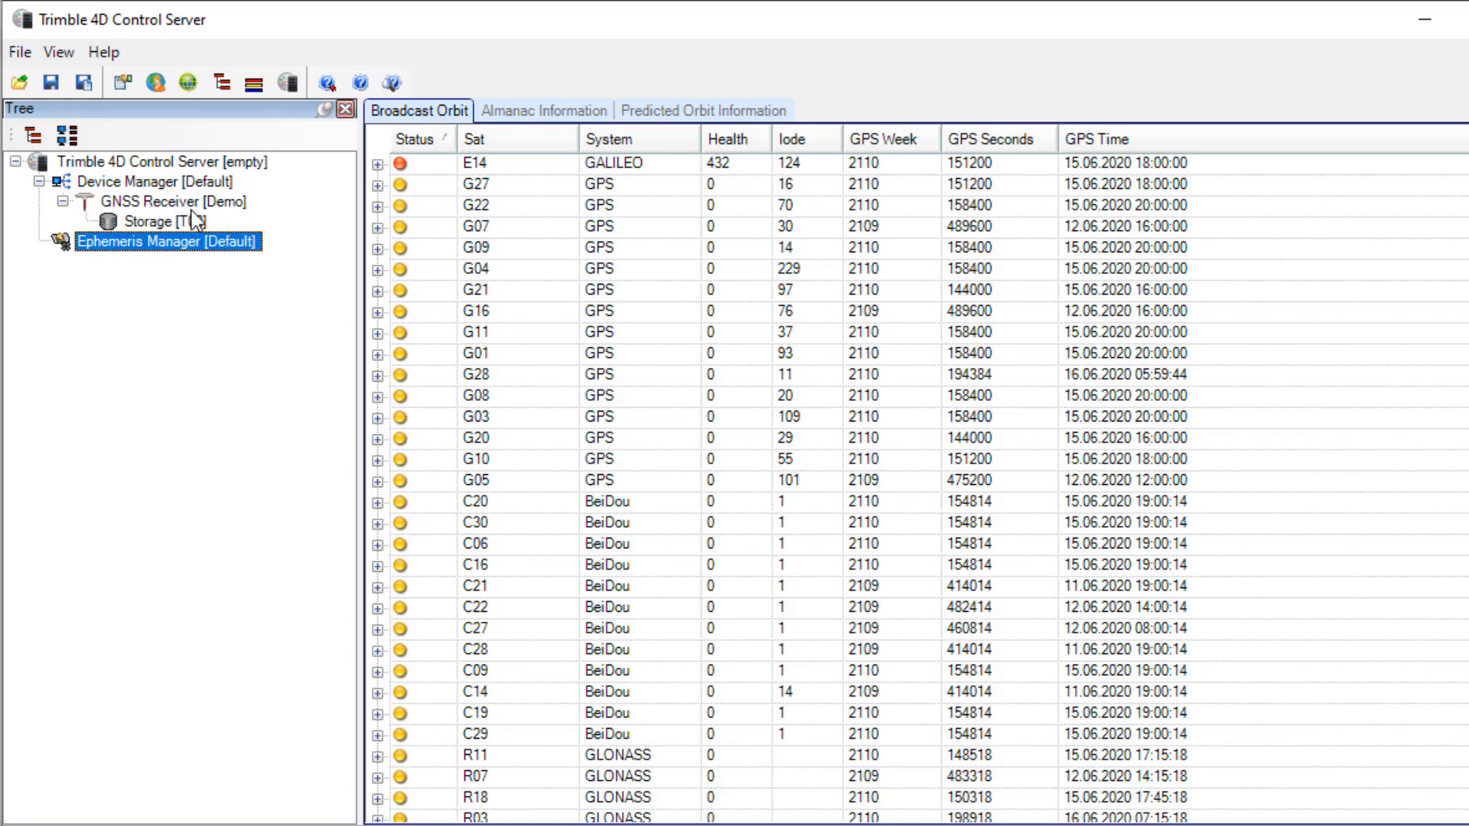
pyautogui.moveTo(245, 215)
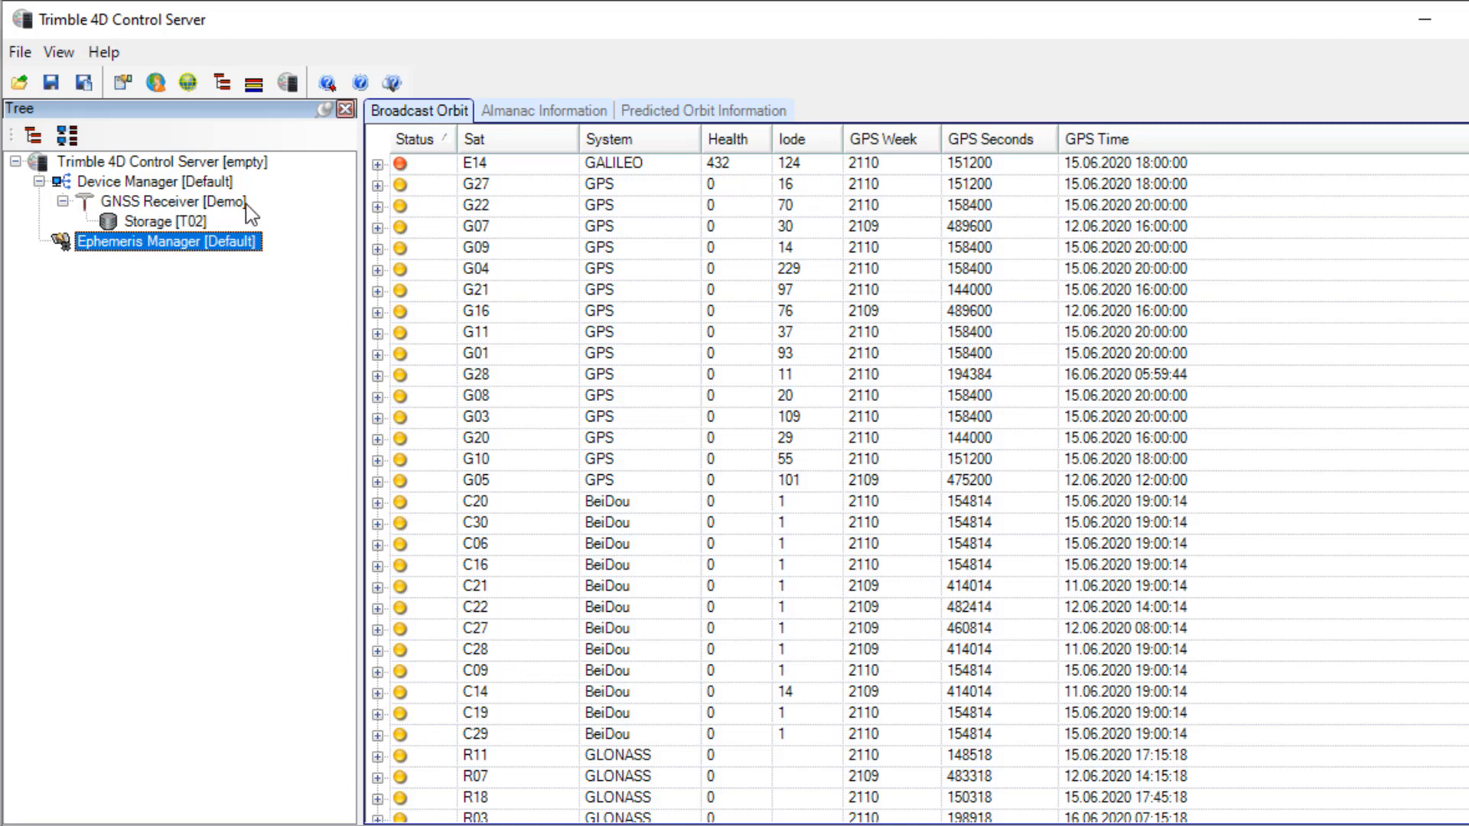